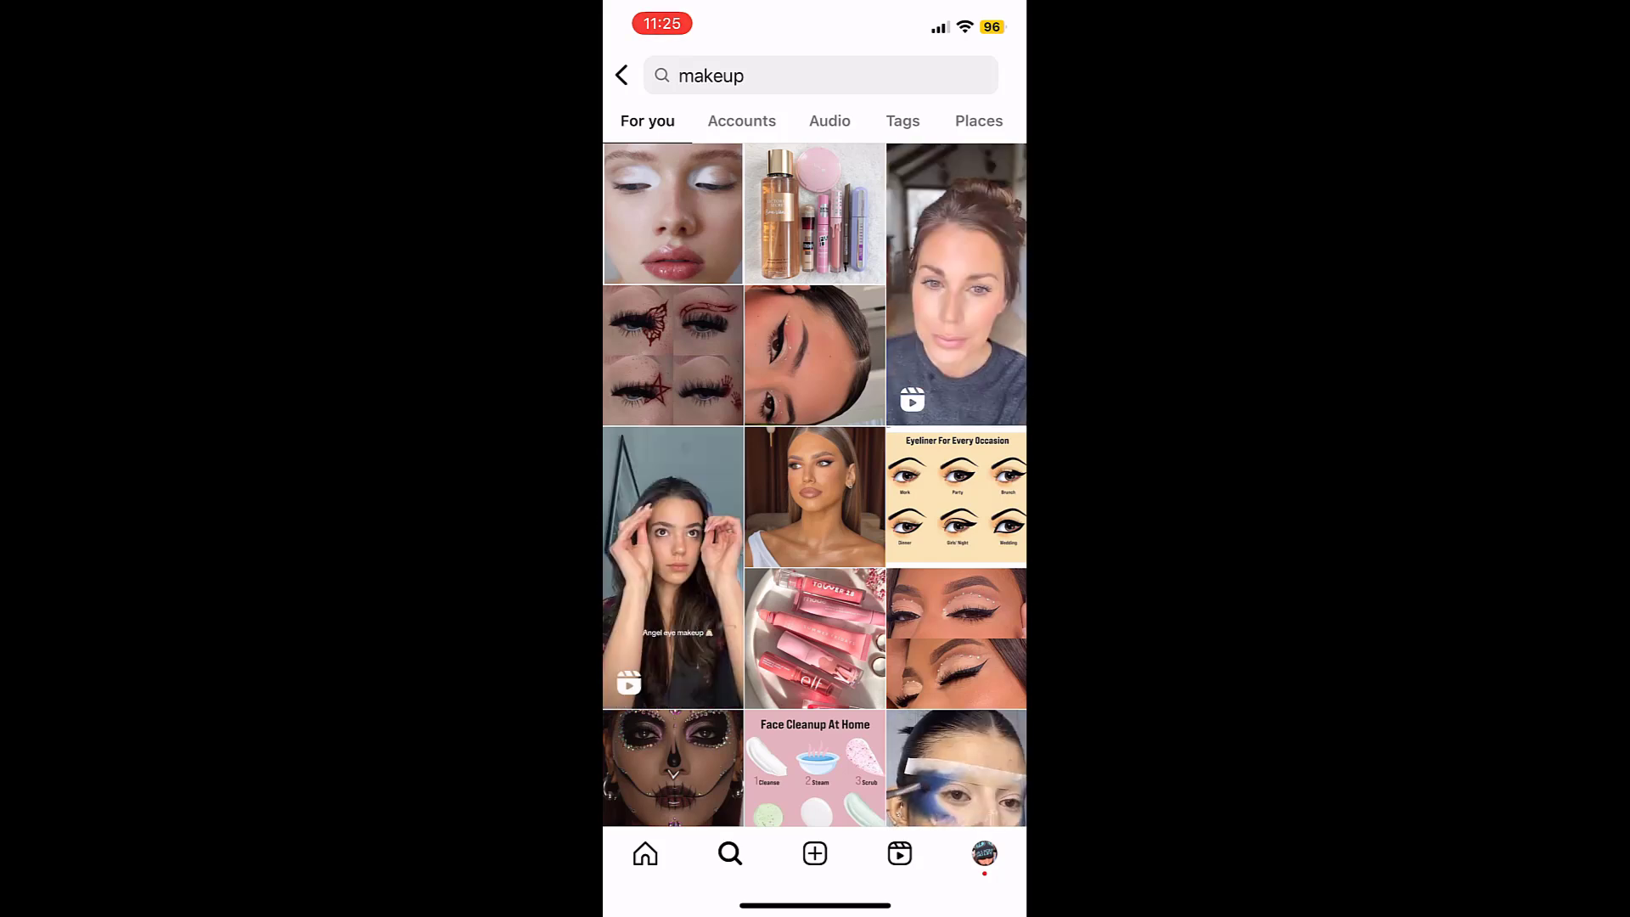
Step: Open the sponsored Epilynx skincare post from the makeup search results and expand its caption
scroll("down", 3)
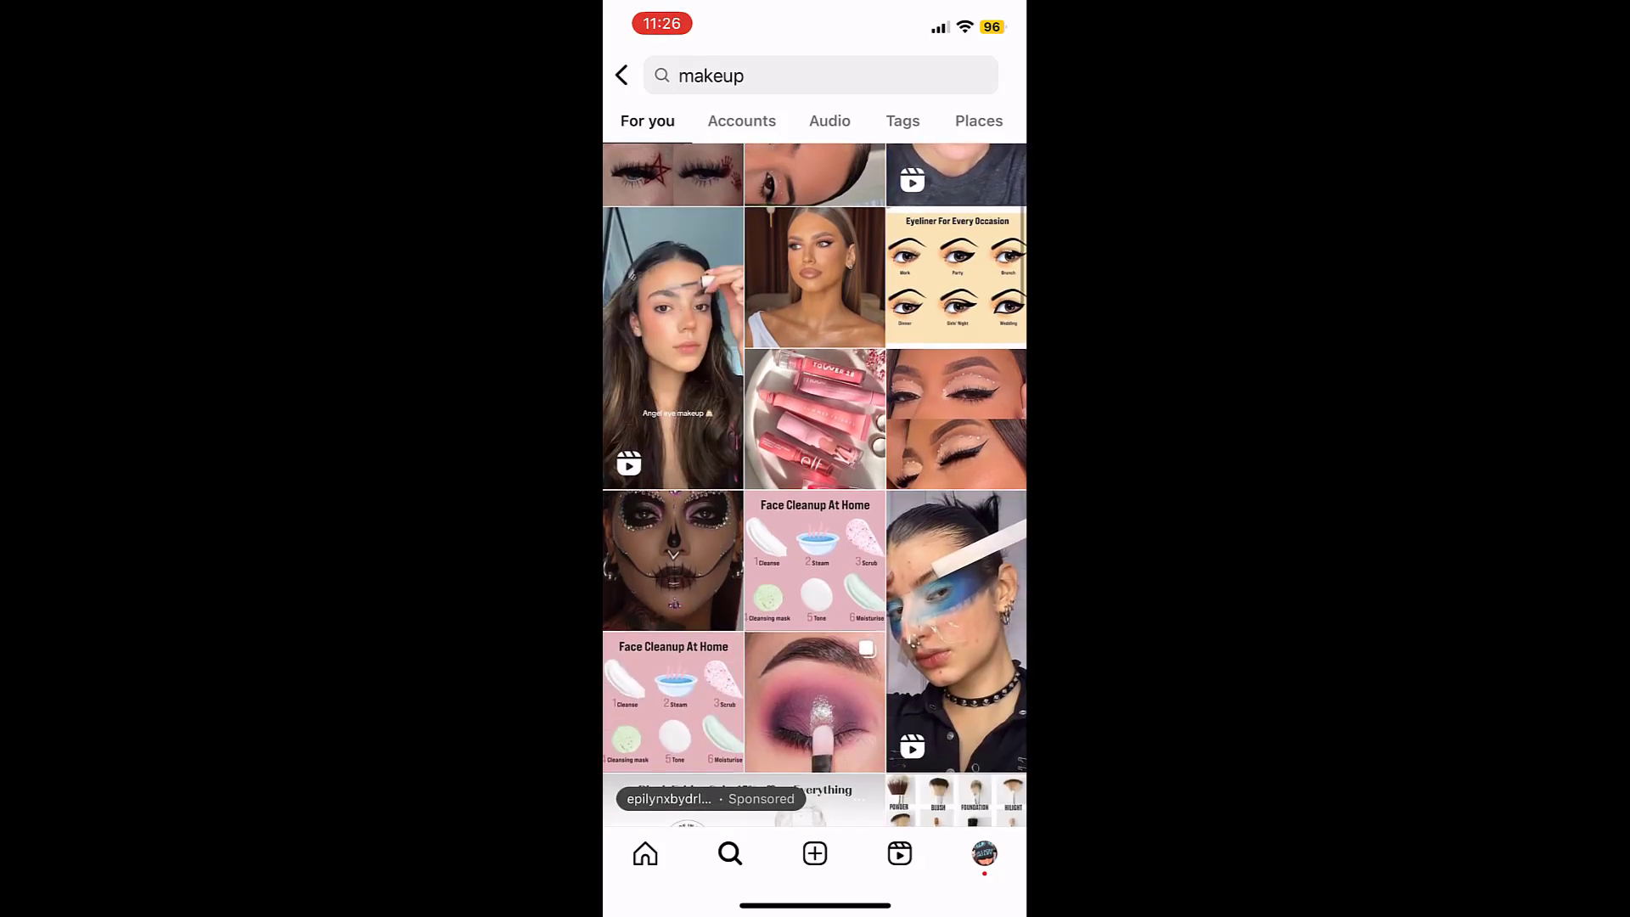
scroll("down", 3)
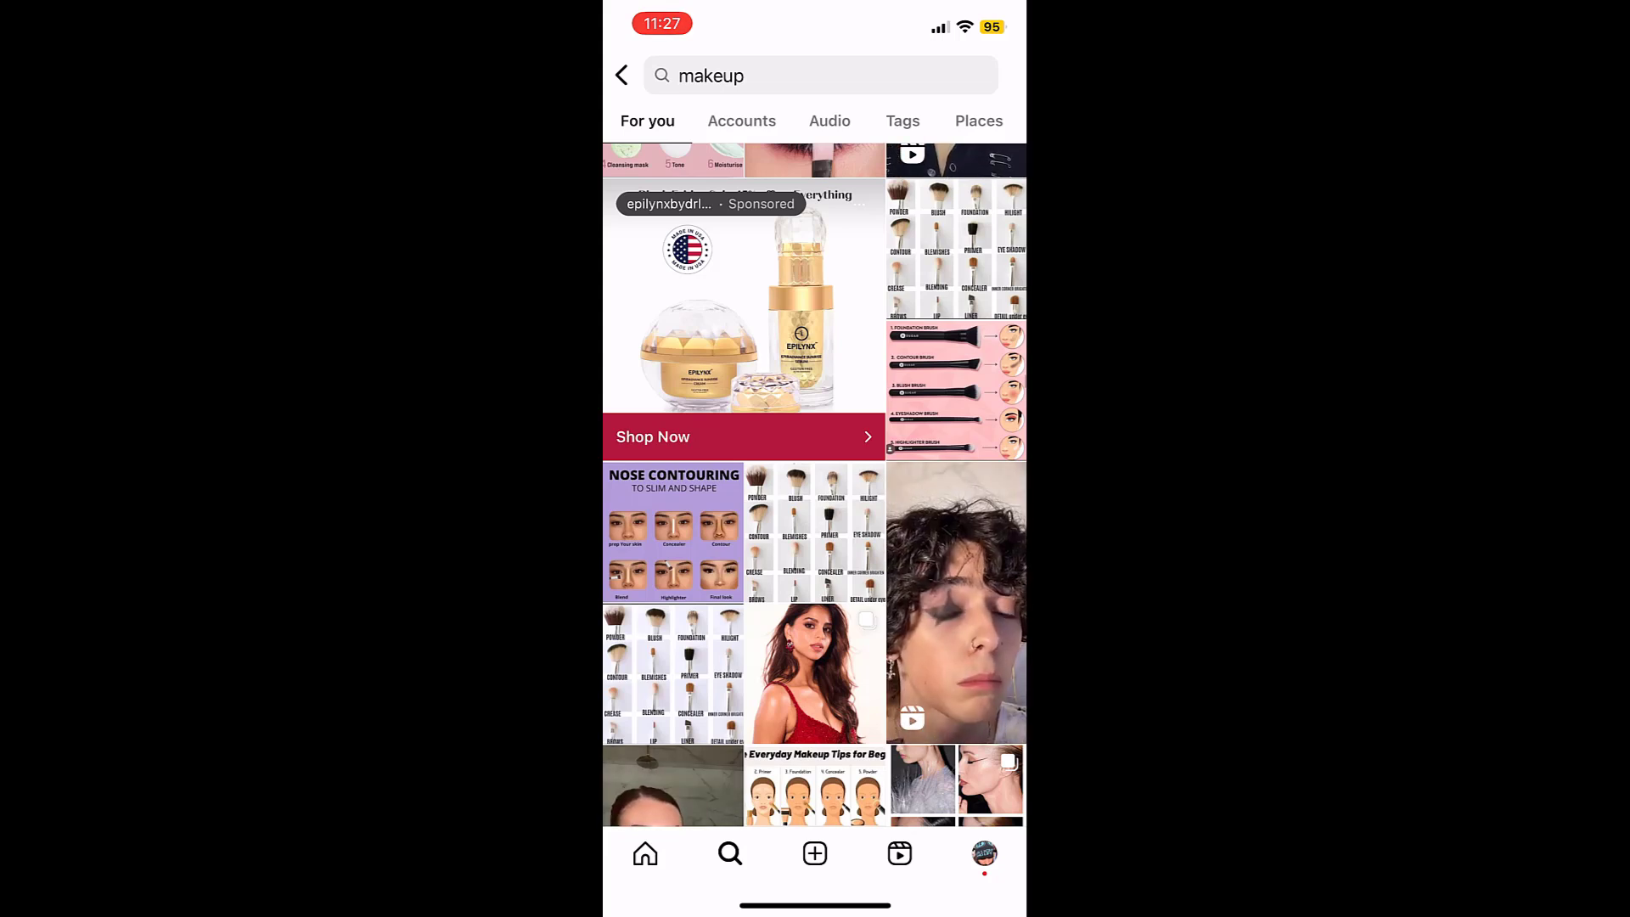
left_click(743, 302)
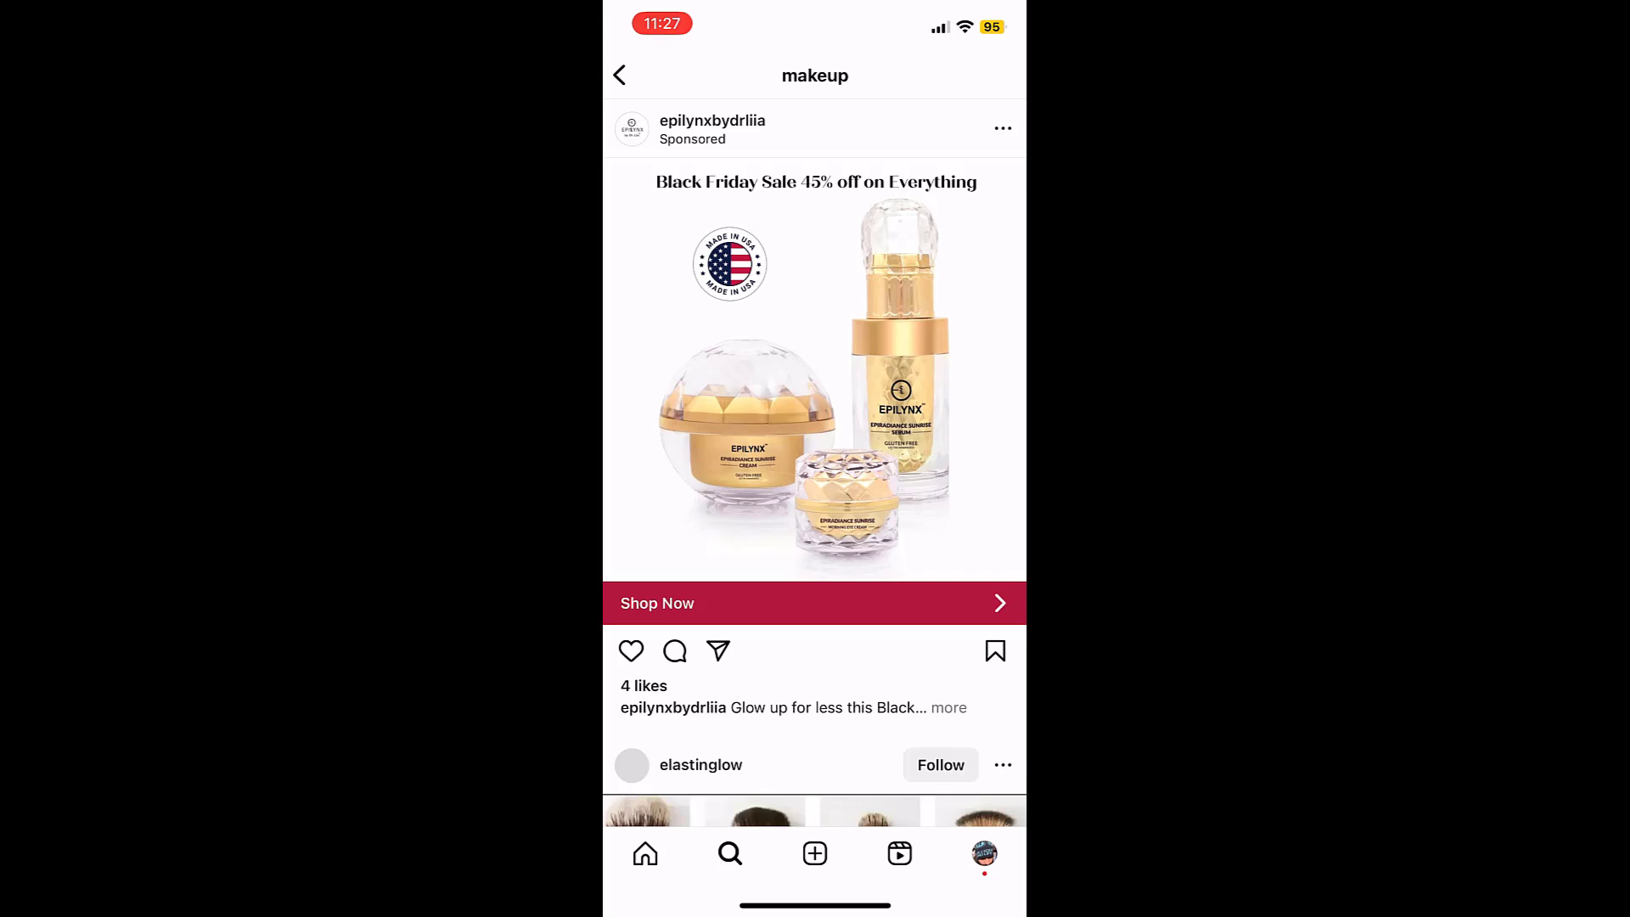
left_click(948, 706)
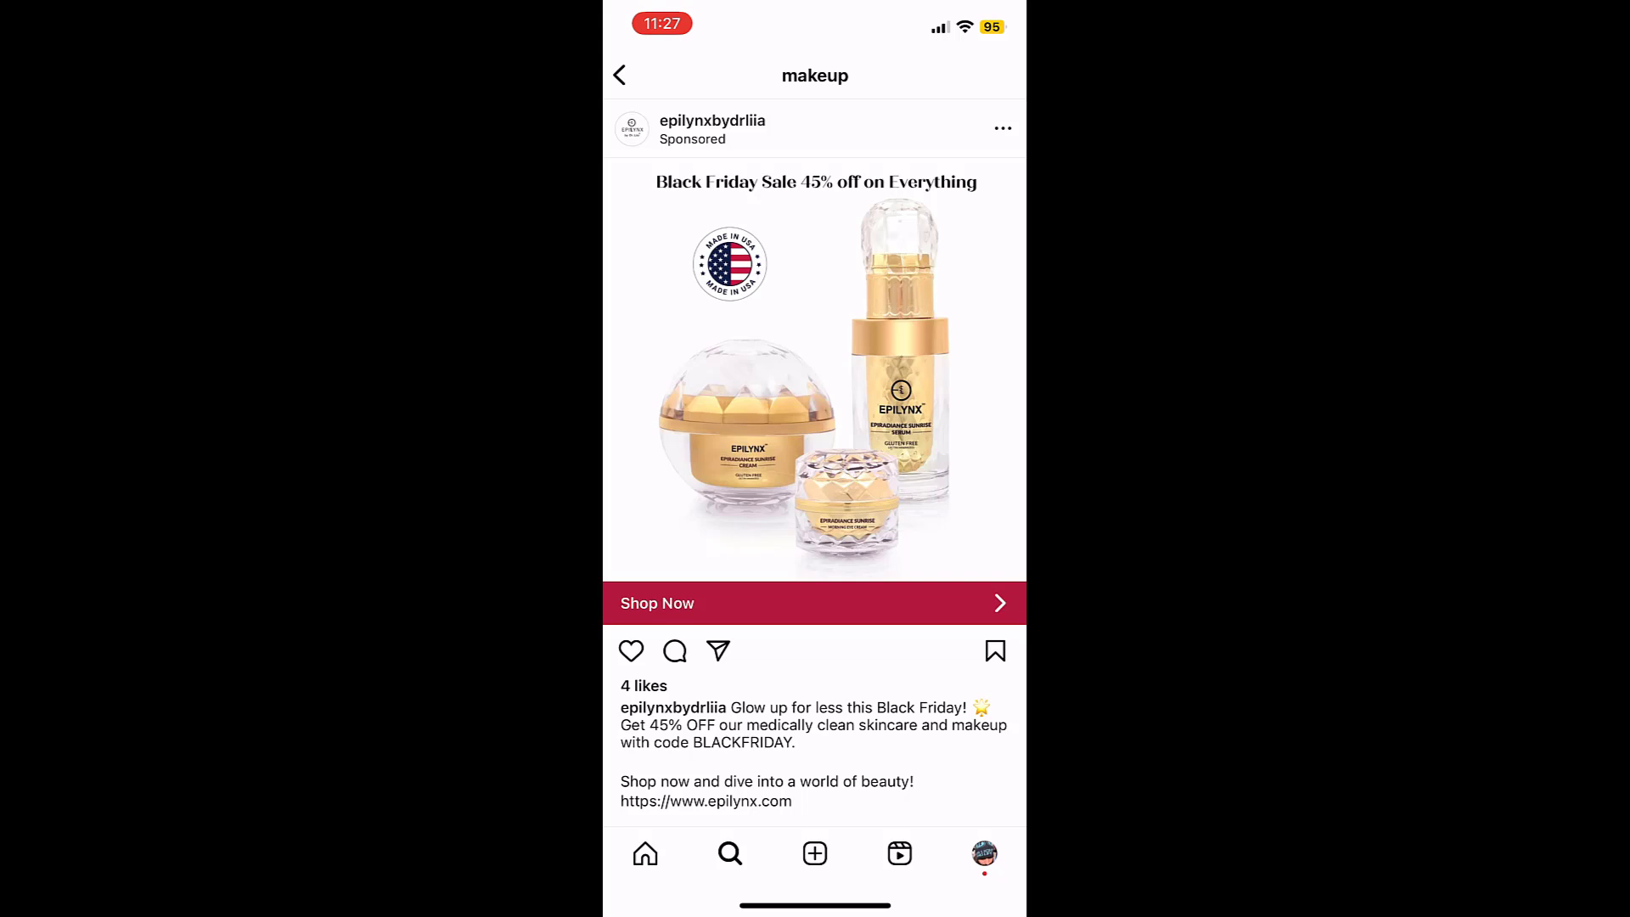
Step: Visit the epilynx.com store from the ad caption and dismiss the discount popup
left_click(658, 603)
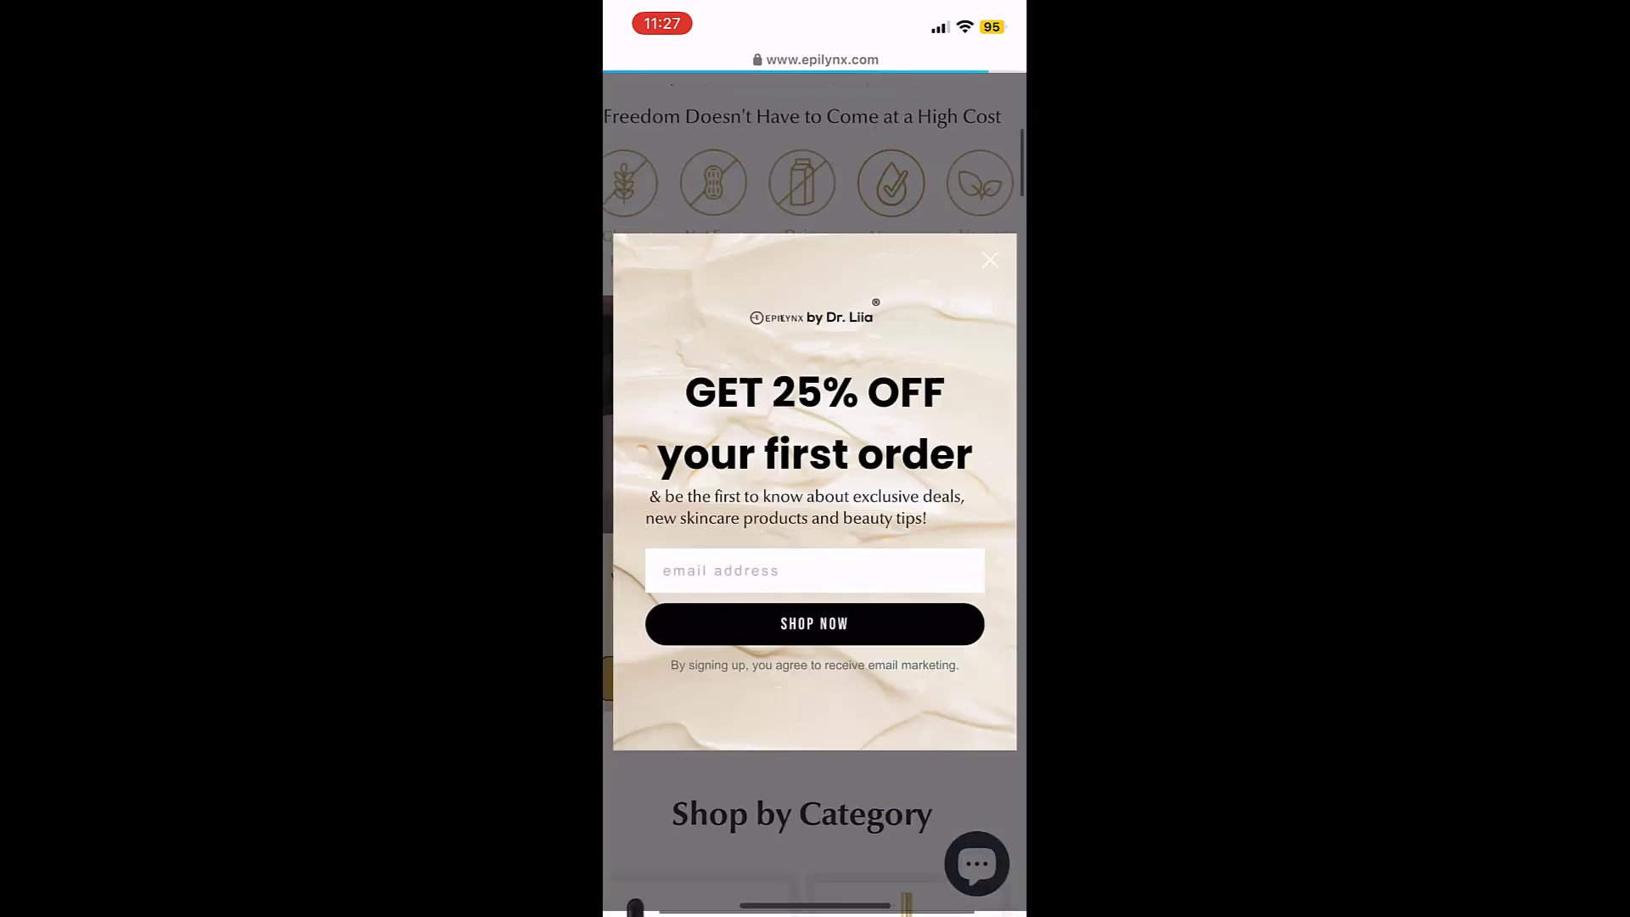
left_click(989, 259)
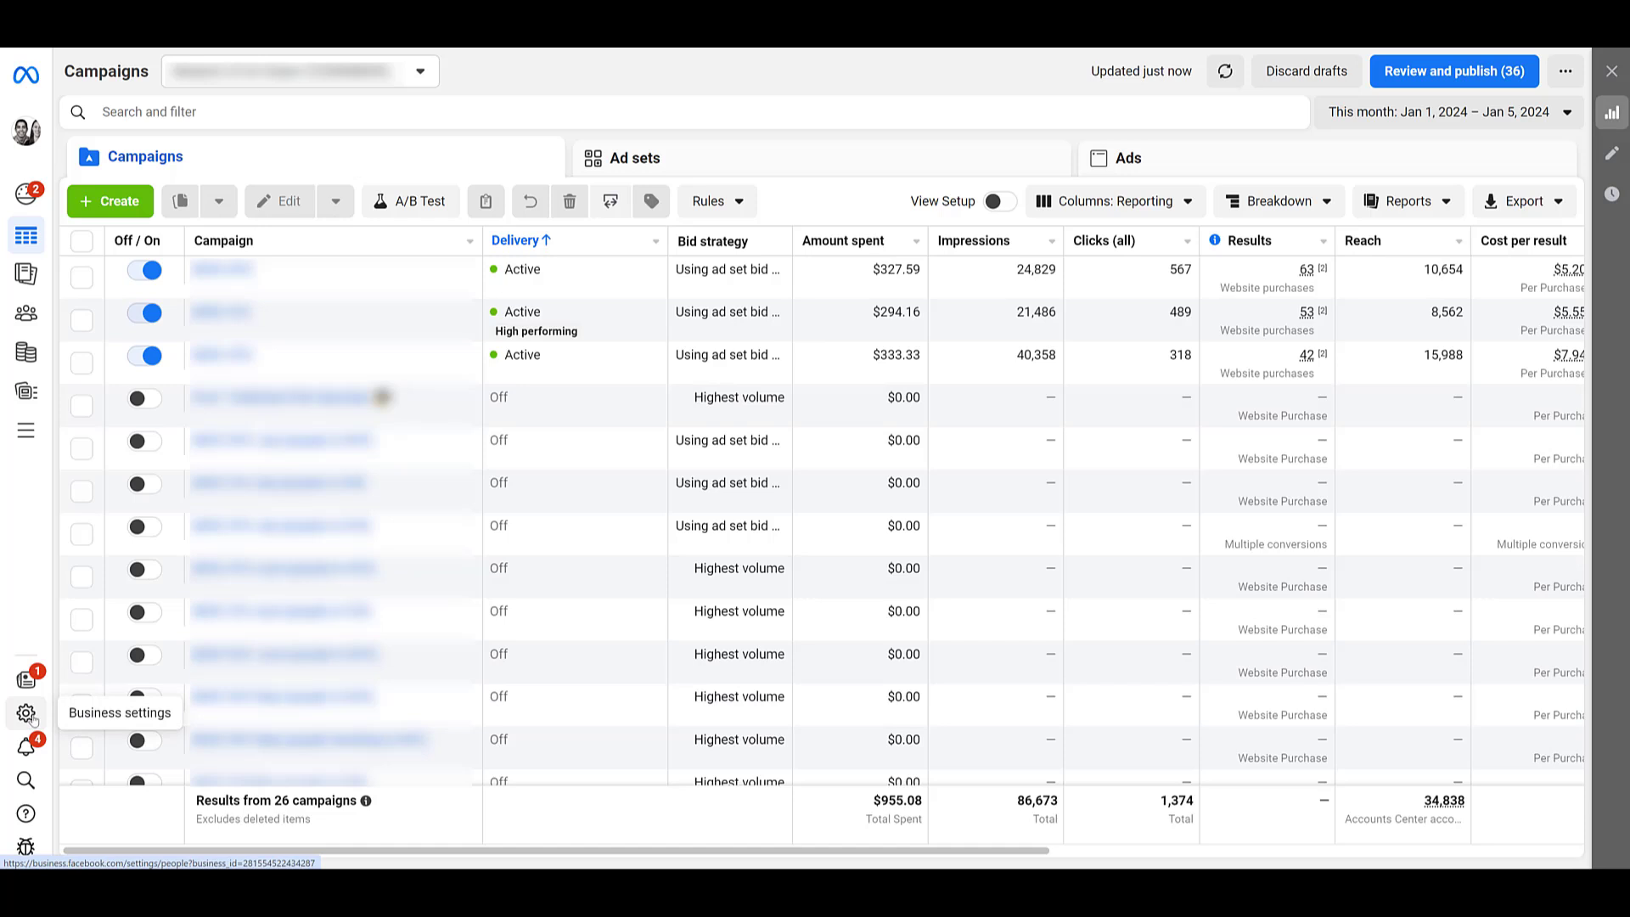
left_click(26, 715)
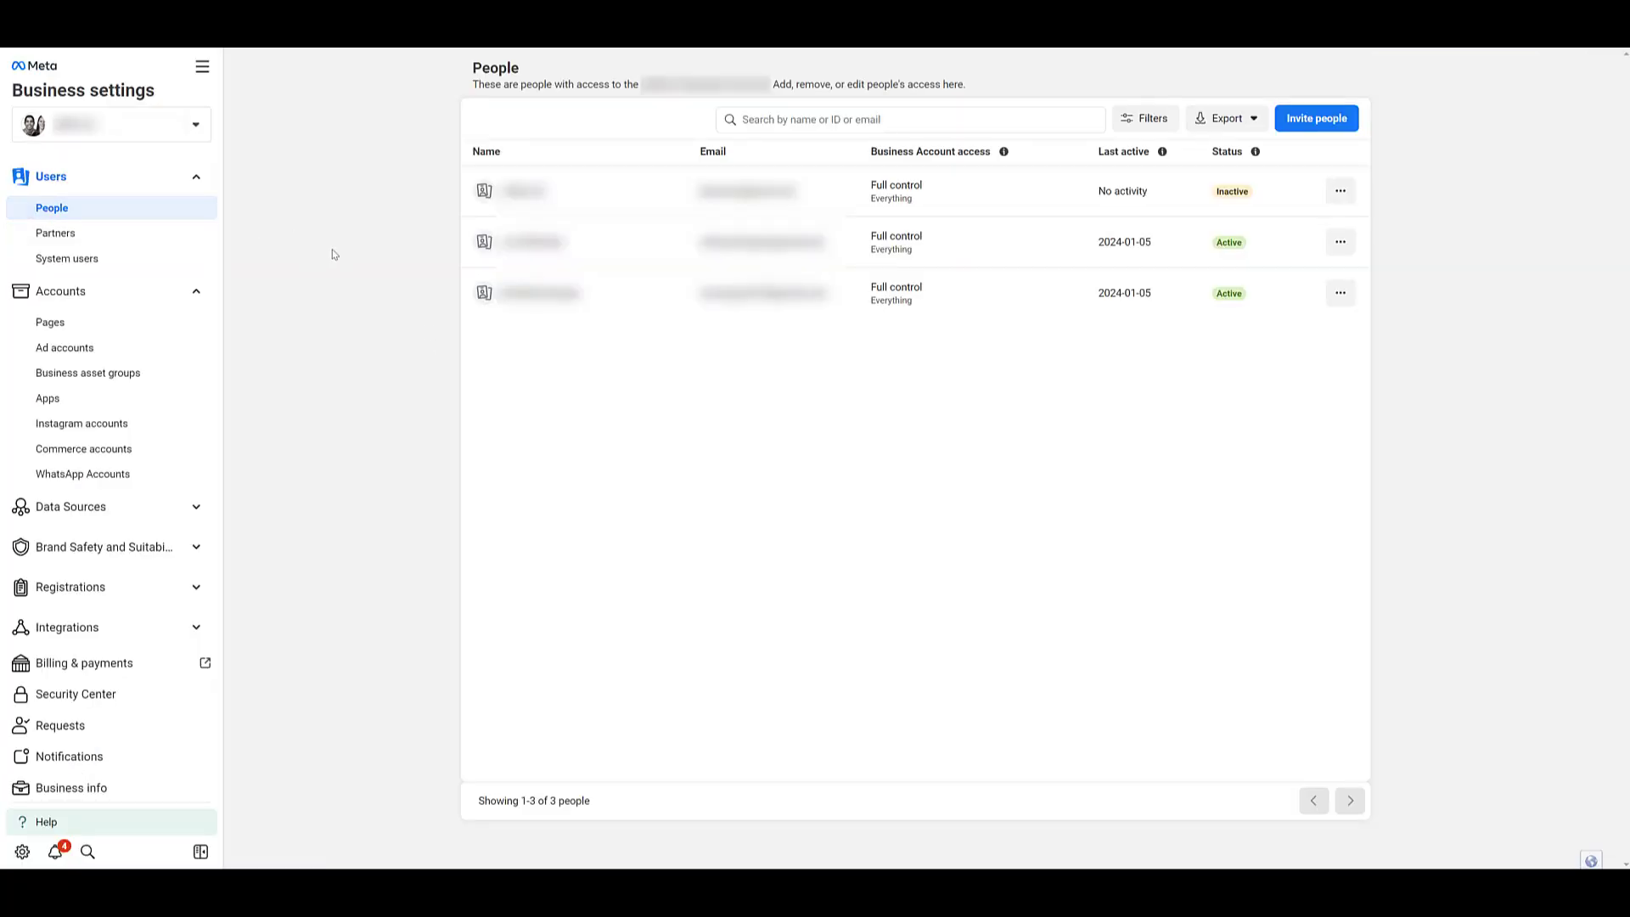
mouse_move(82, 423)
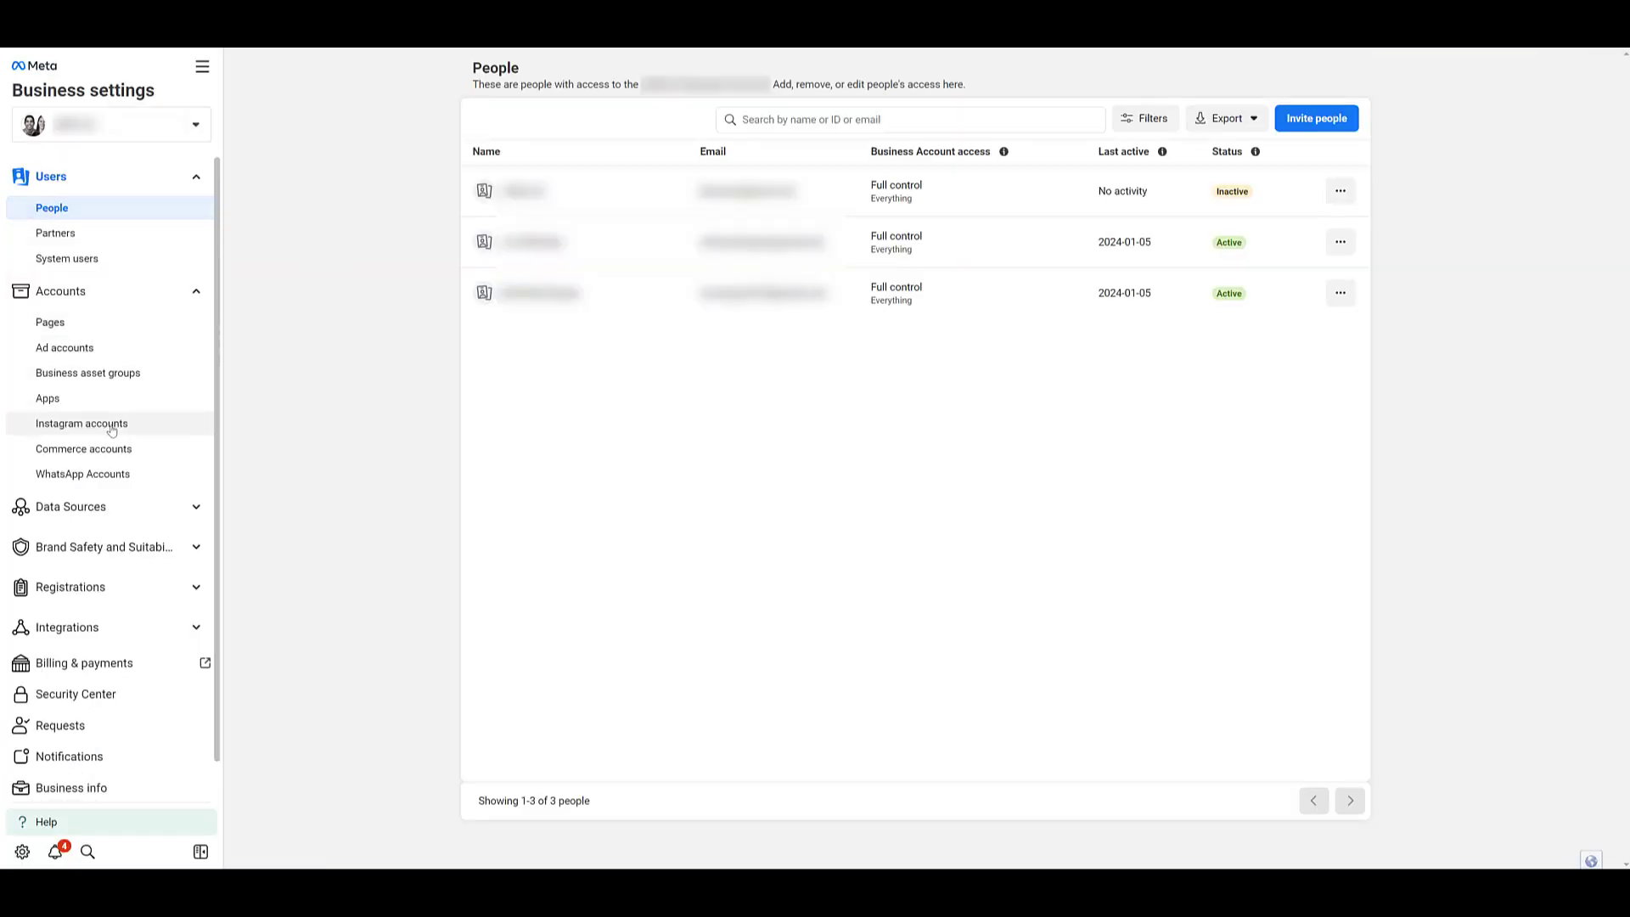
left_click(82, 423)
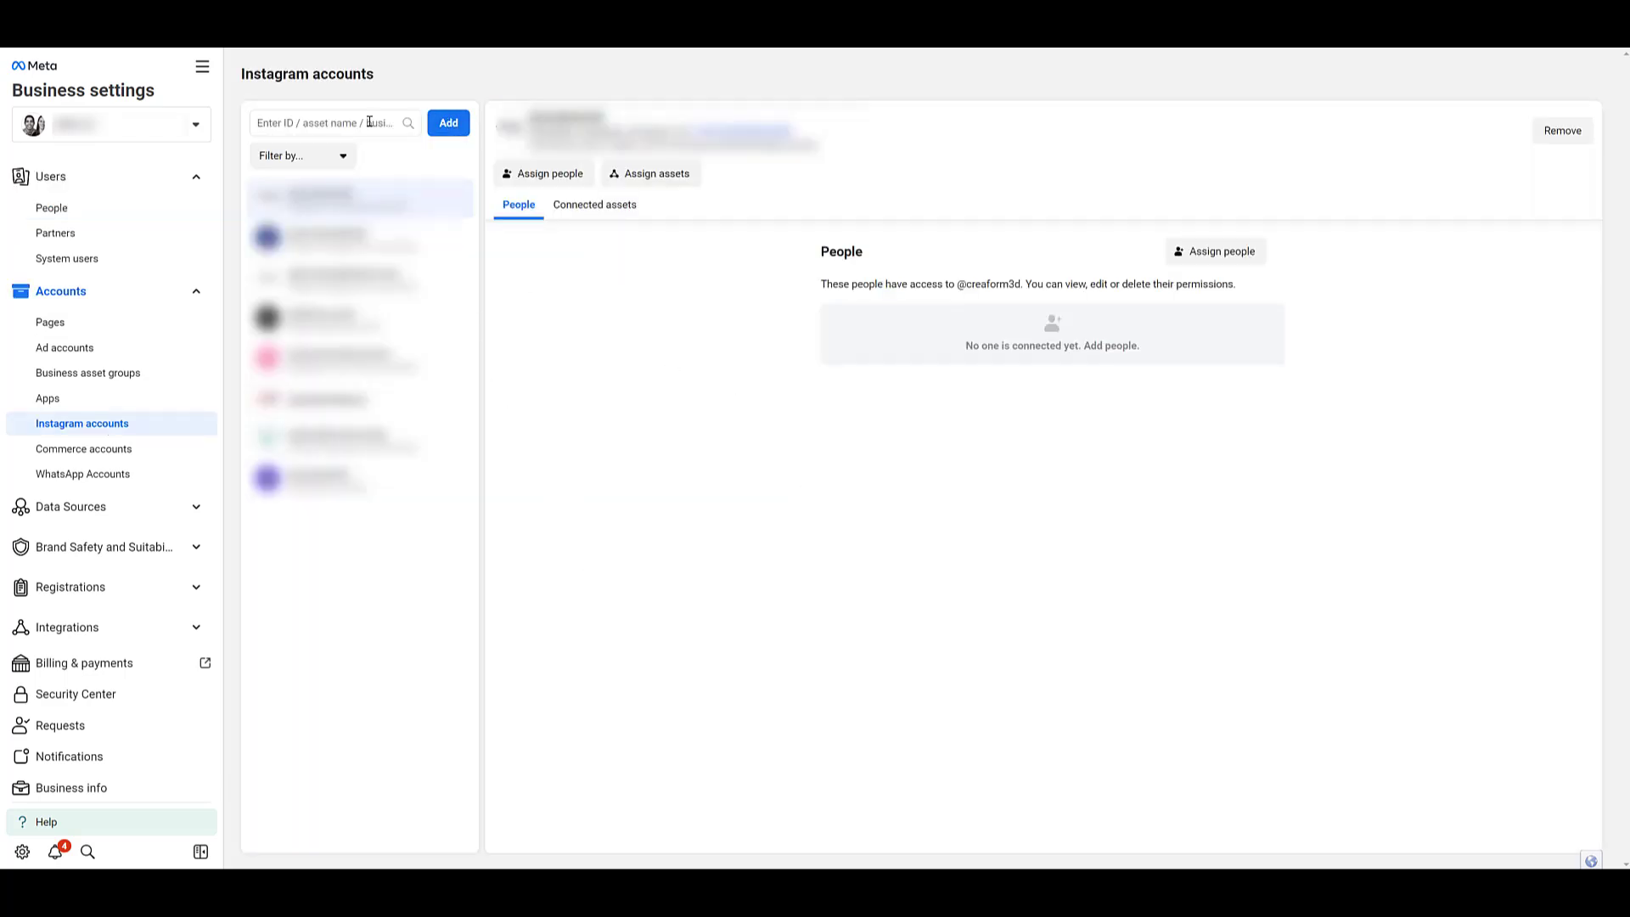
type("paid media pros")
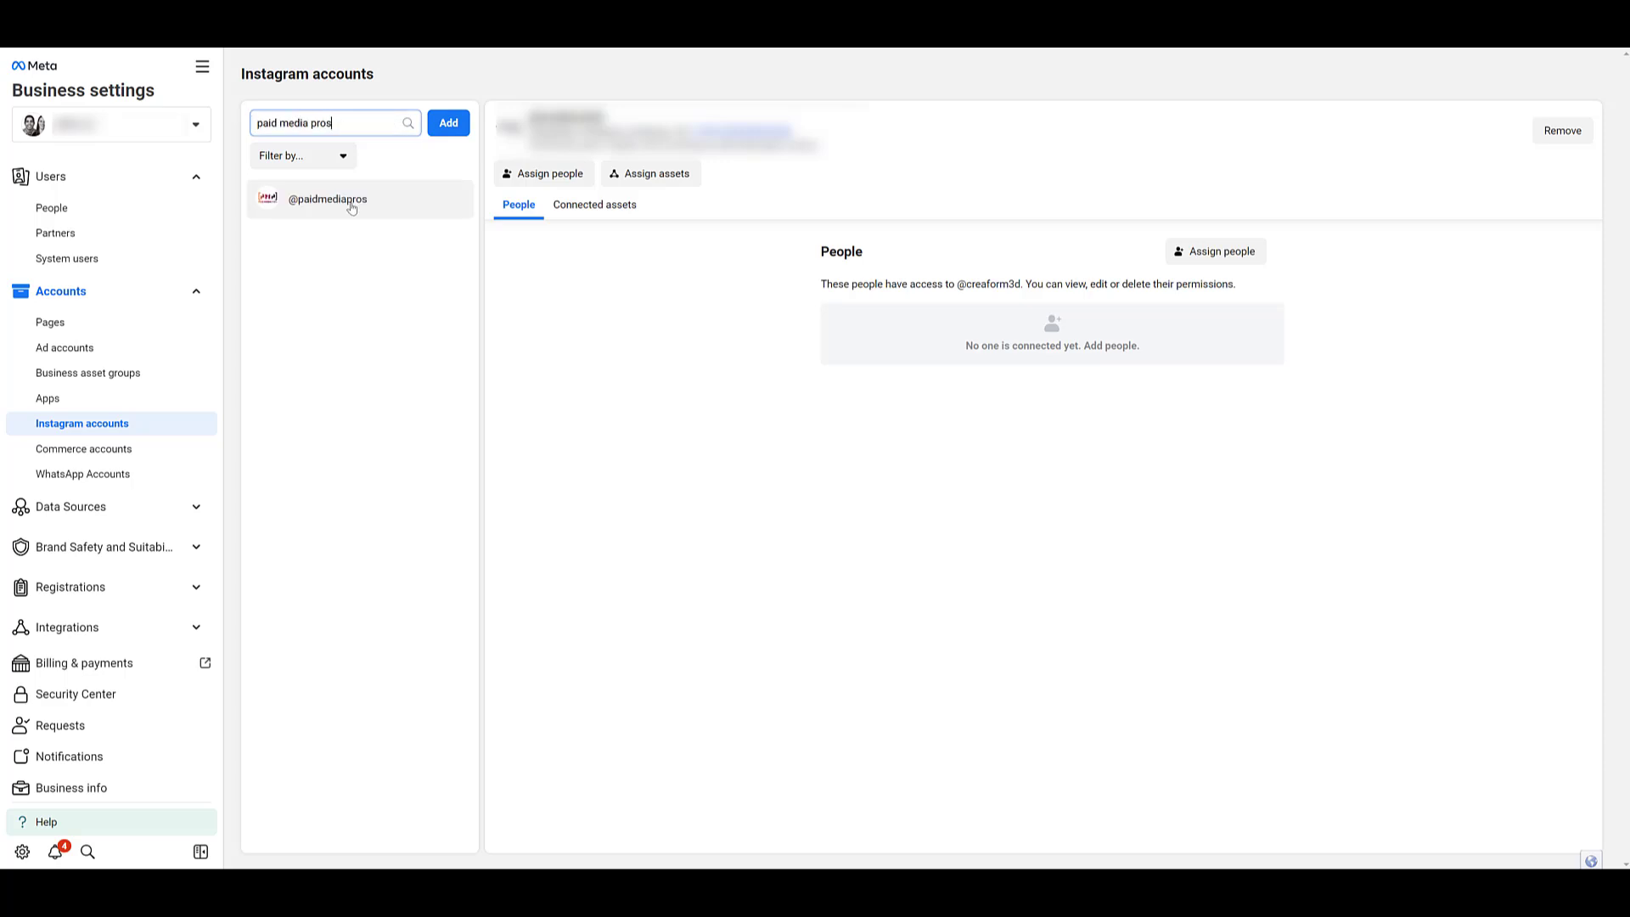
left_click(326, 199)
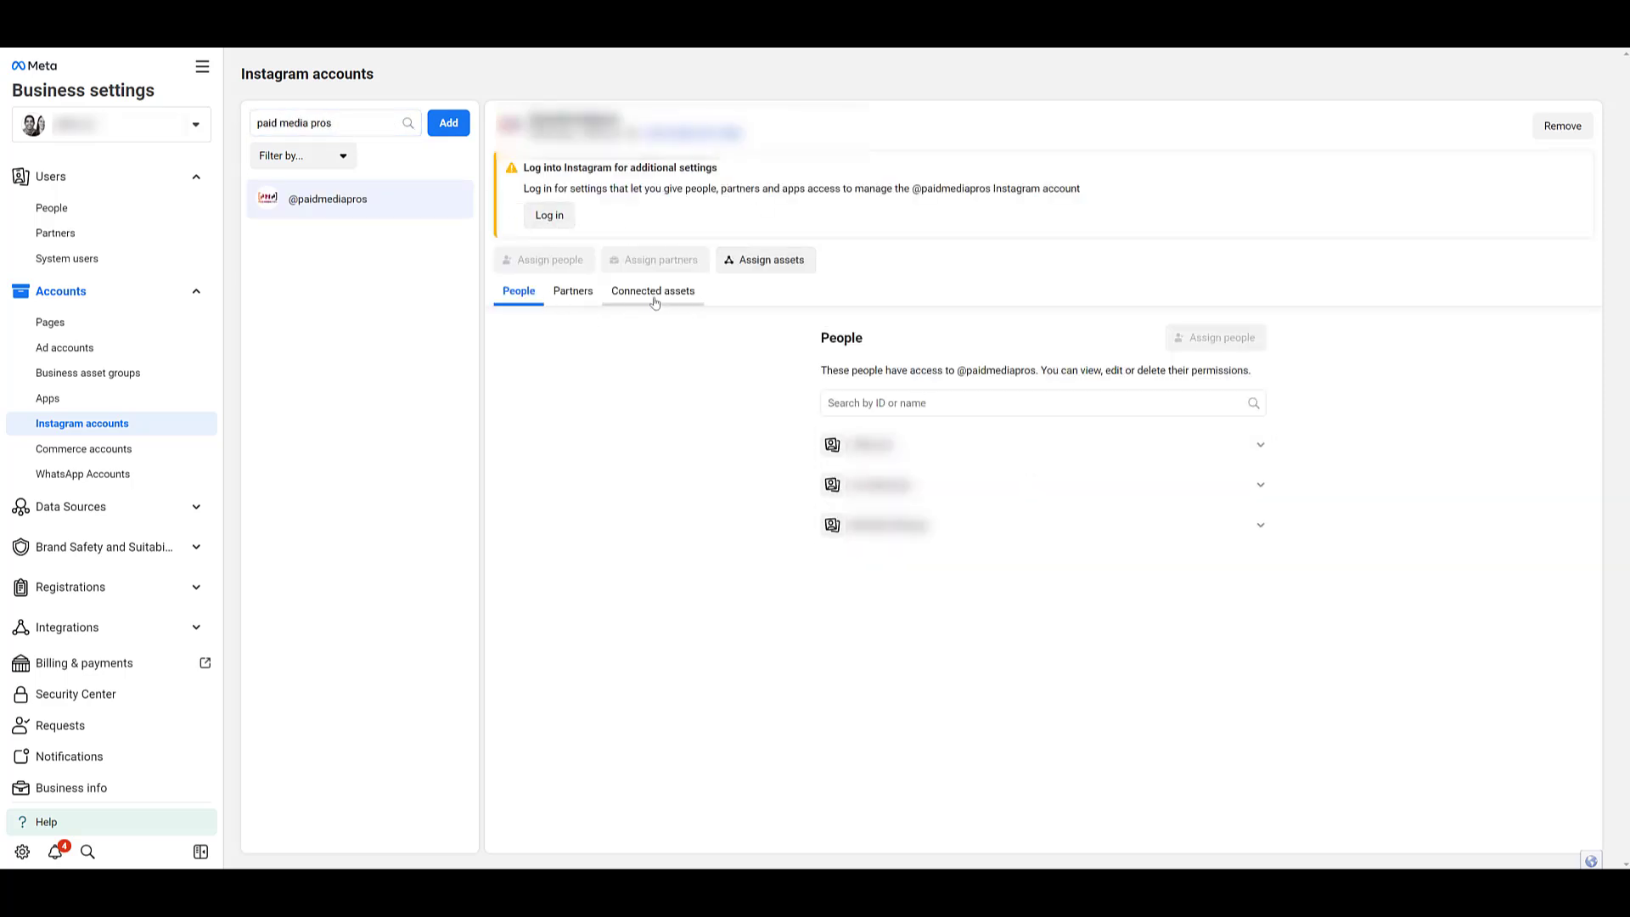
mouse_move(377, 330)
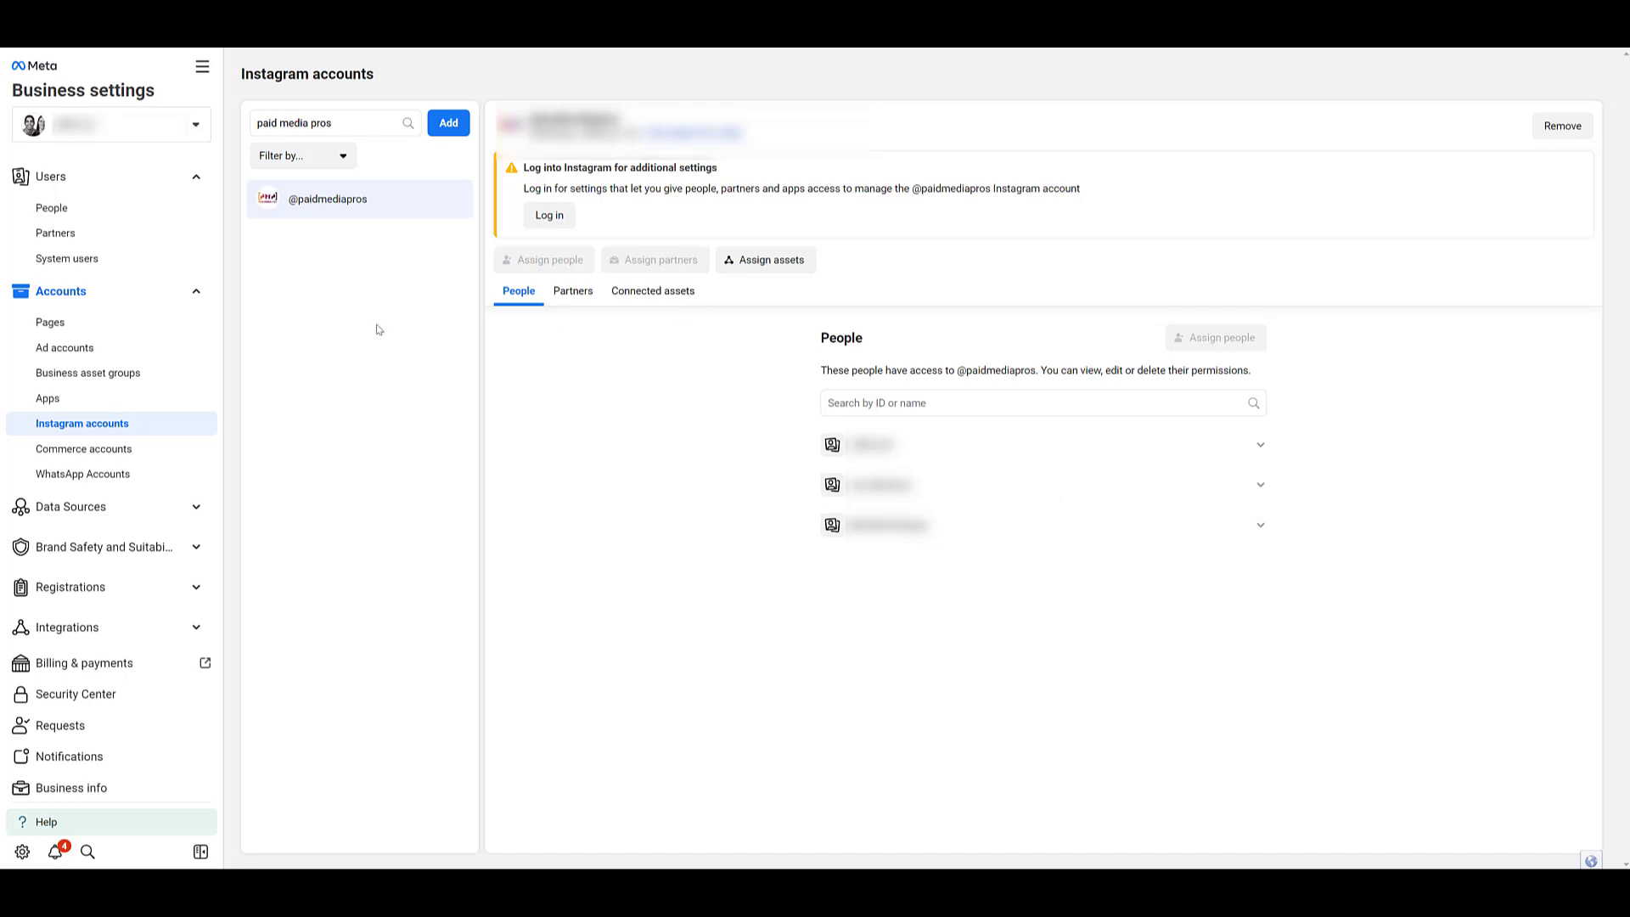
mouse_move(618, 423)
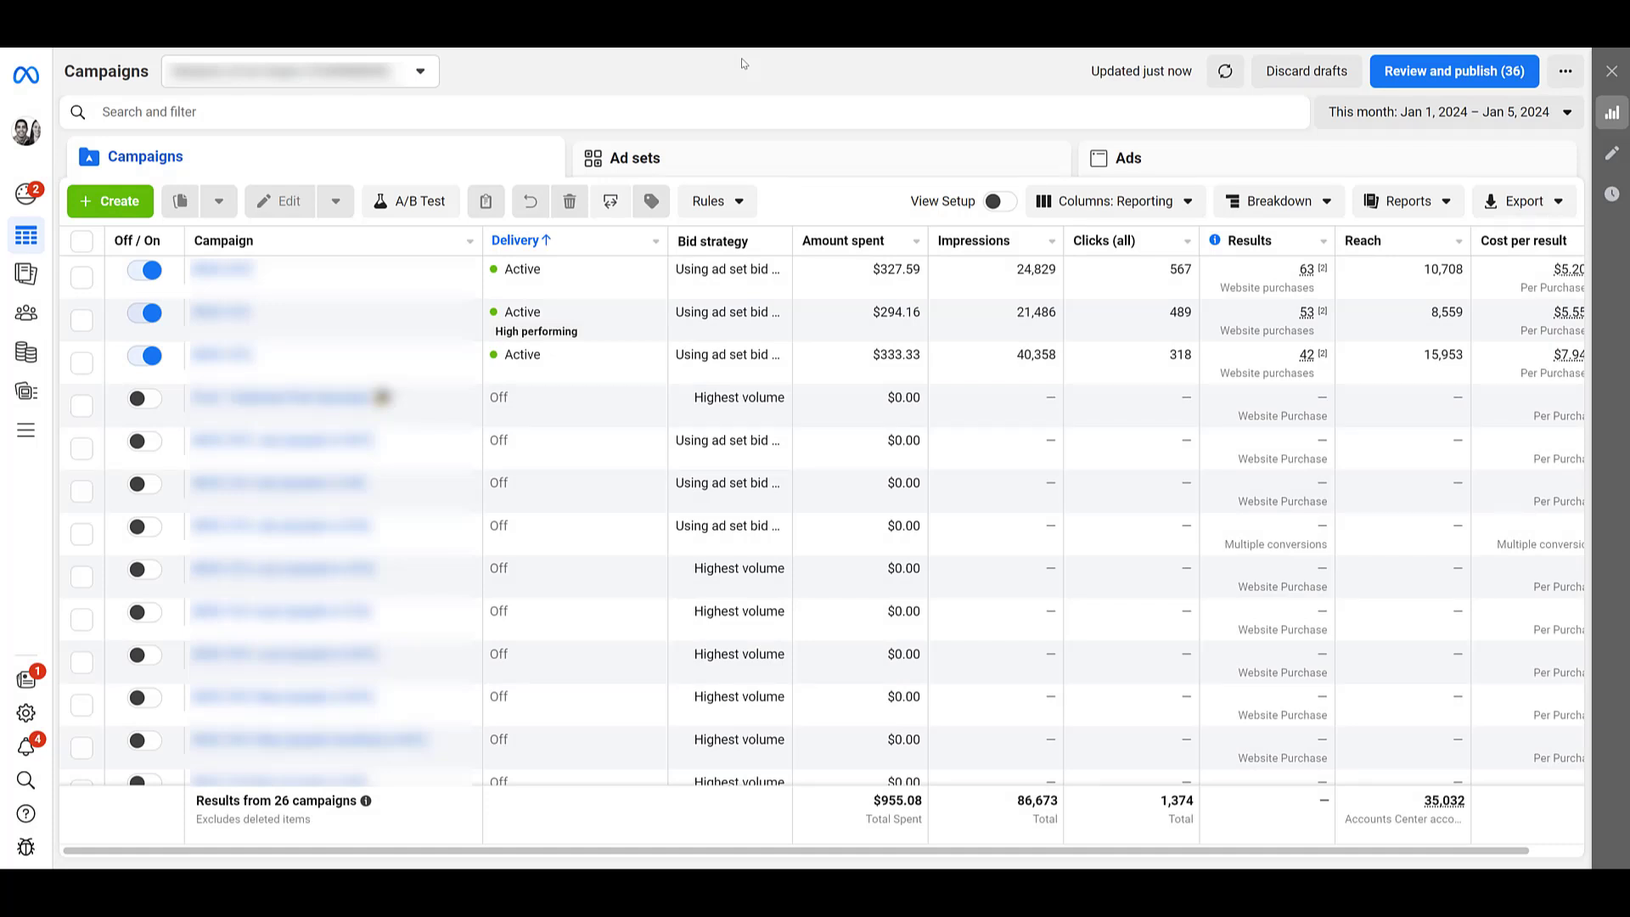
Step: Create a new campaign with the Traffic objective using the manual traffic campaign setup
left_click(109, 200)
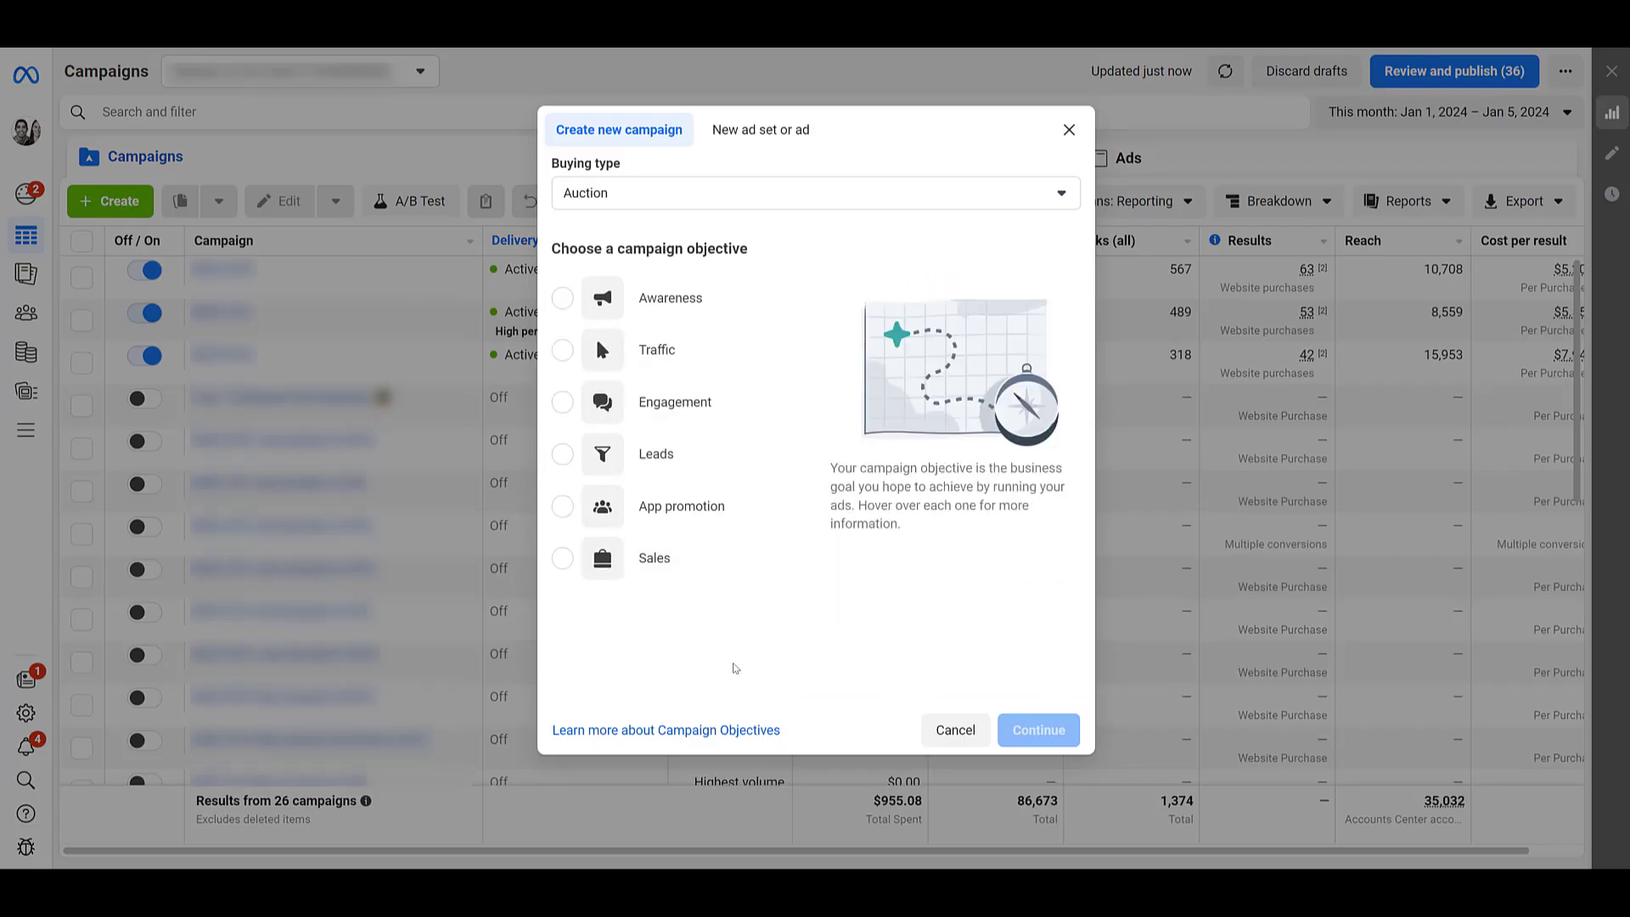
mouse_move(737, 664)
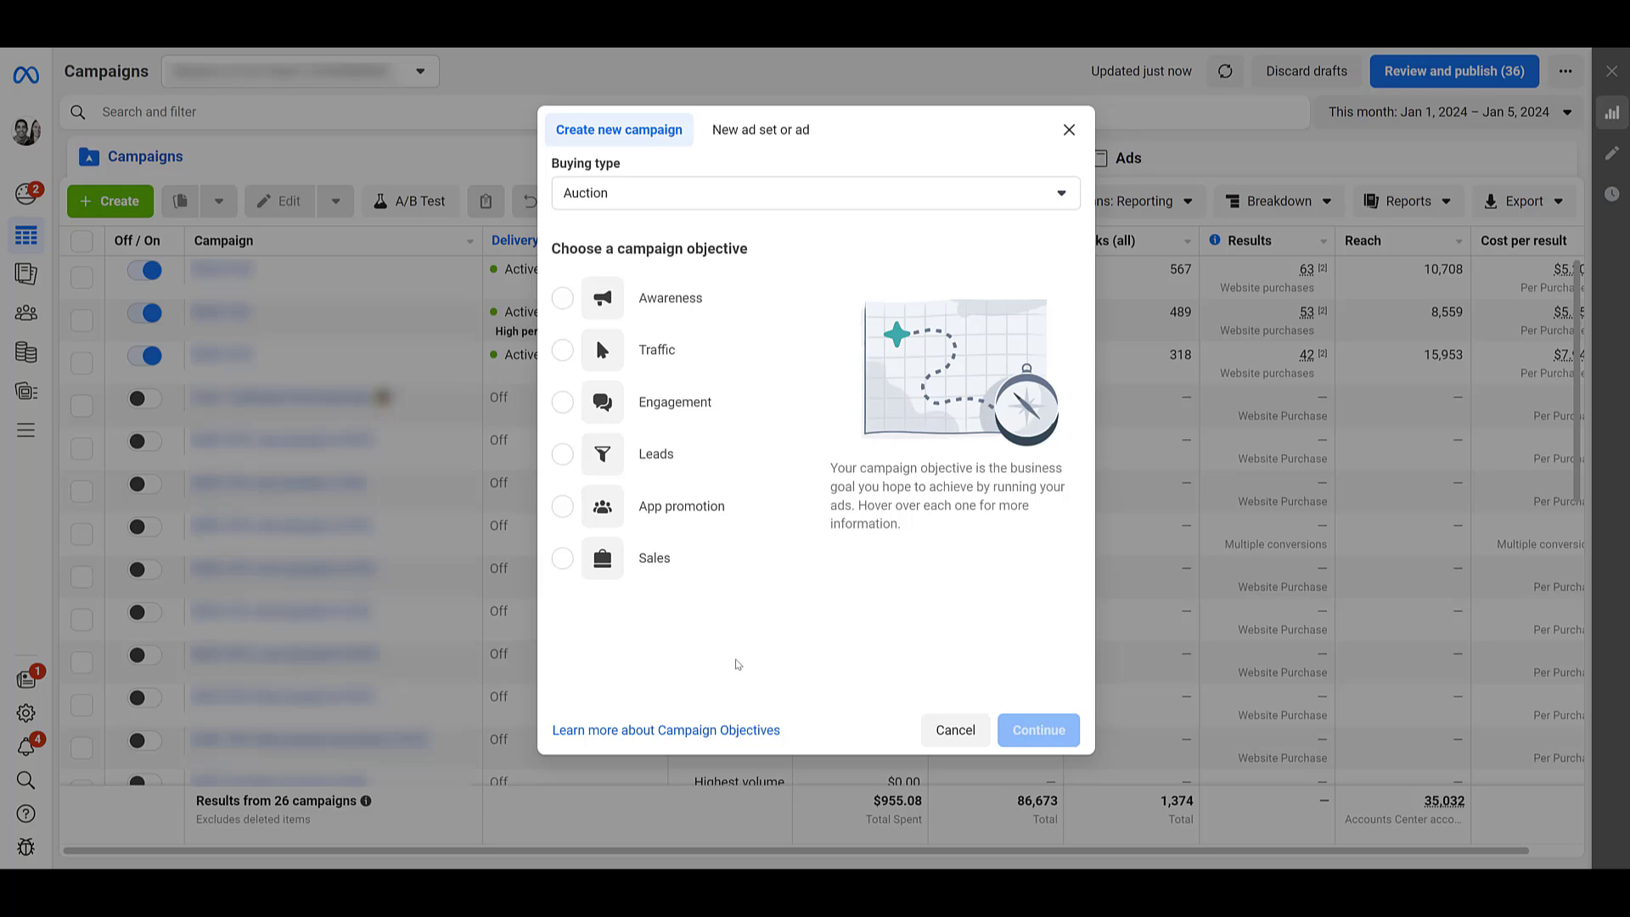
mouse_move(738, 664)
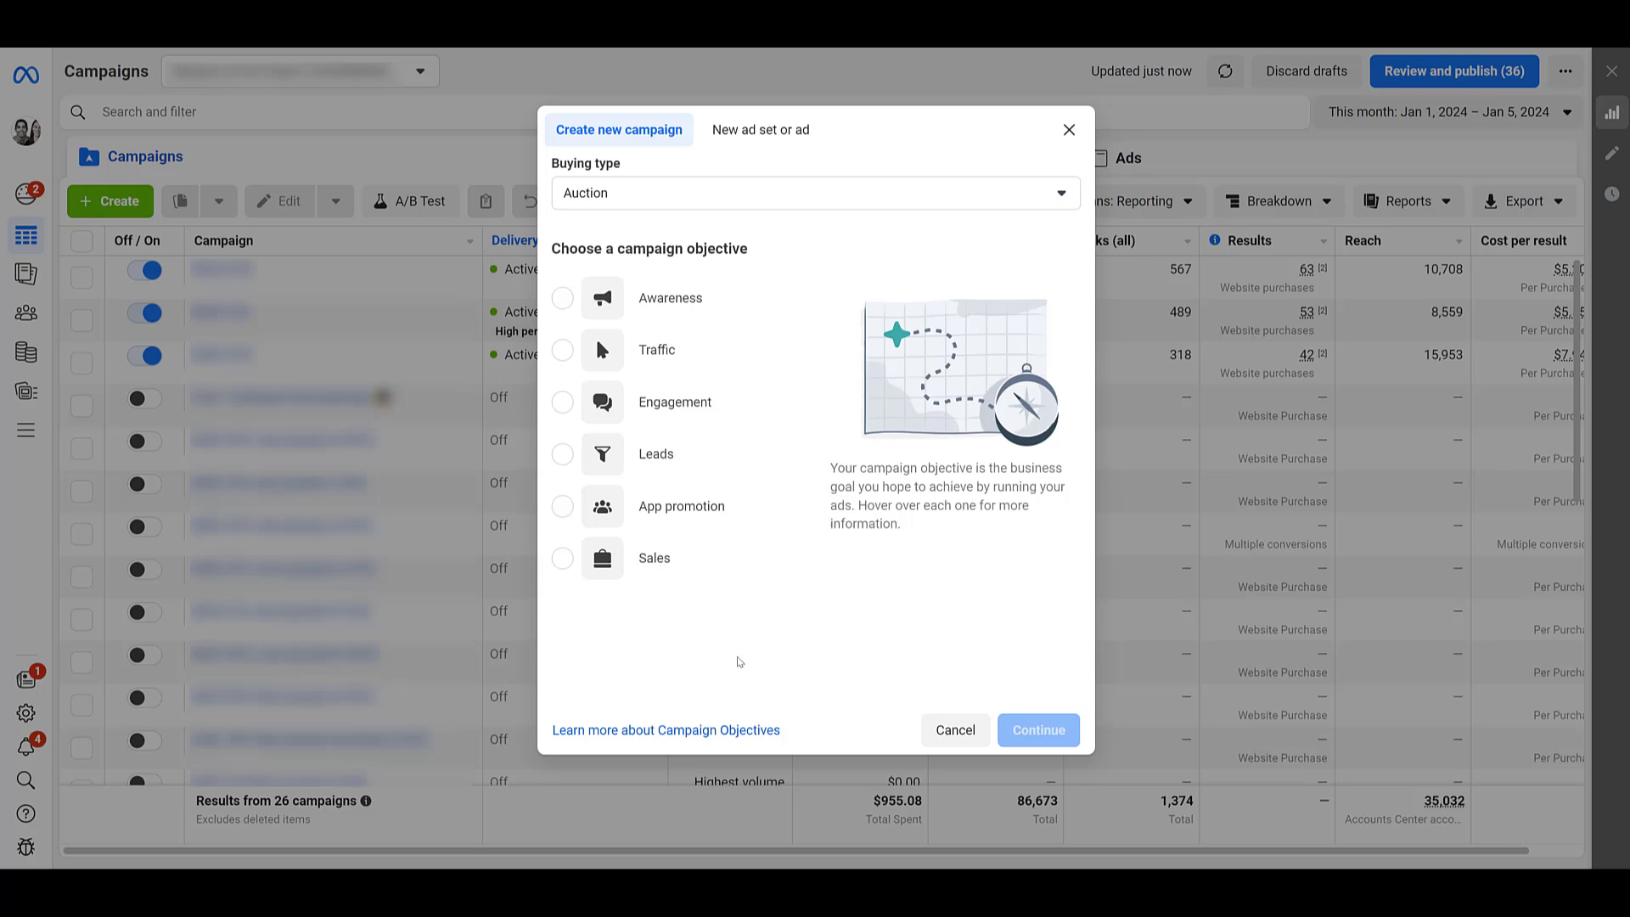
left_click(562, 337)
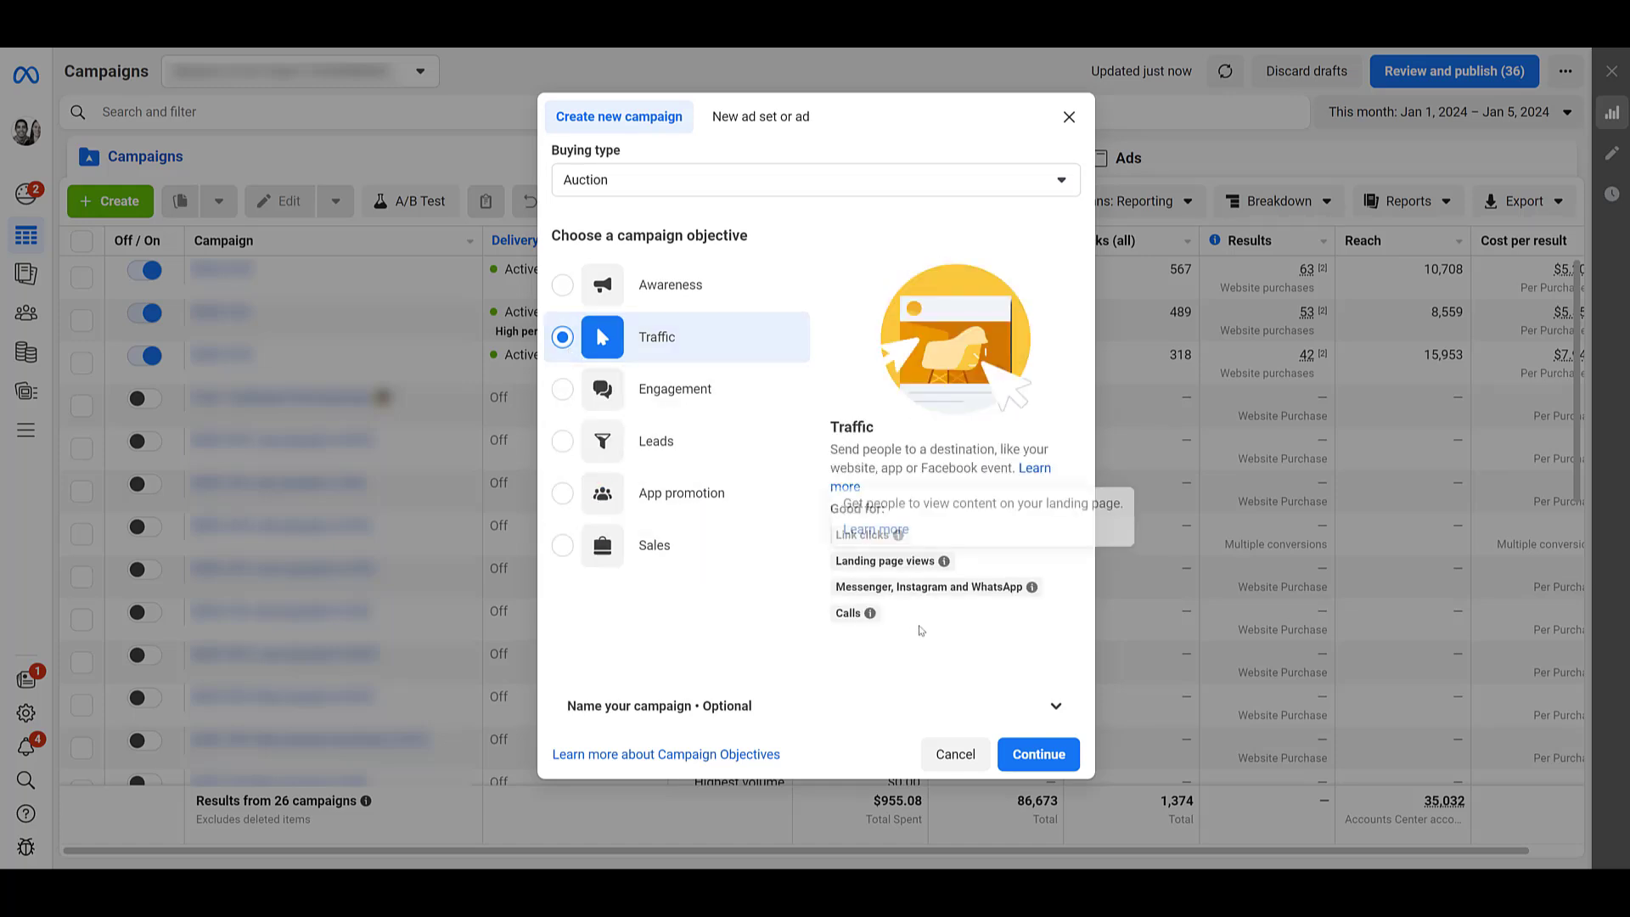
left_click(1035, 754)
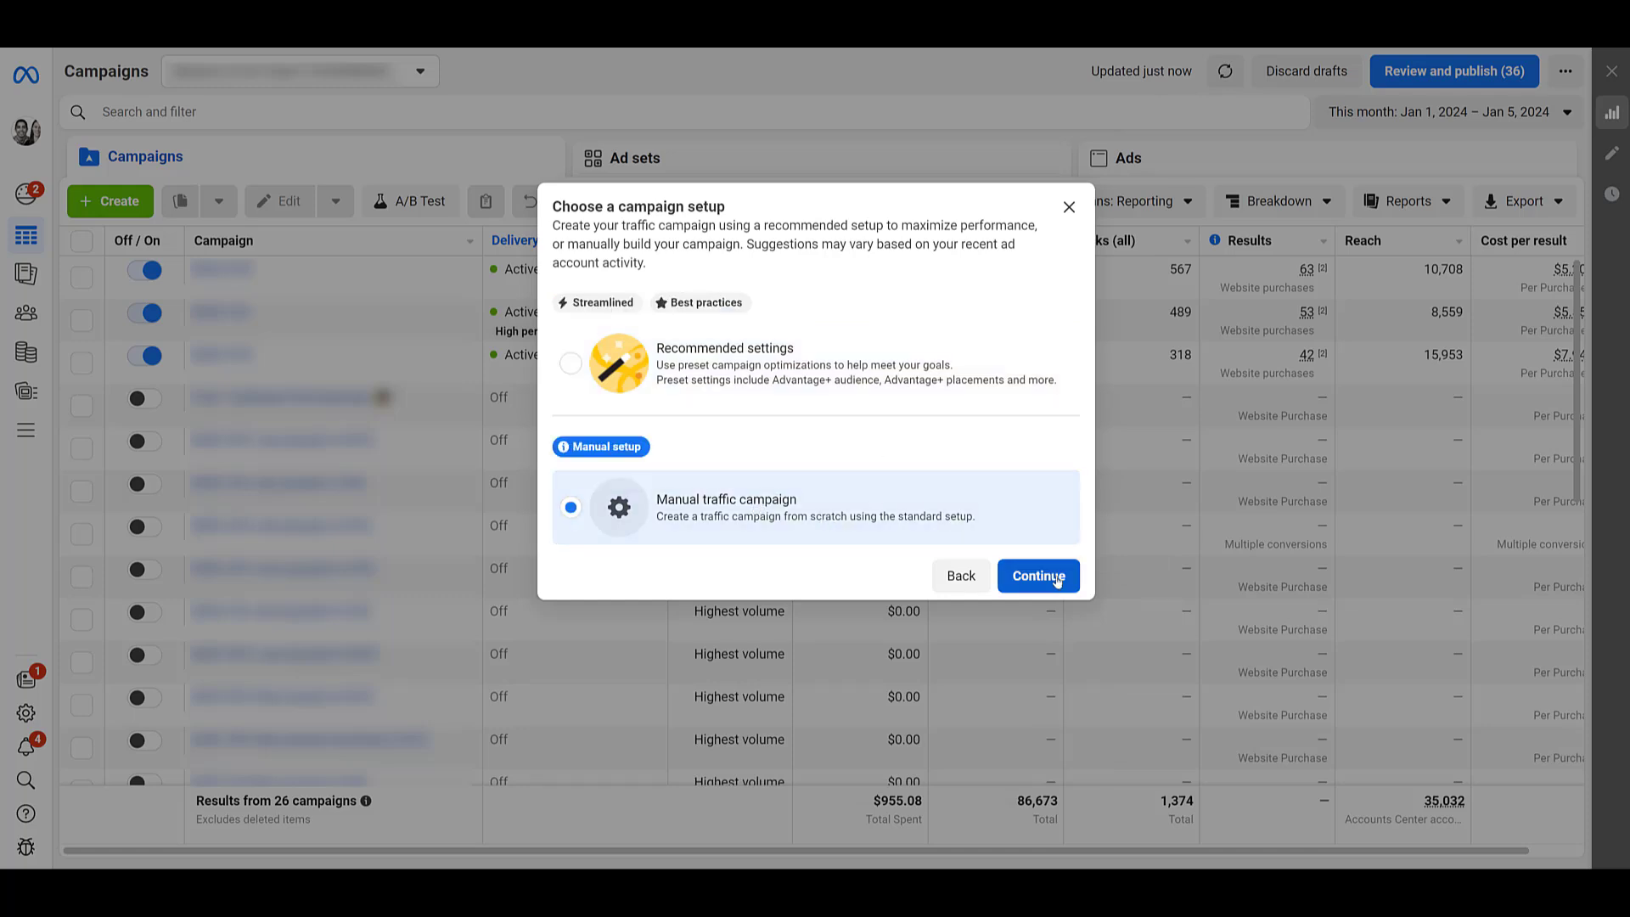
left_click(1038, 576)
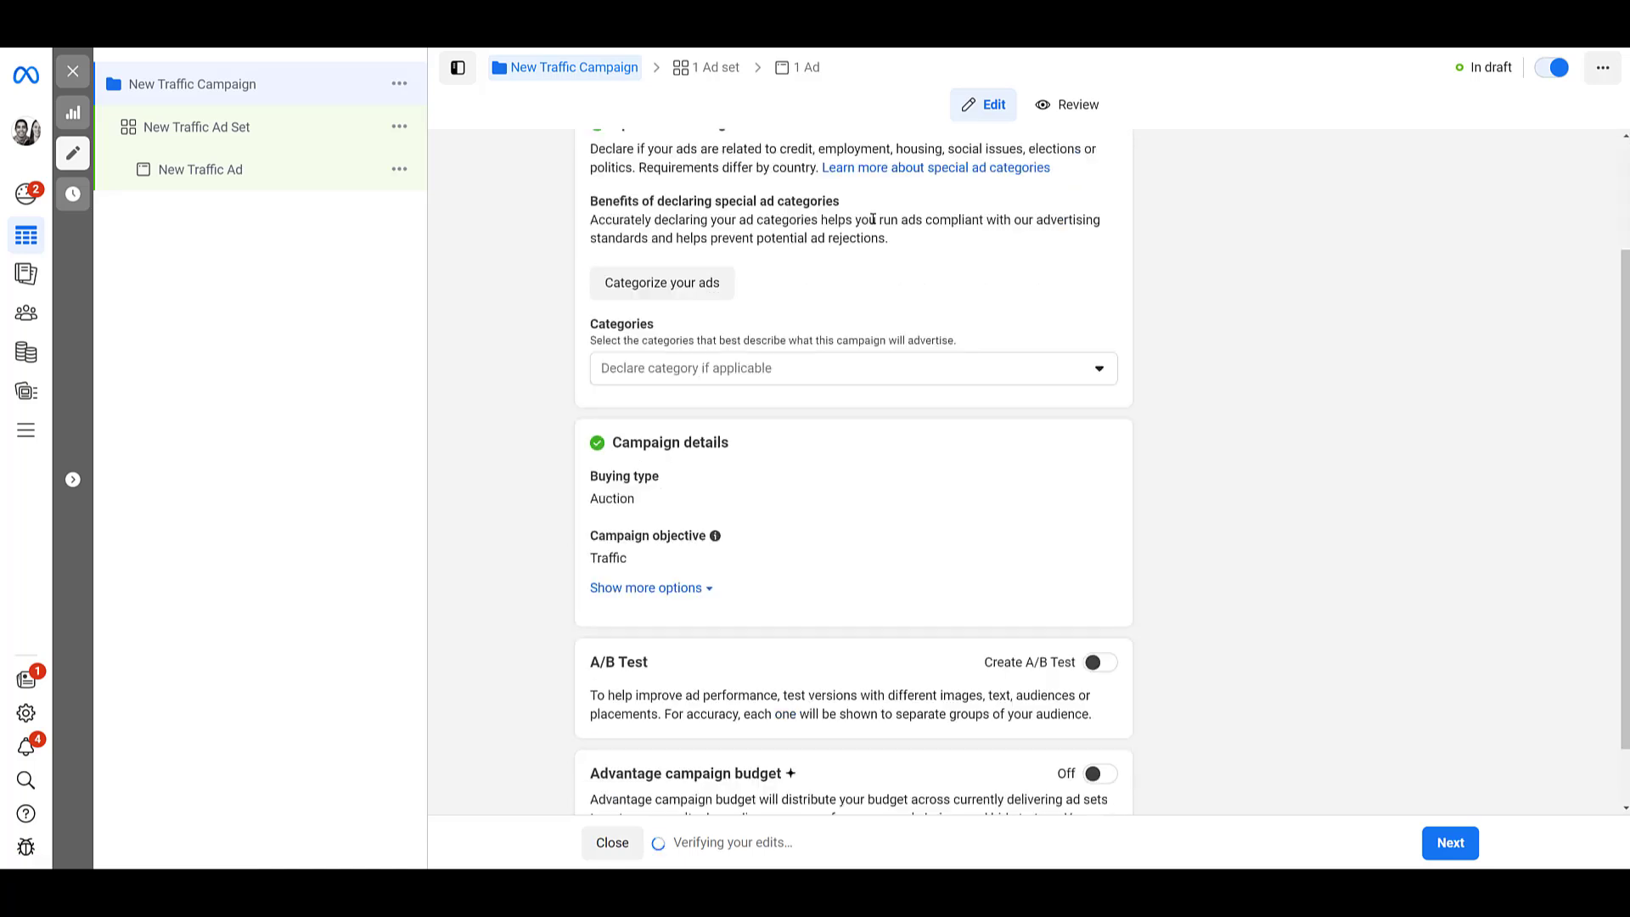
Step: Move from the campaign settings to the New Traffic Ad Set editor
scroll("down", 3)
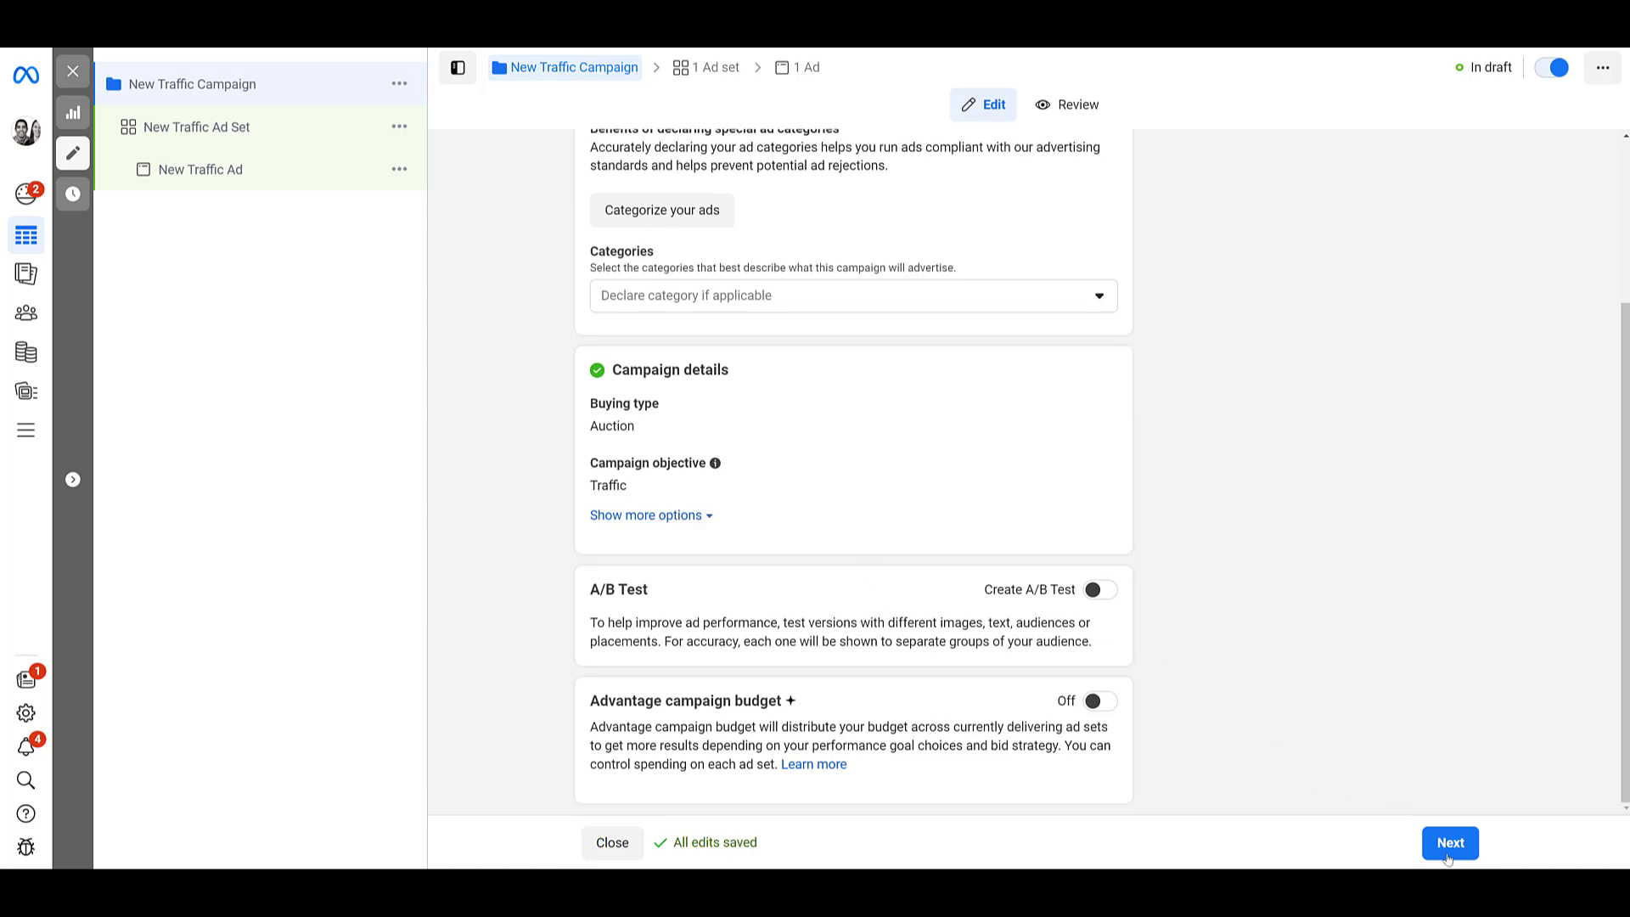
left_click(1449, 842)
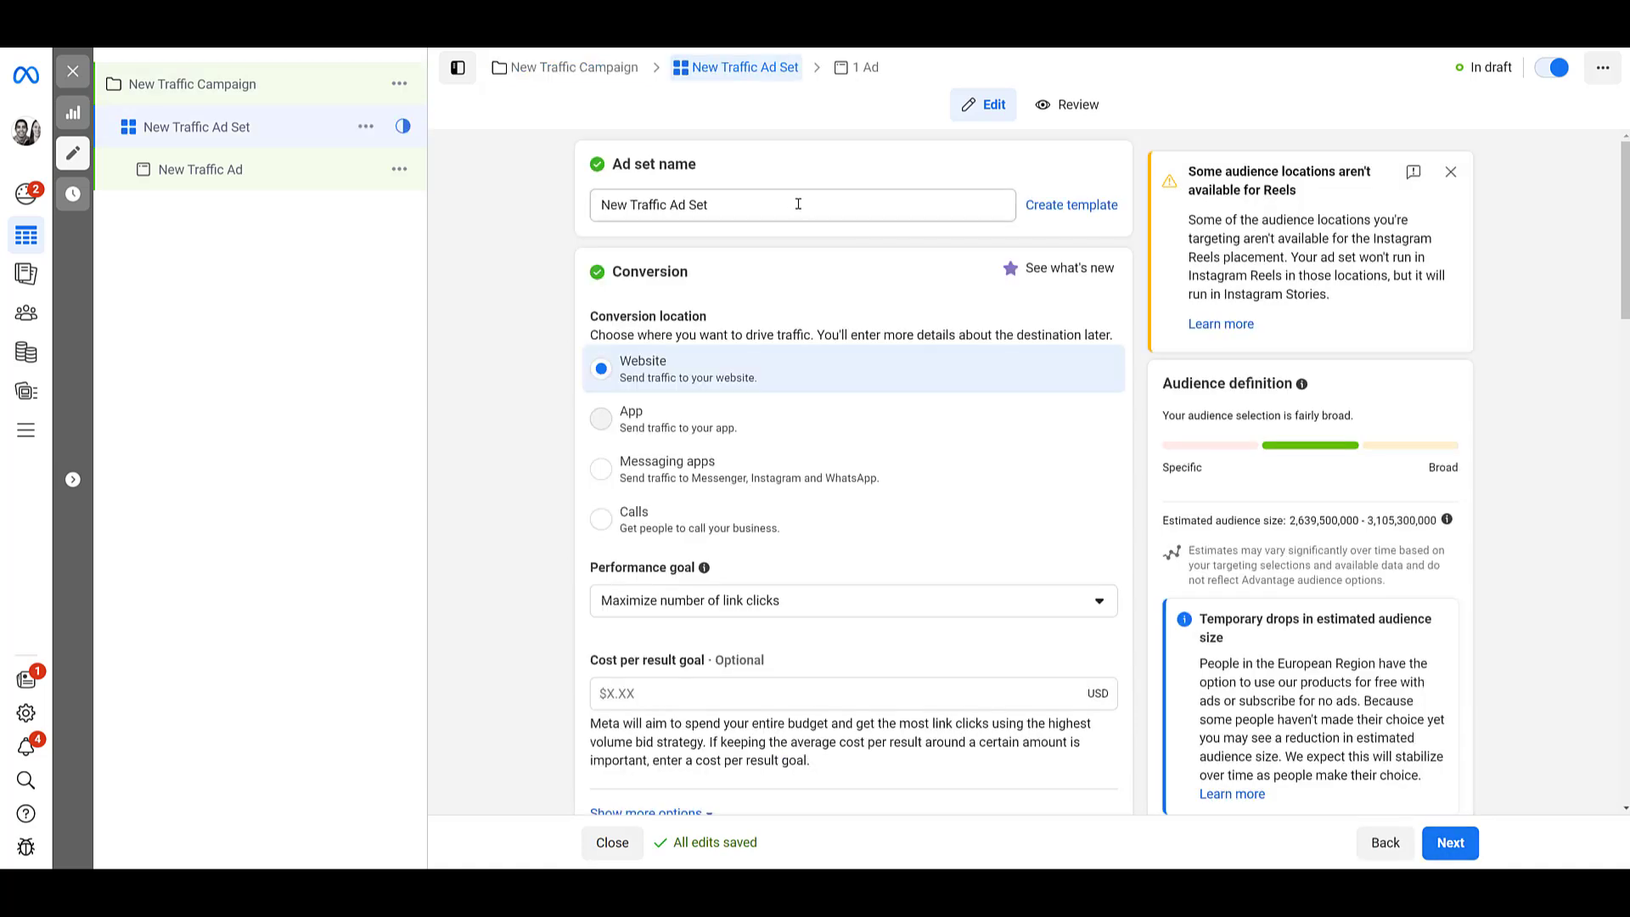
Step: Change the ad set's target location from Worldwide to United States
scroll("down", 3)
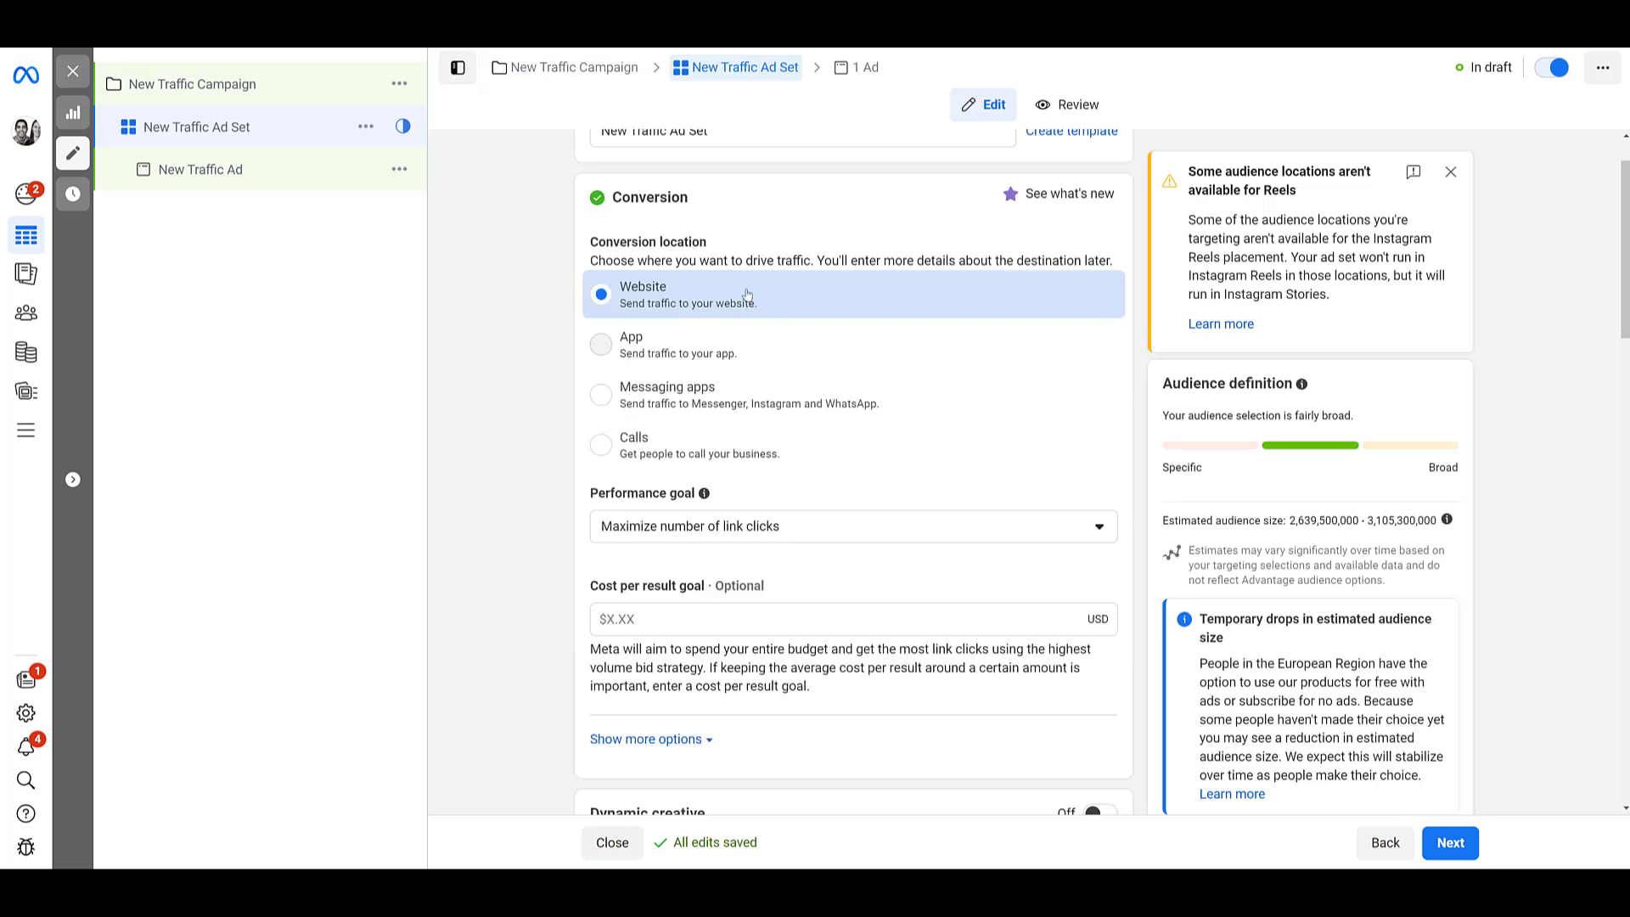
scroll("down", 3)
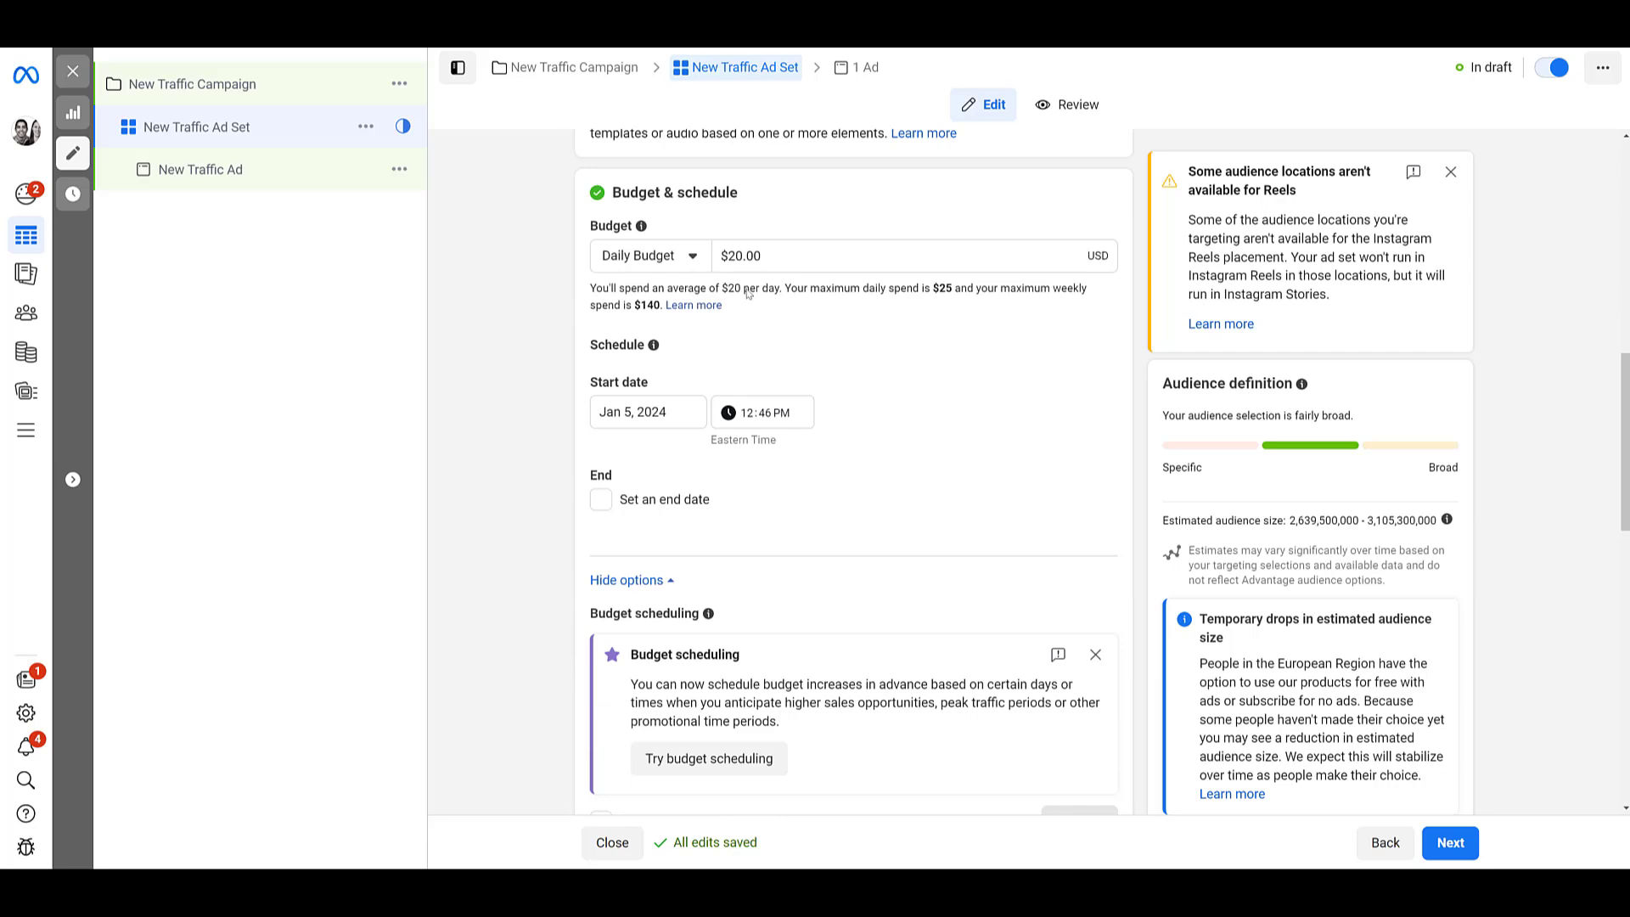
scroll("down", 3)
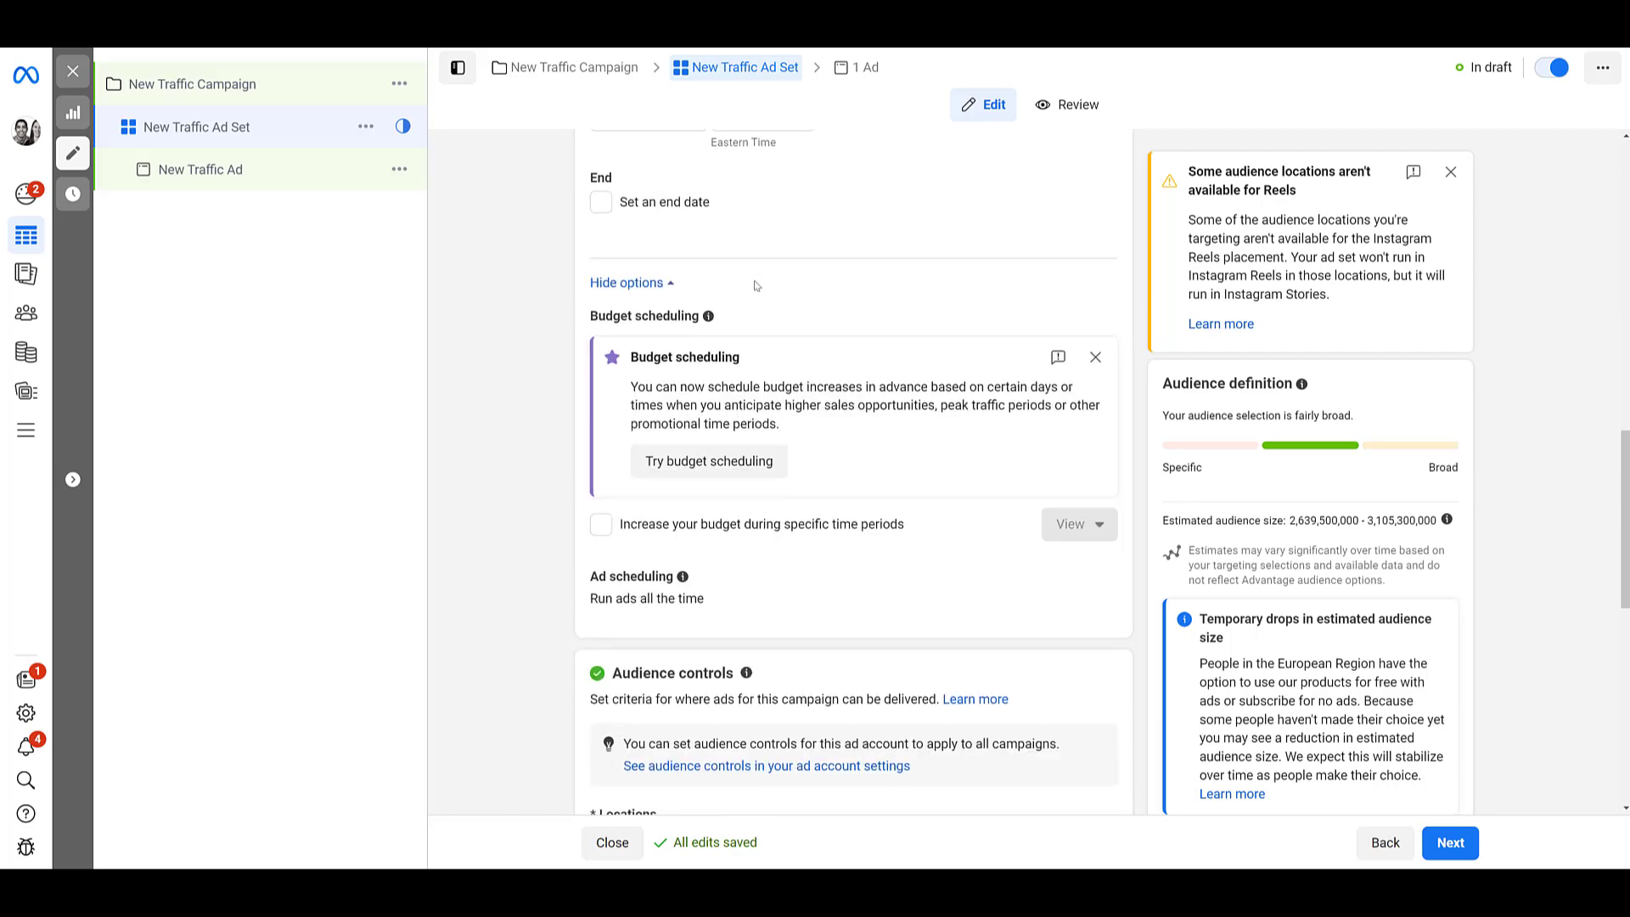
scroll("down", 3)
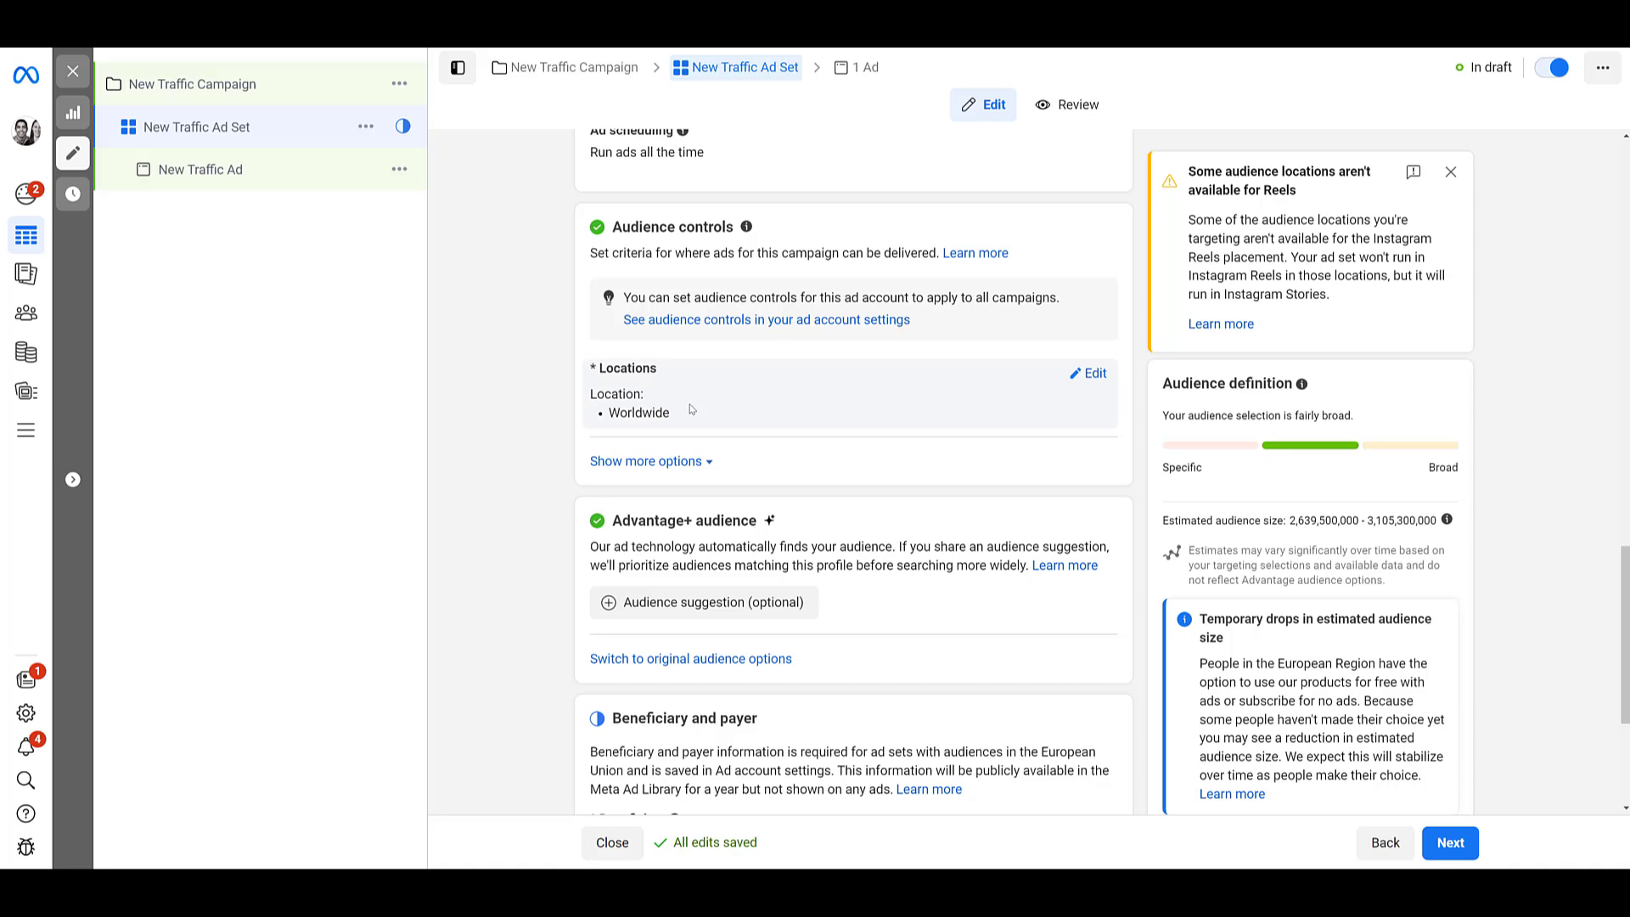
left_click(1089, 374)
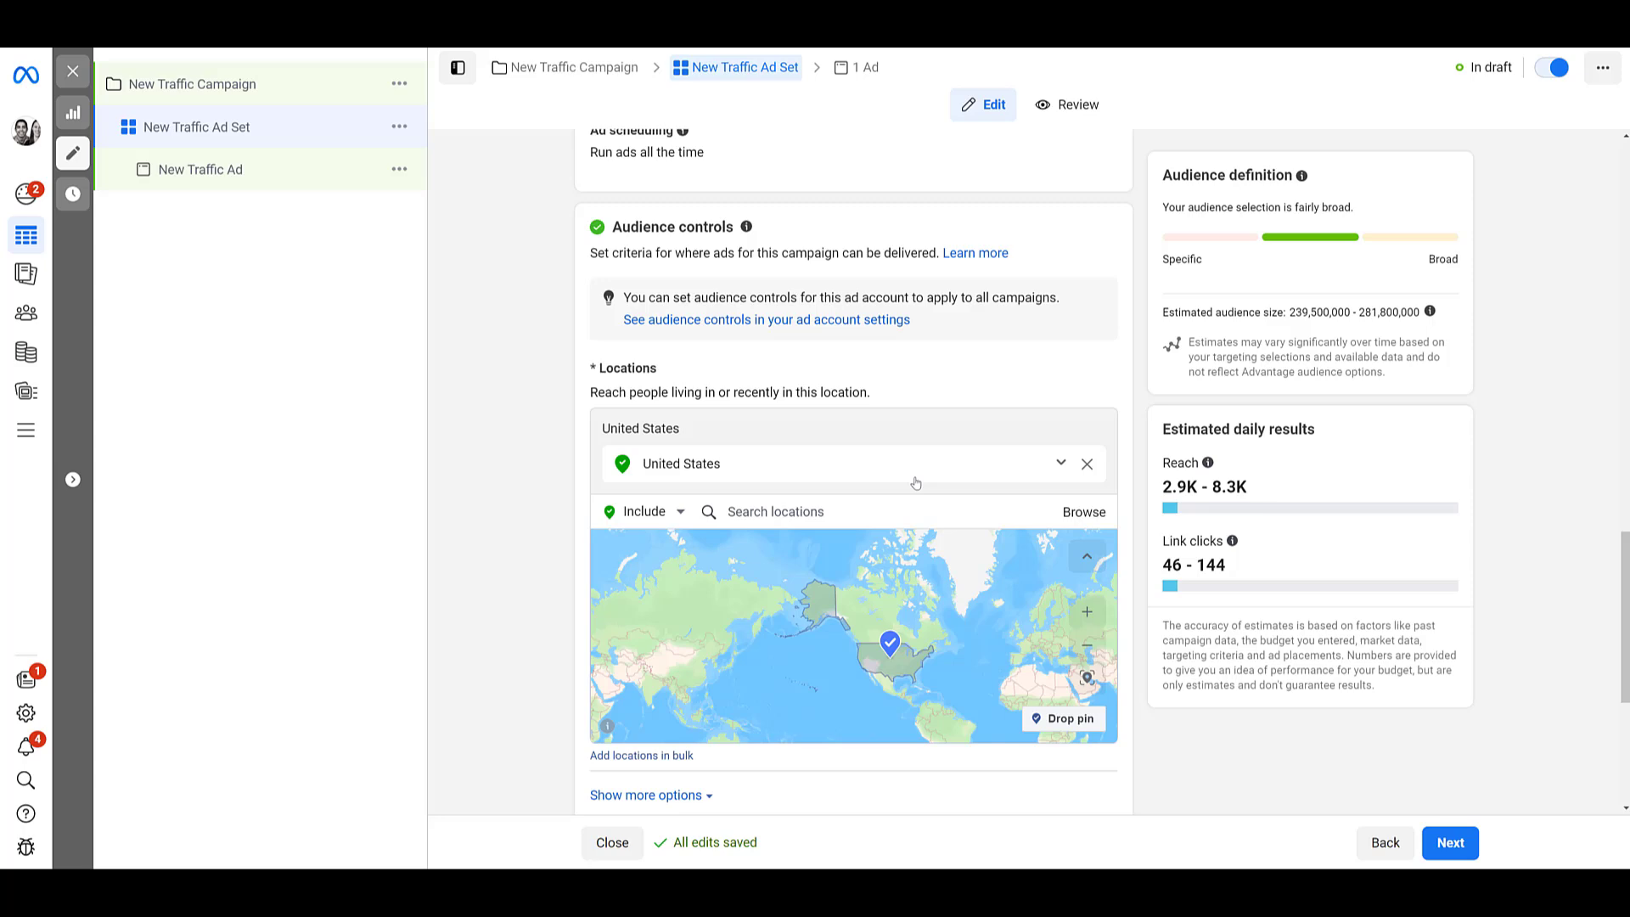
scroll("down", 3)
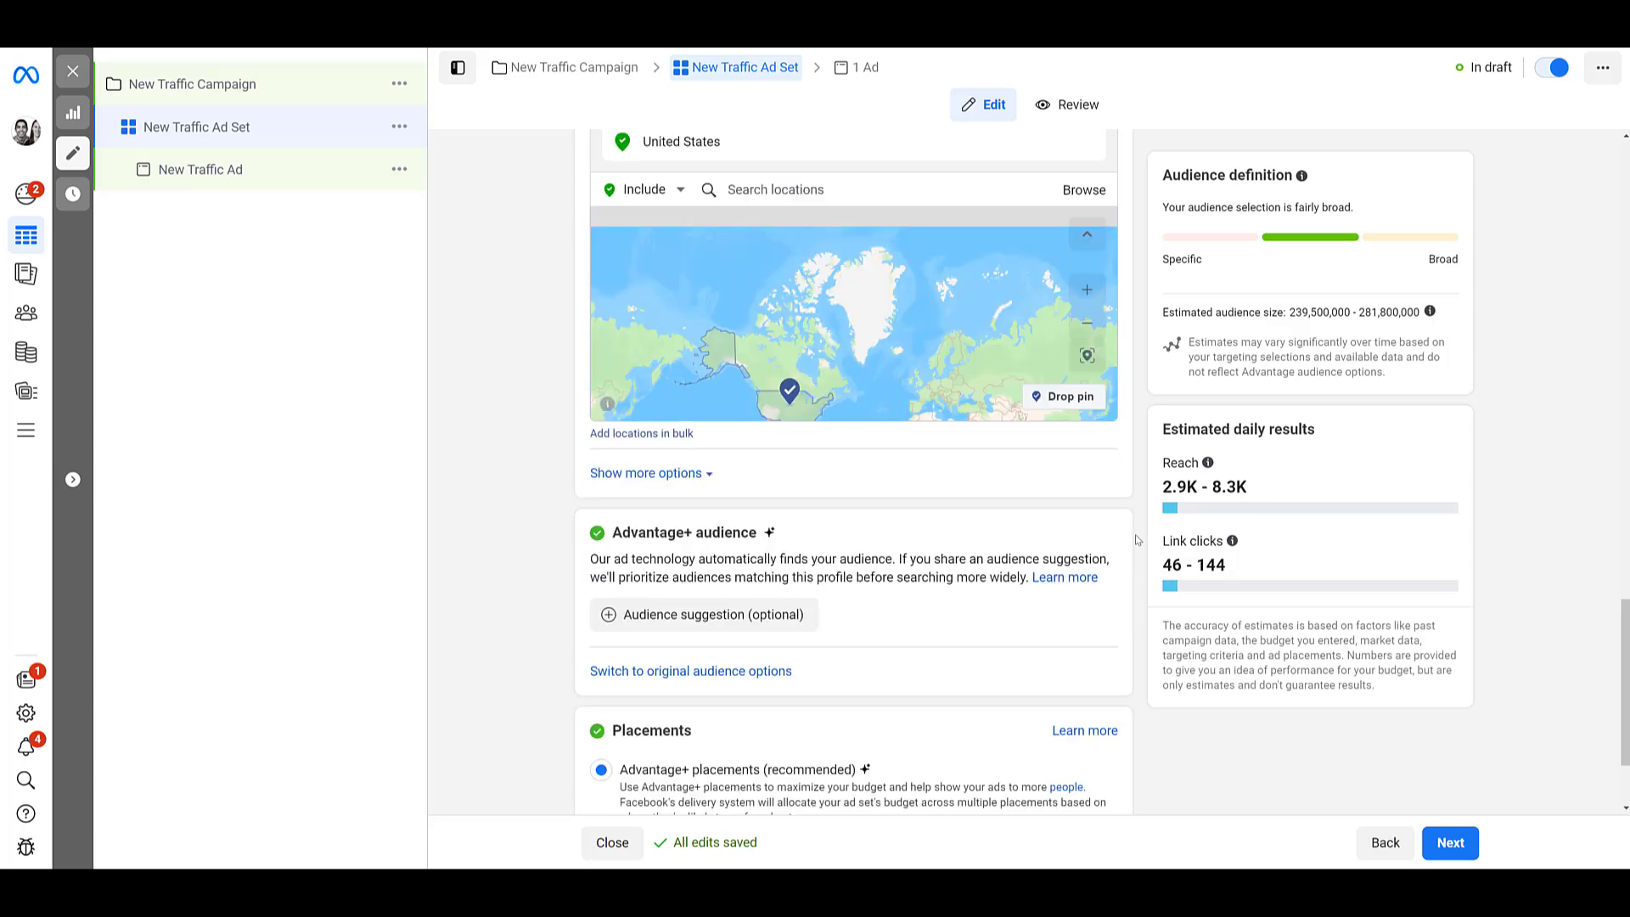
scroll("down", 3)
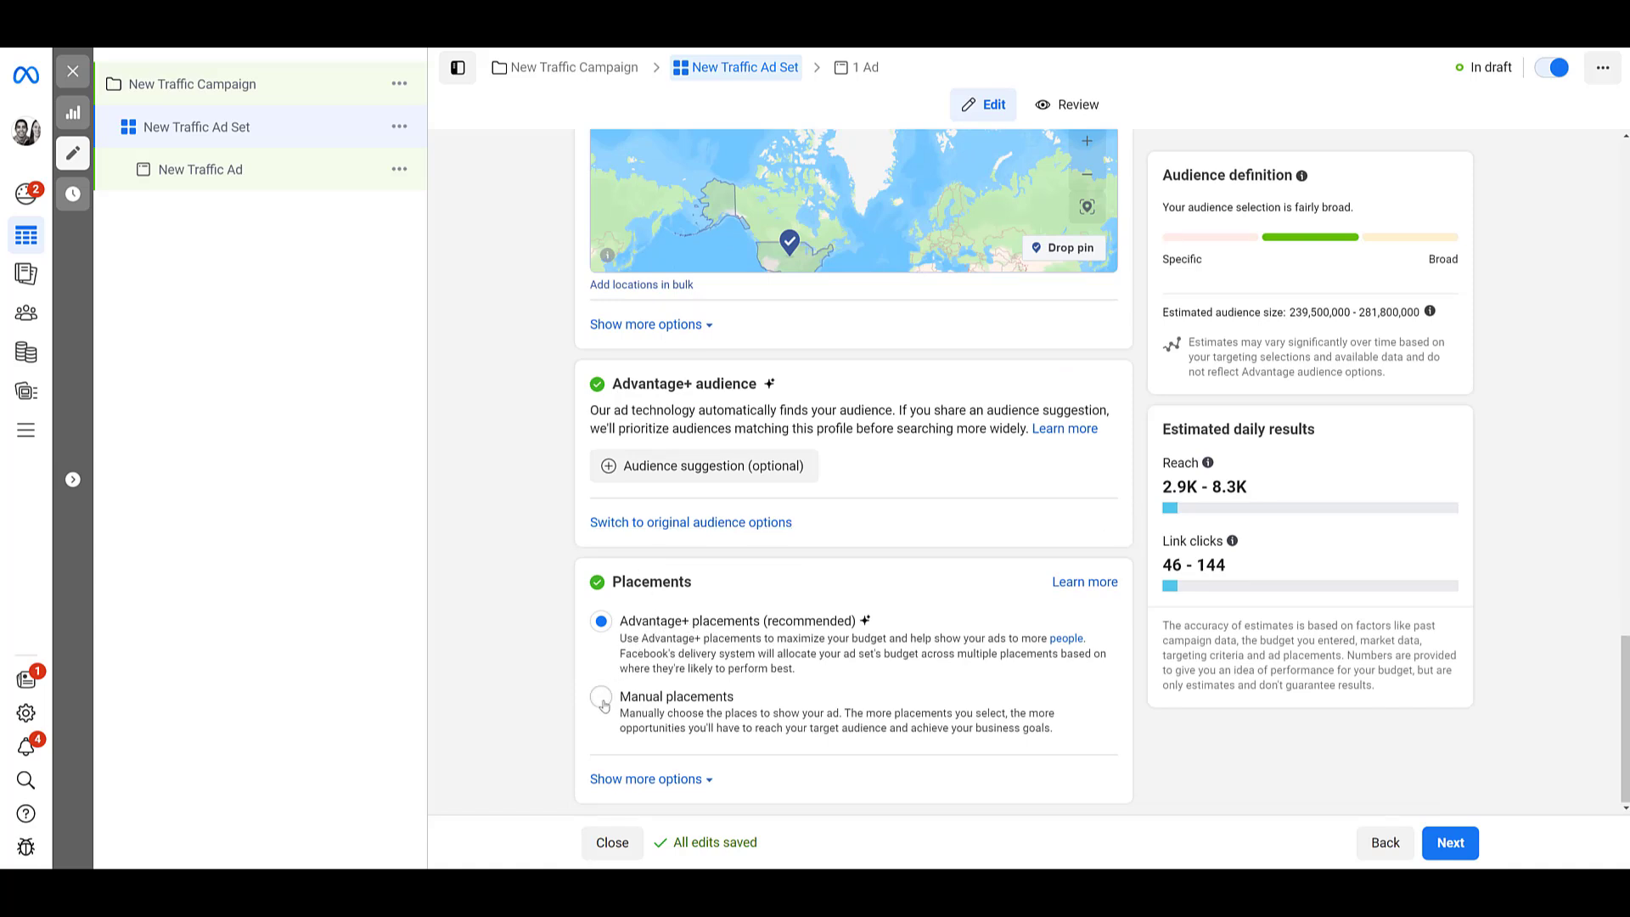
Step: Switch to manual placements, keep Instagram as the only platform and remove Instagram Reels
left_click(602, 703)
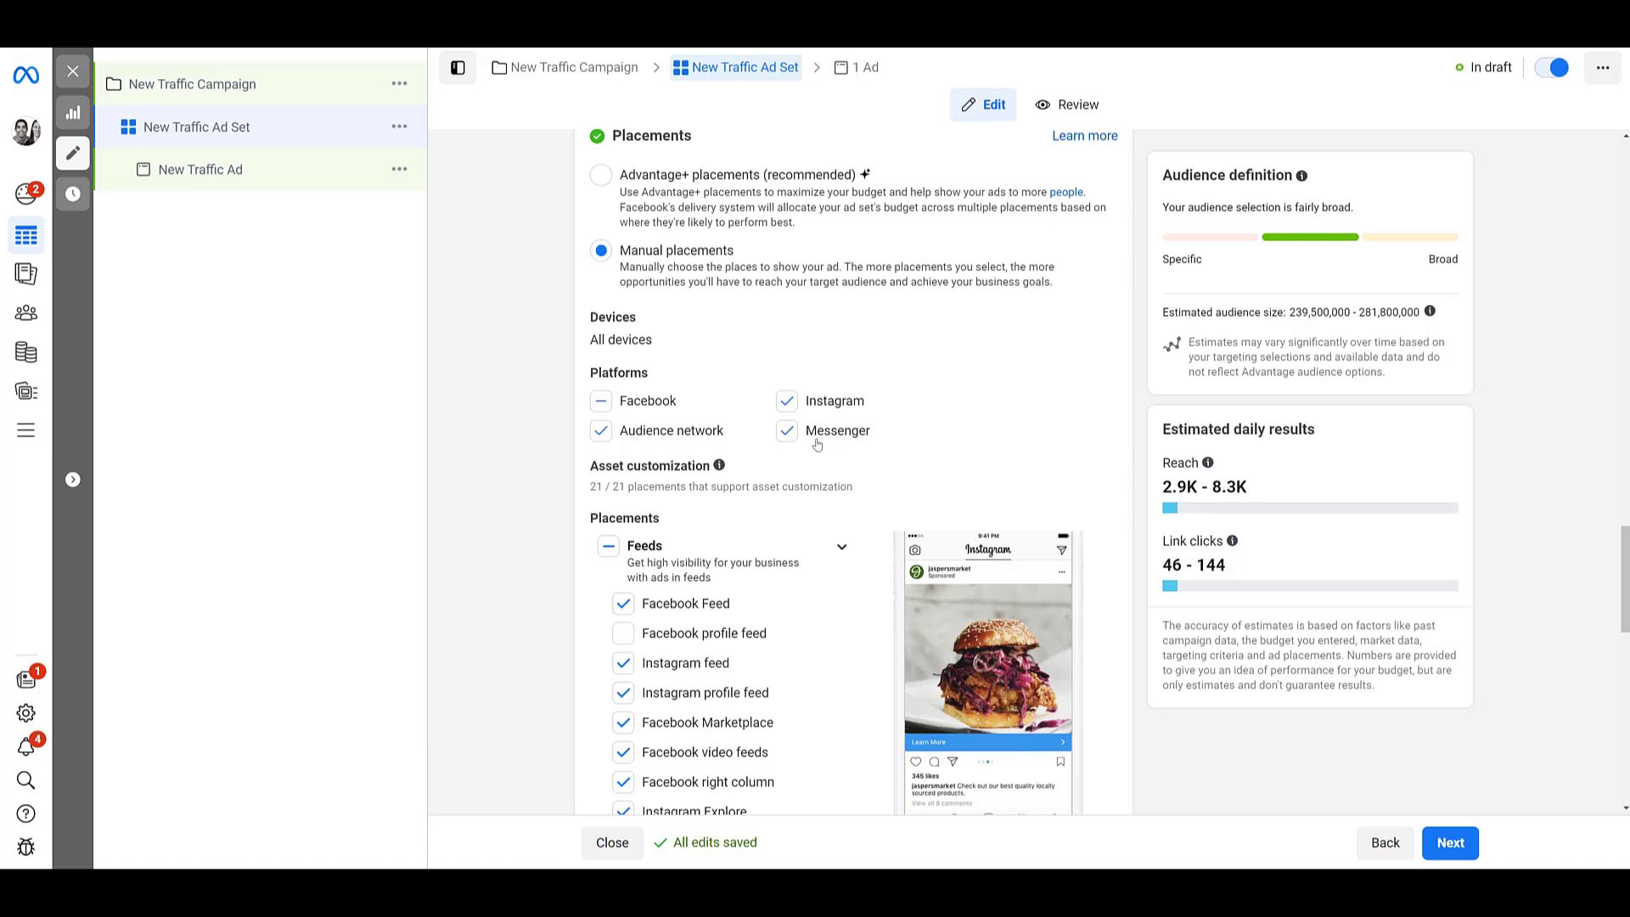
left_click(601, 401)
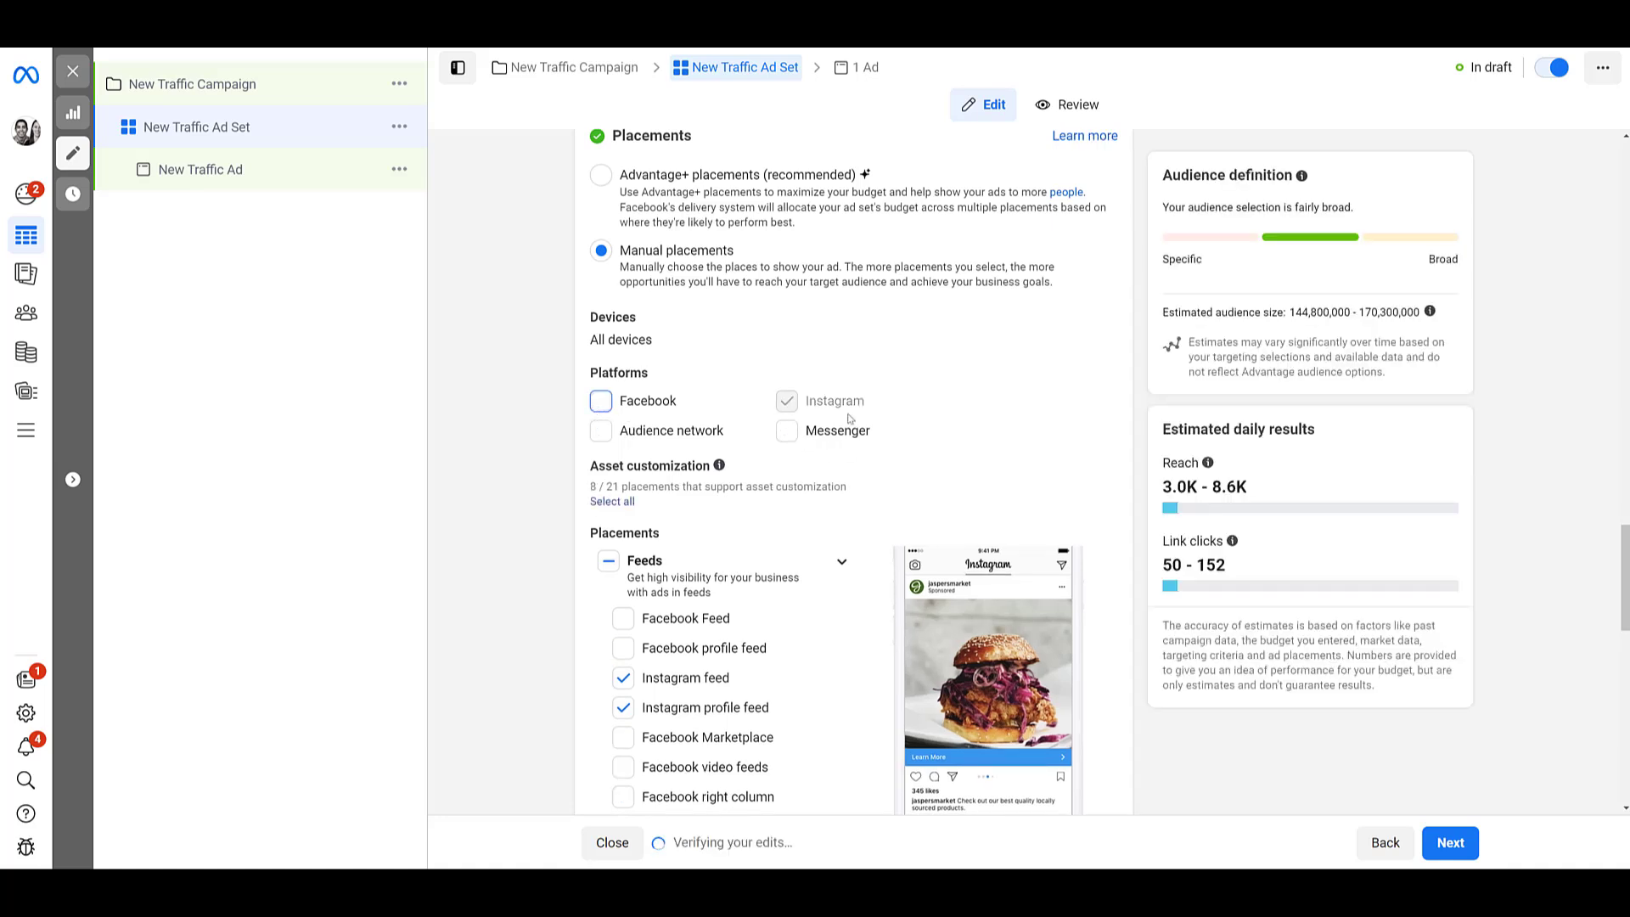
mouse_move(876, 462)
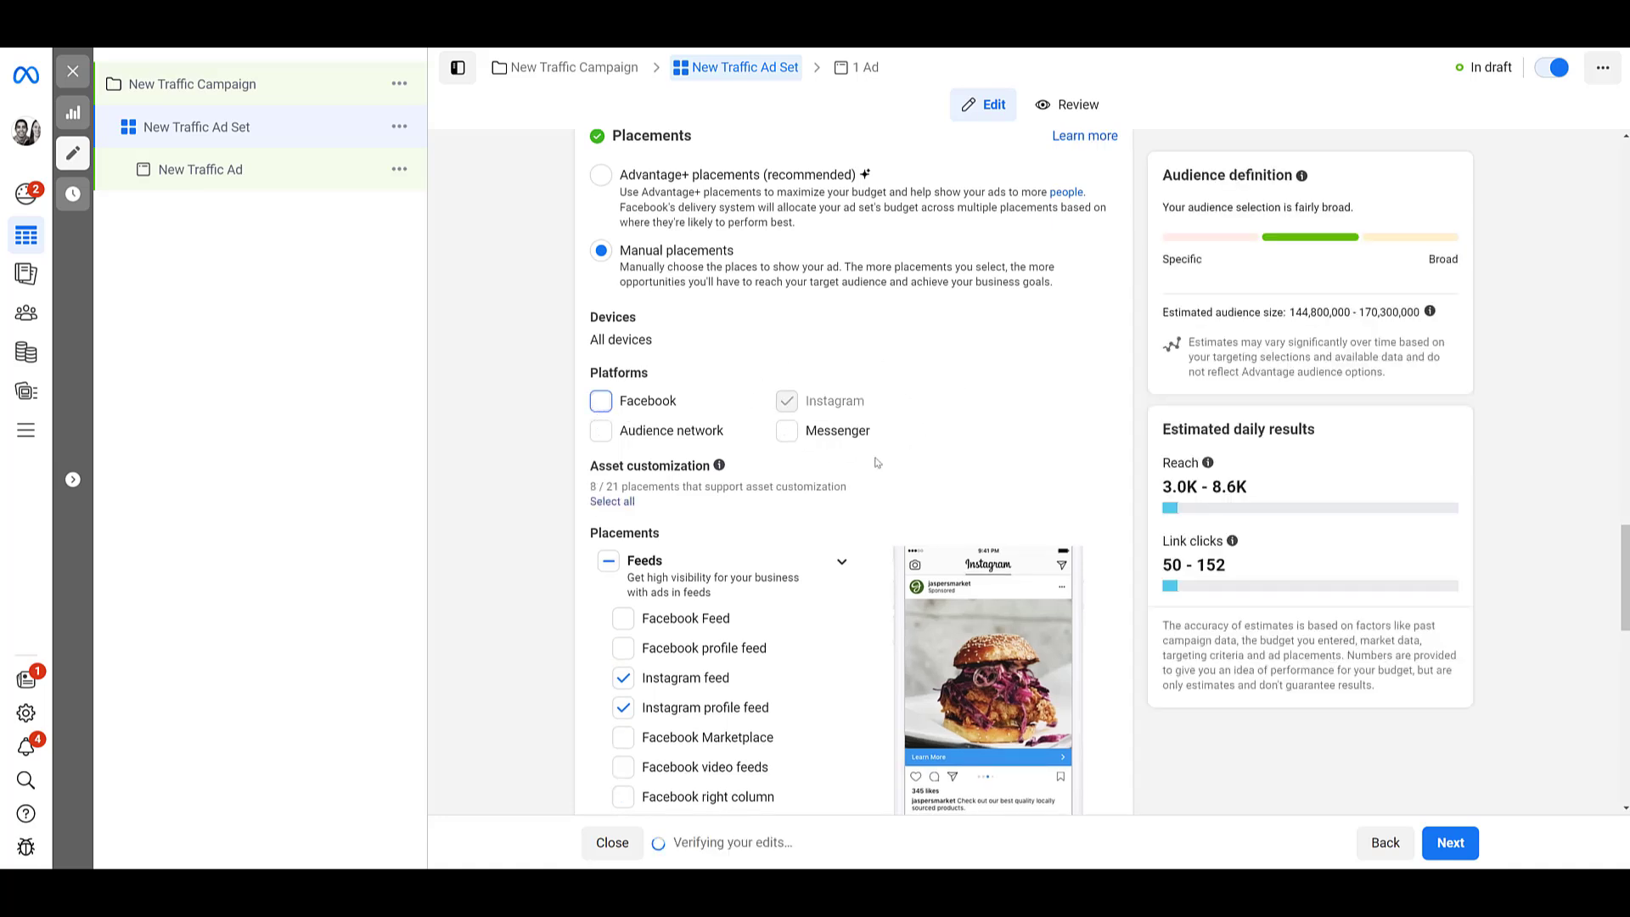
scroll("down", 3)
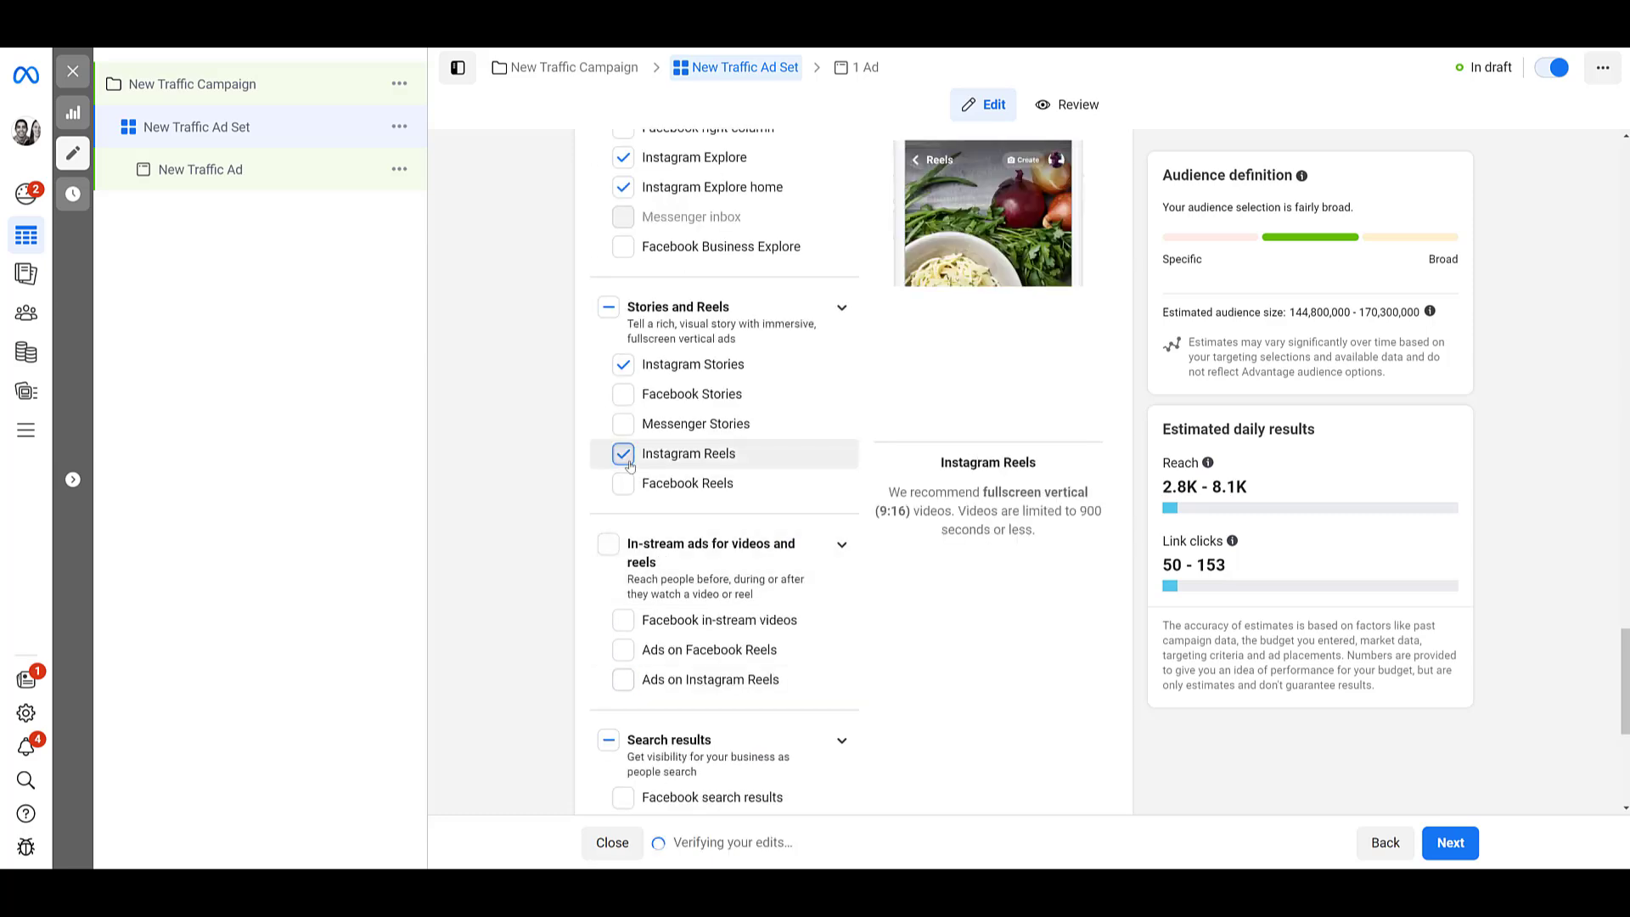
left_click(623, 453)
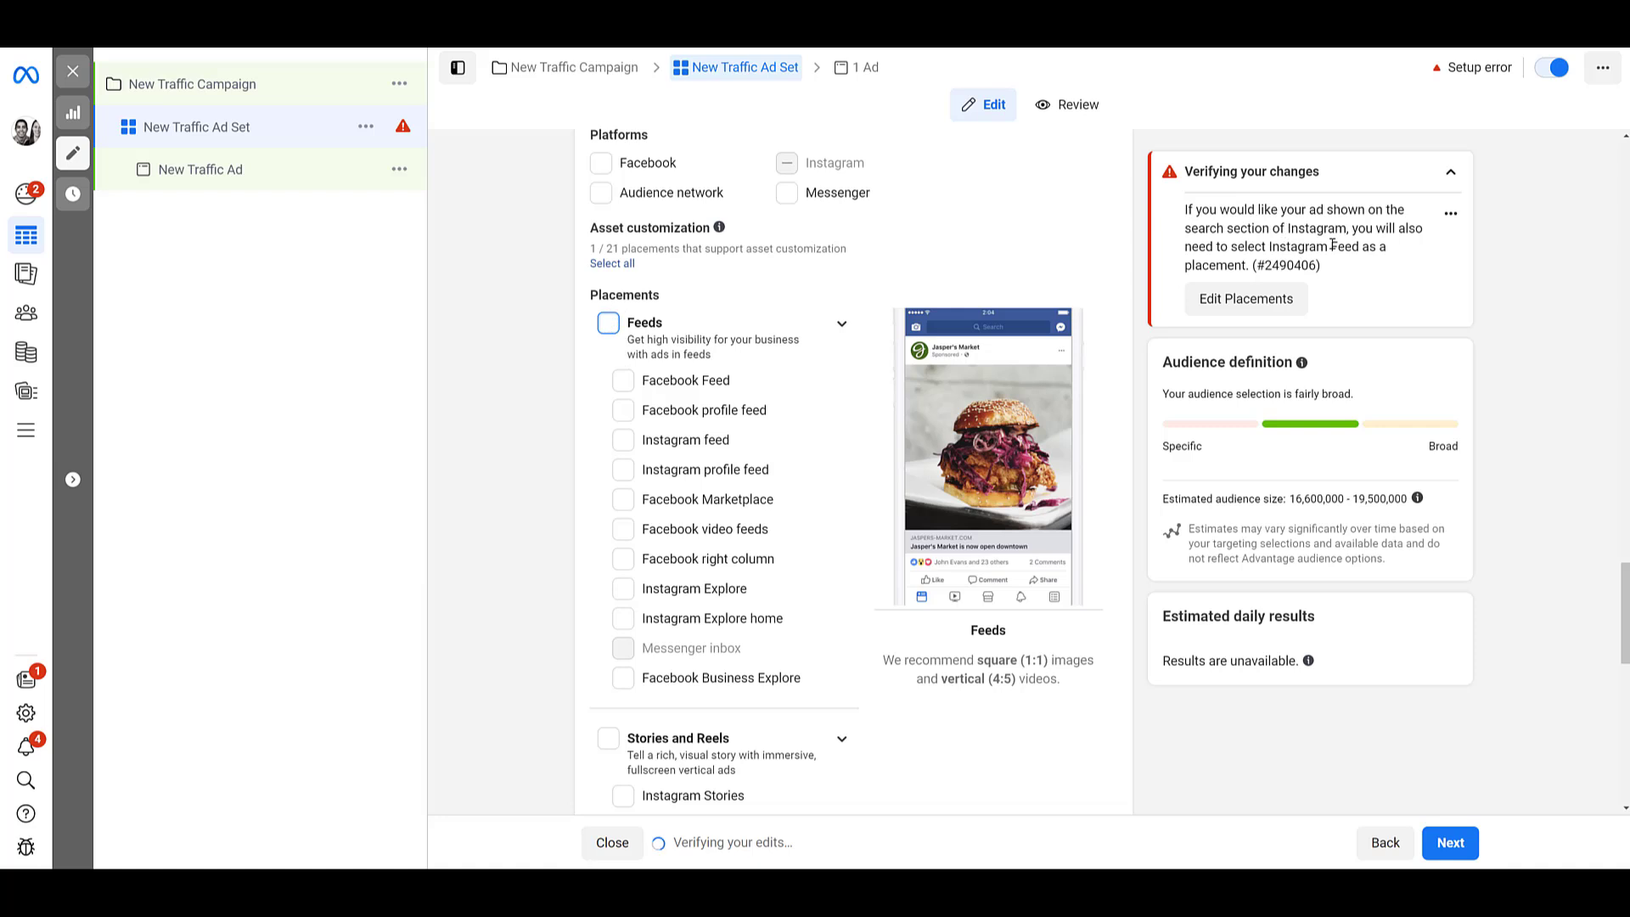
mouse_move(703, 409)
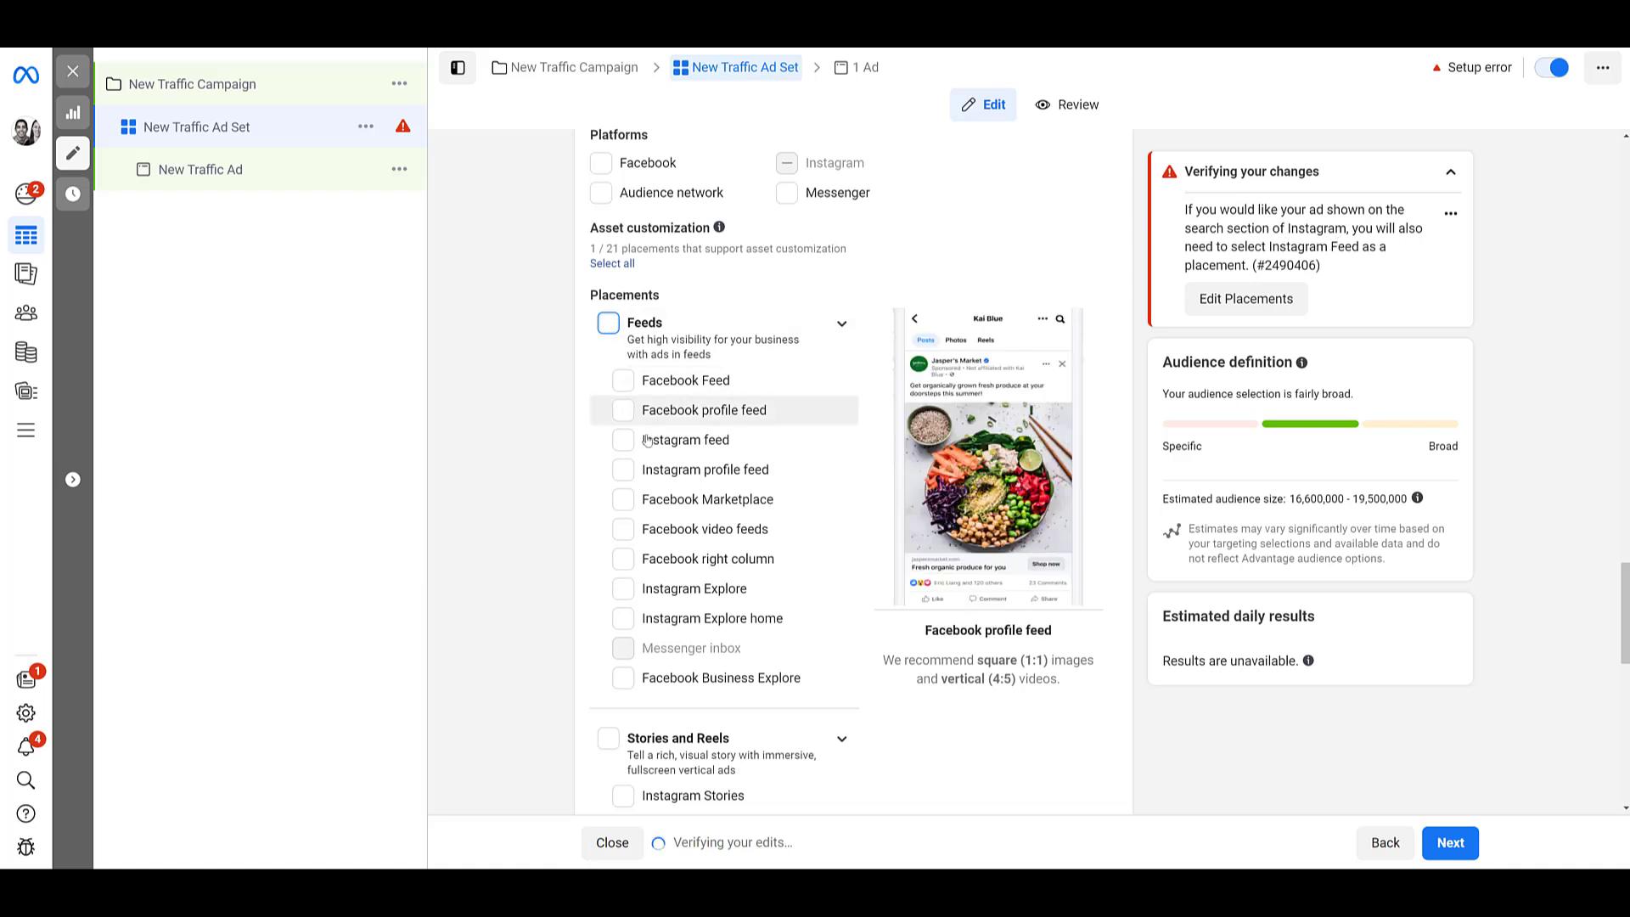
Step: Check Instagram feed as a placement, clearing the setup error
left_click(623, 439)
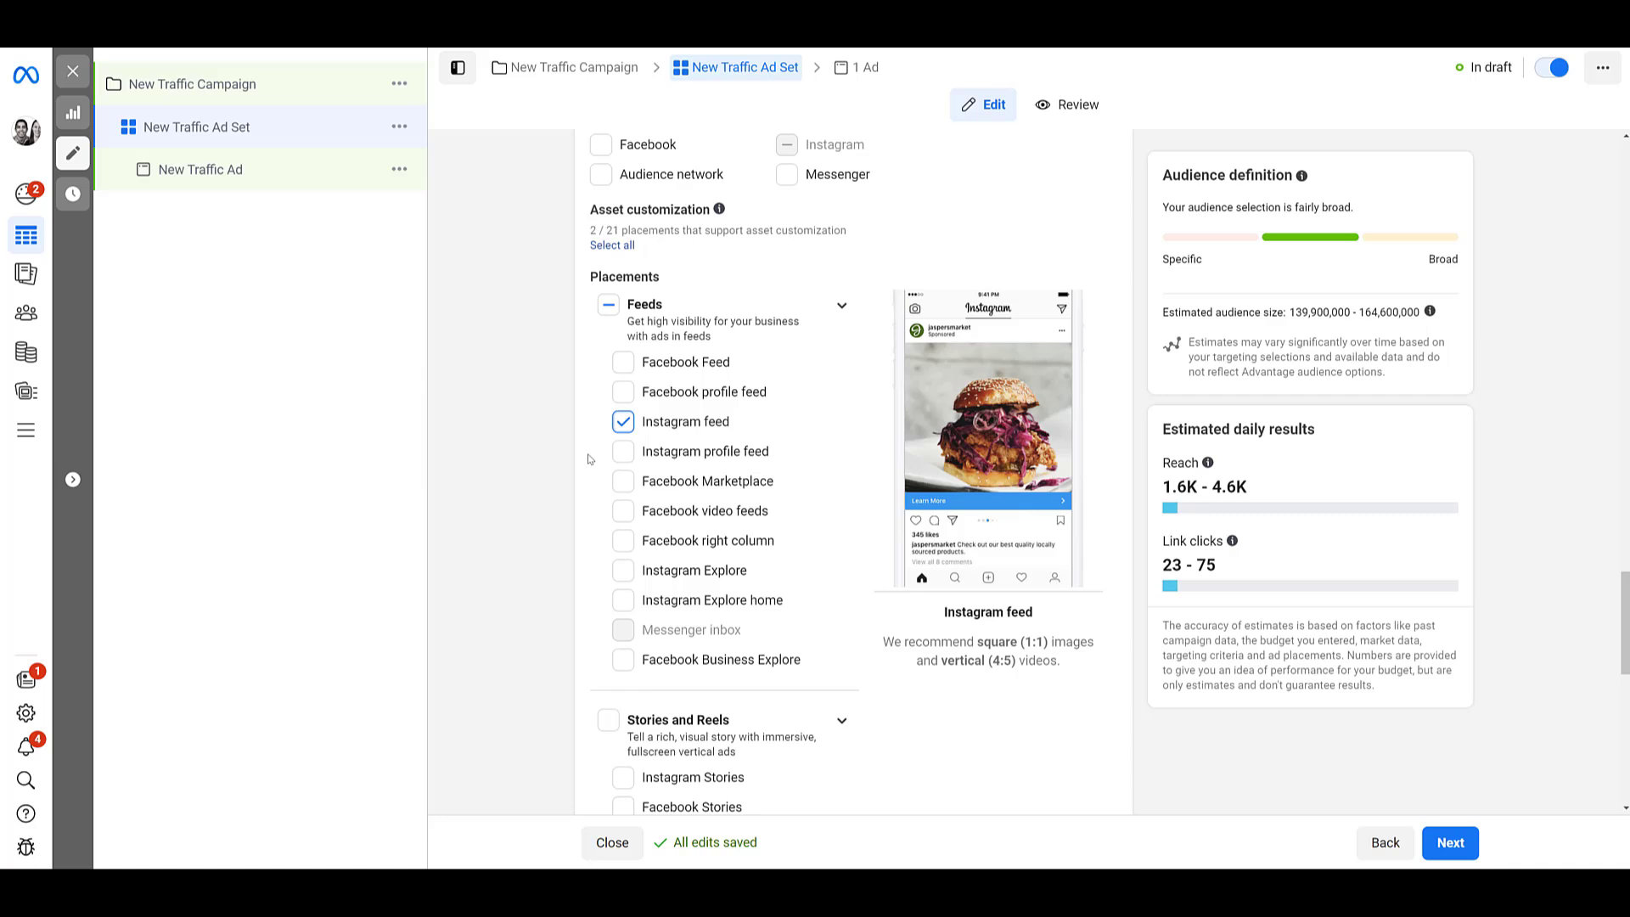
mouse_move(748, 439)
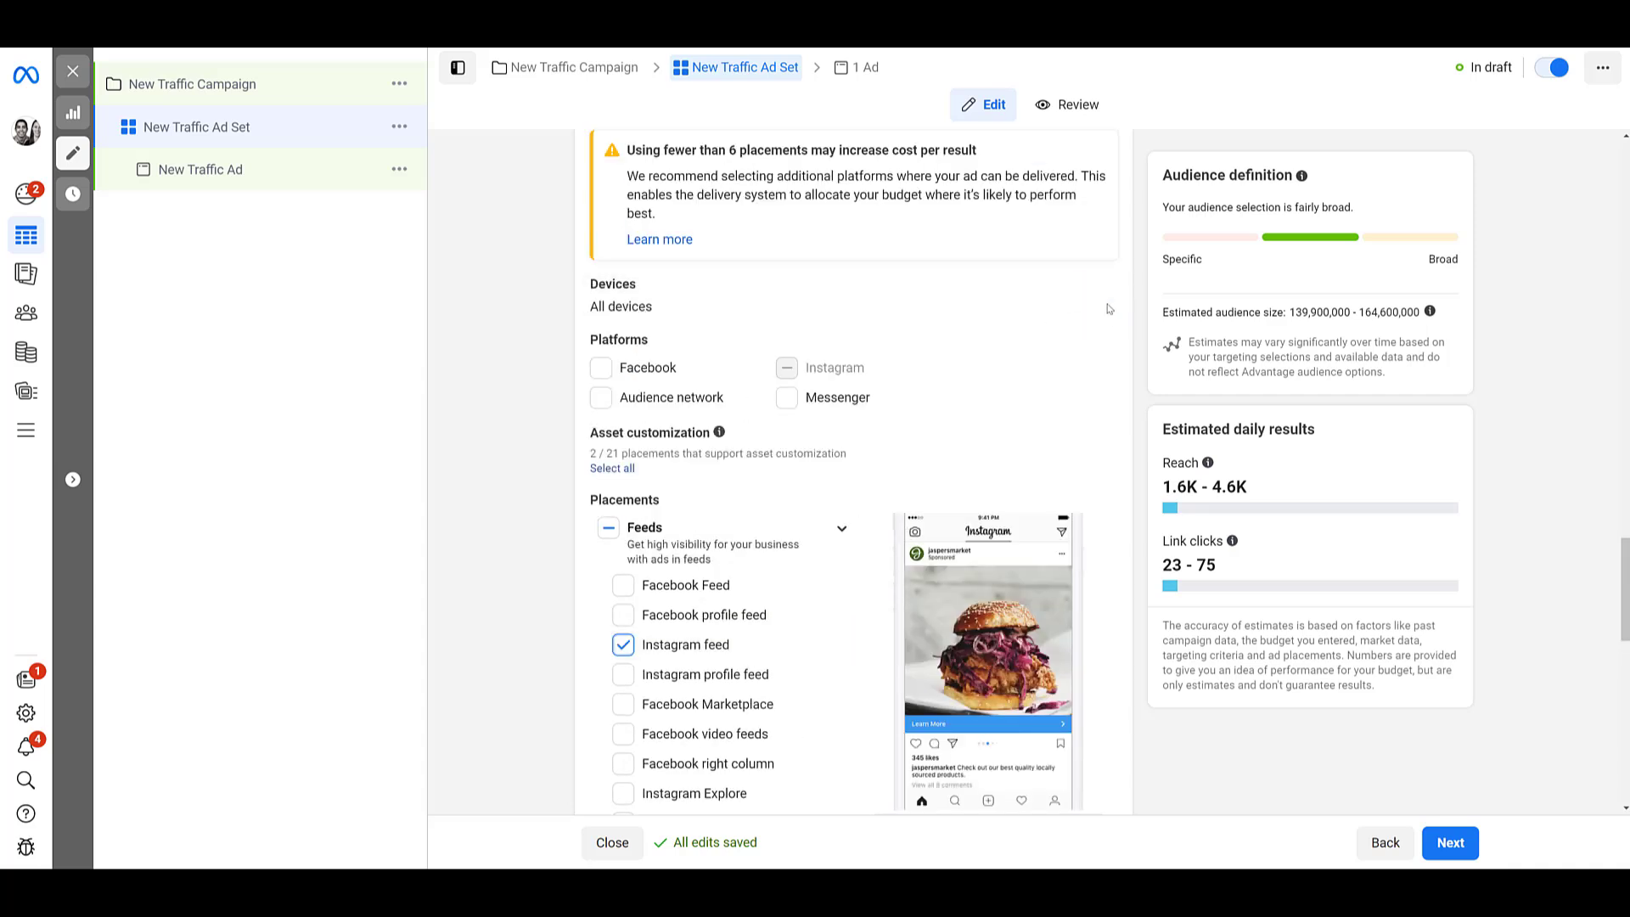
Step: Limit delivery to mobile devices only and remove Facebook from the platforms
left_click(843, 305)
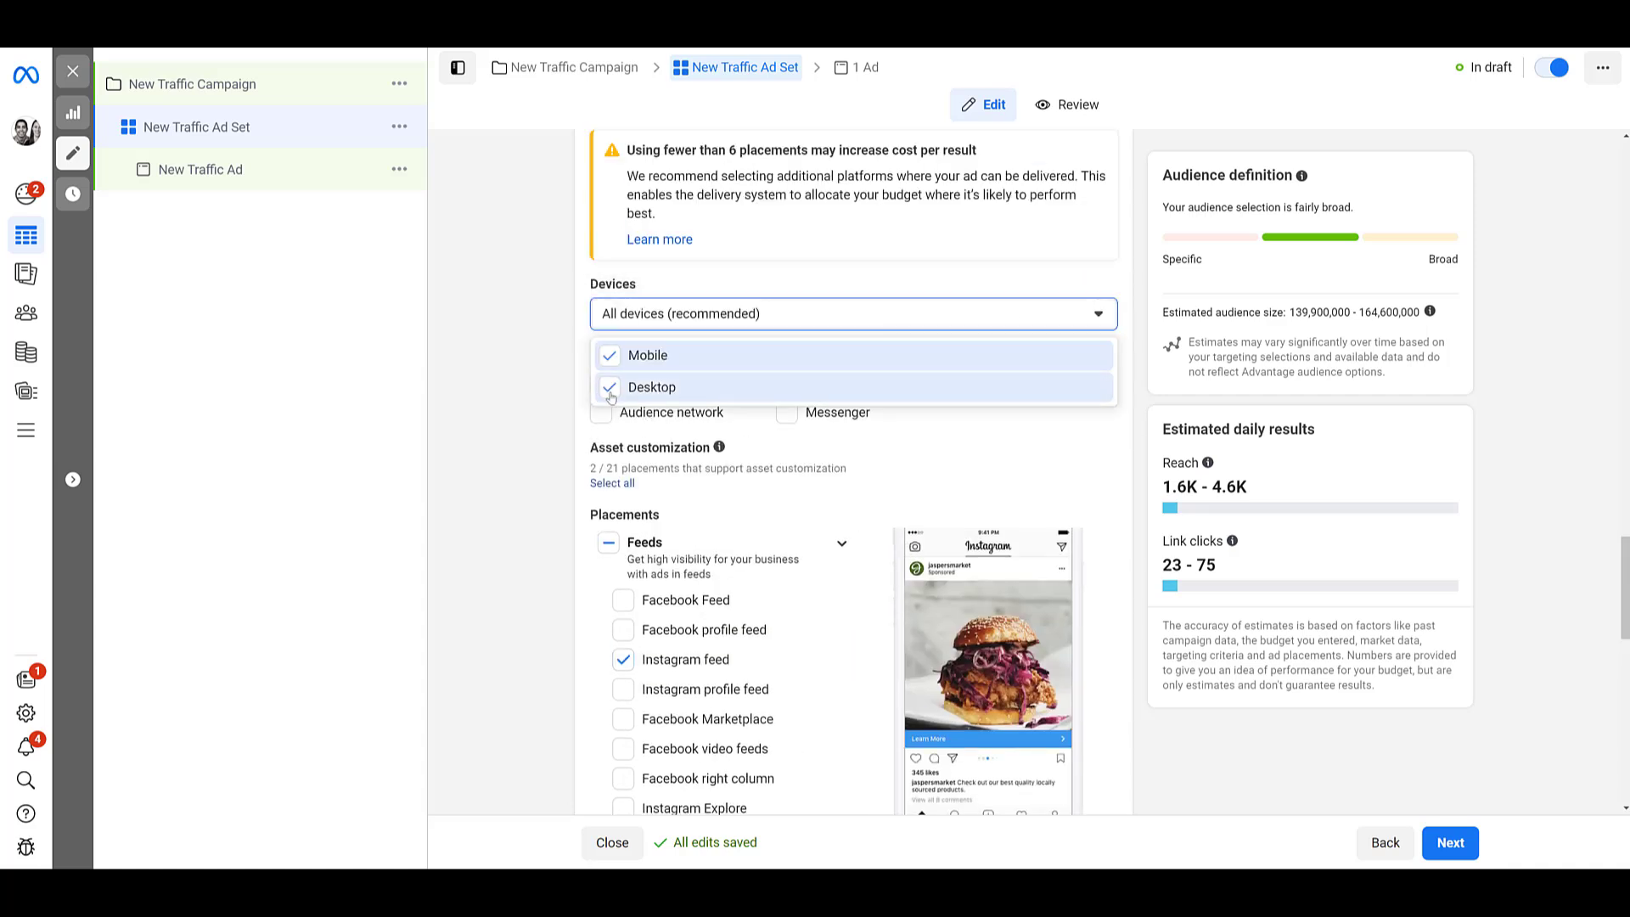
left_click(610, 388)
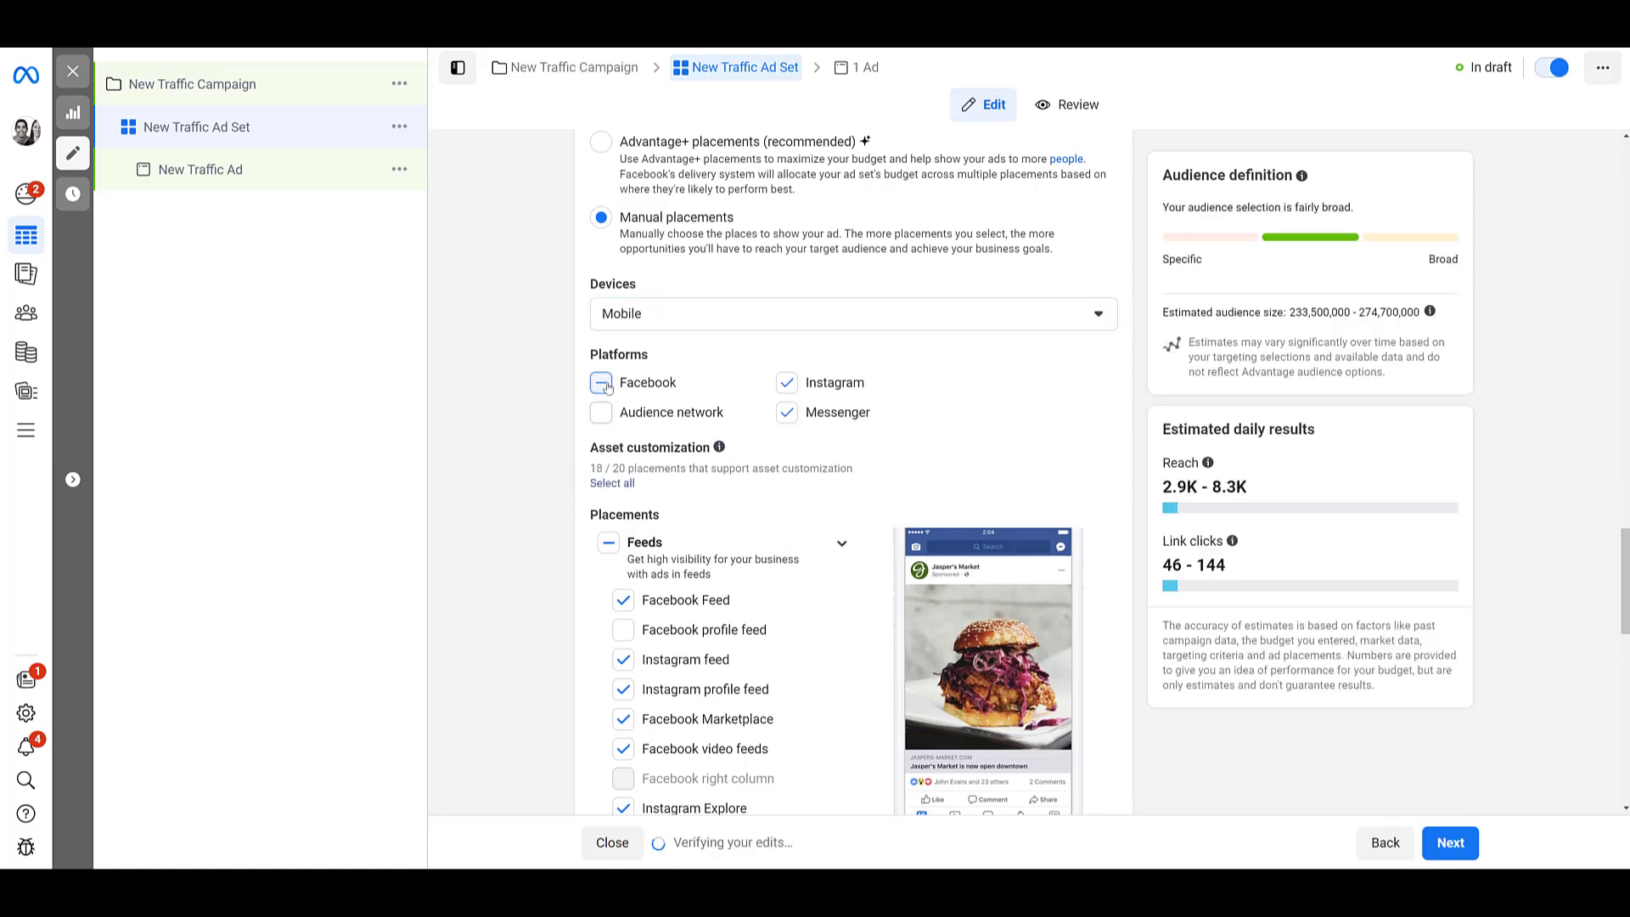
left_click(601, 382)
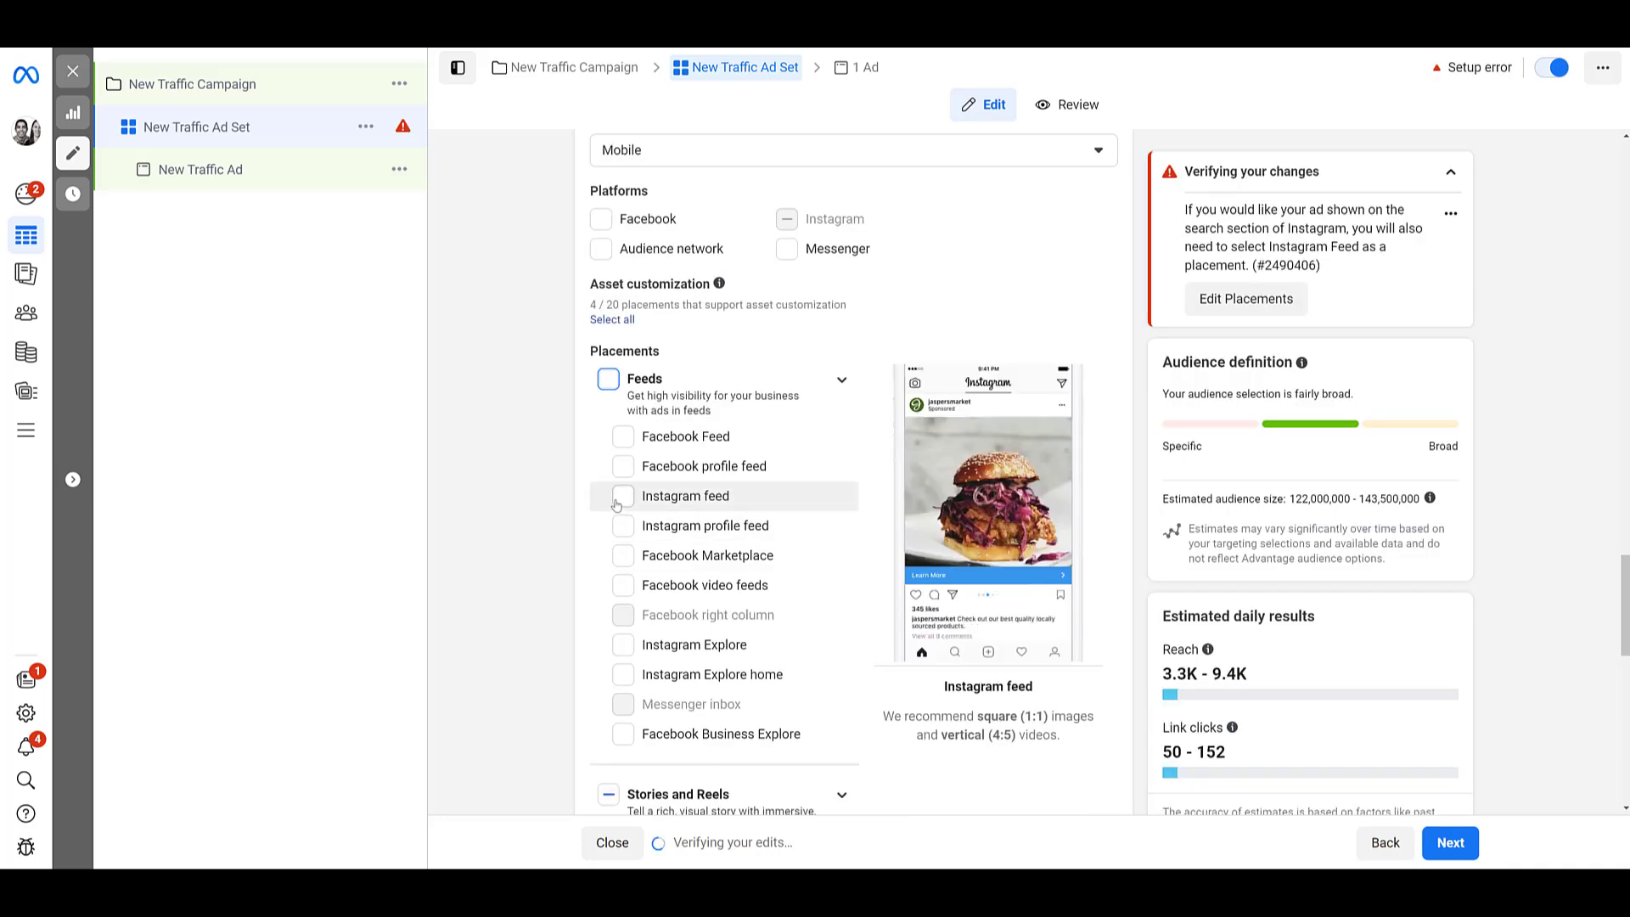
scroll("down", 3)
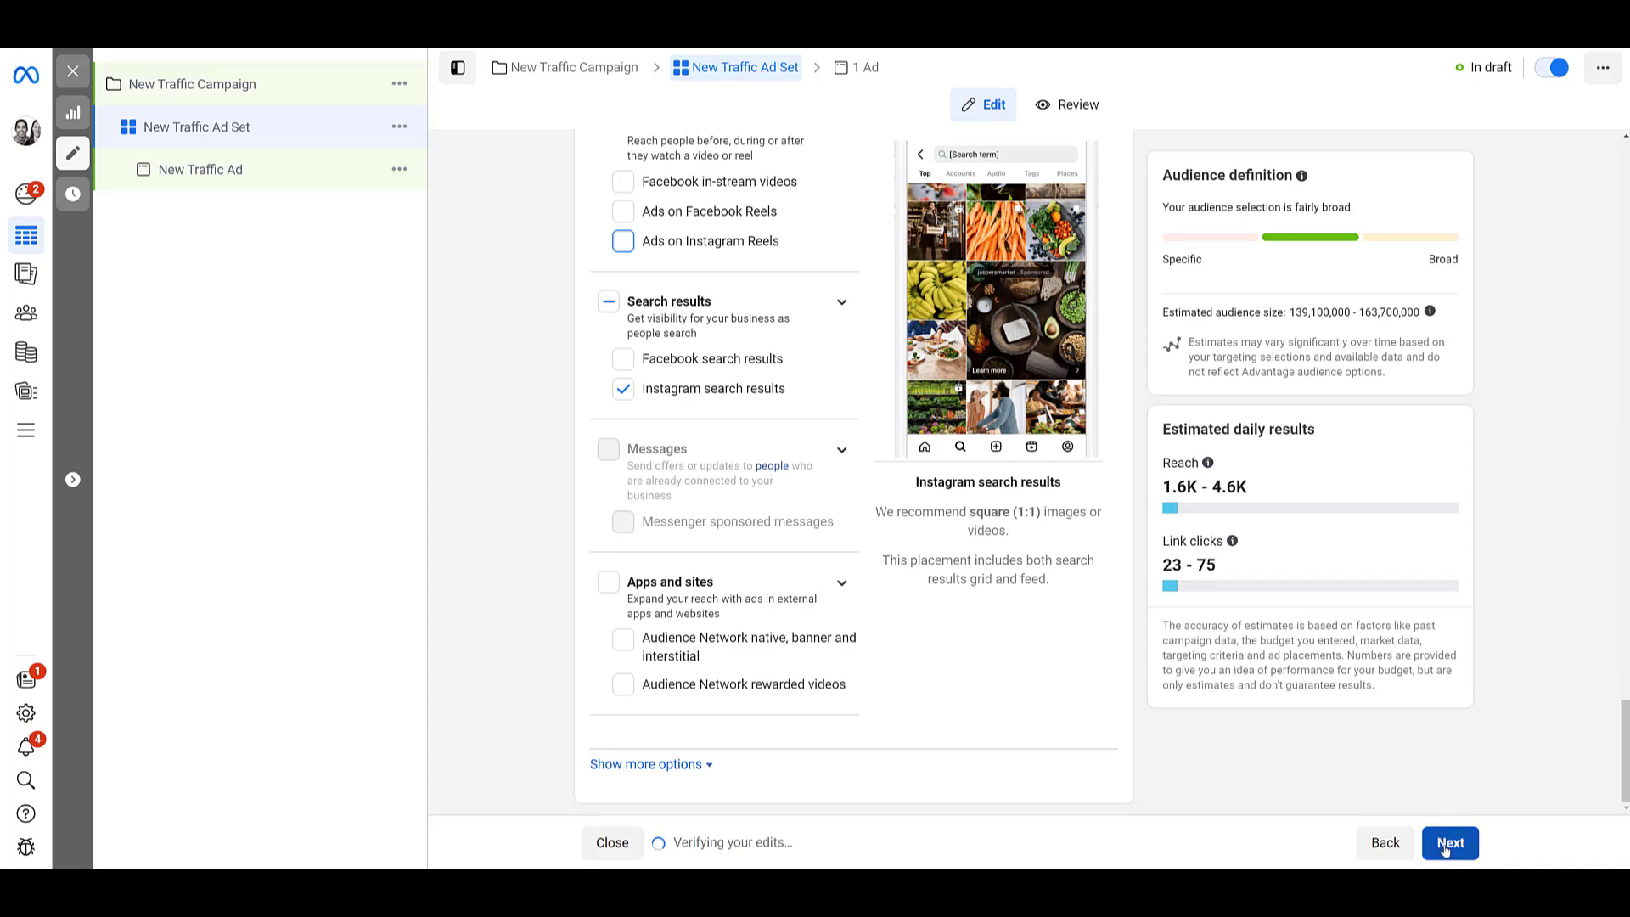
Step: Advance to the New Traffic Ad editor and review its website destination settings
left_click(1449, 842)
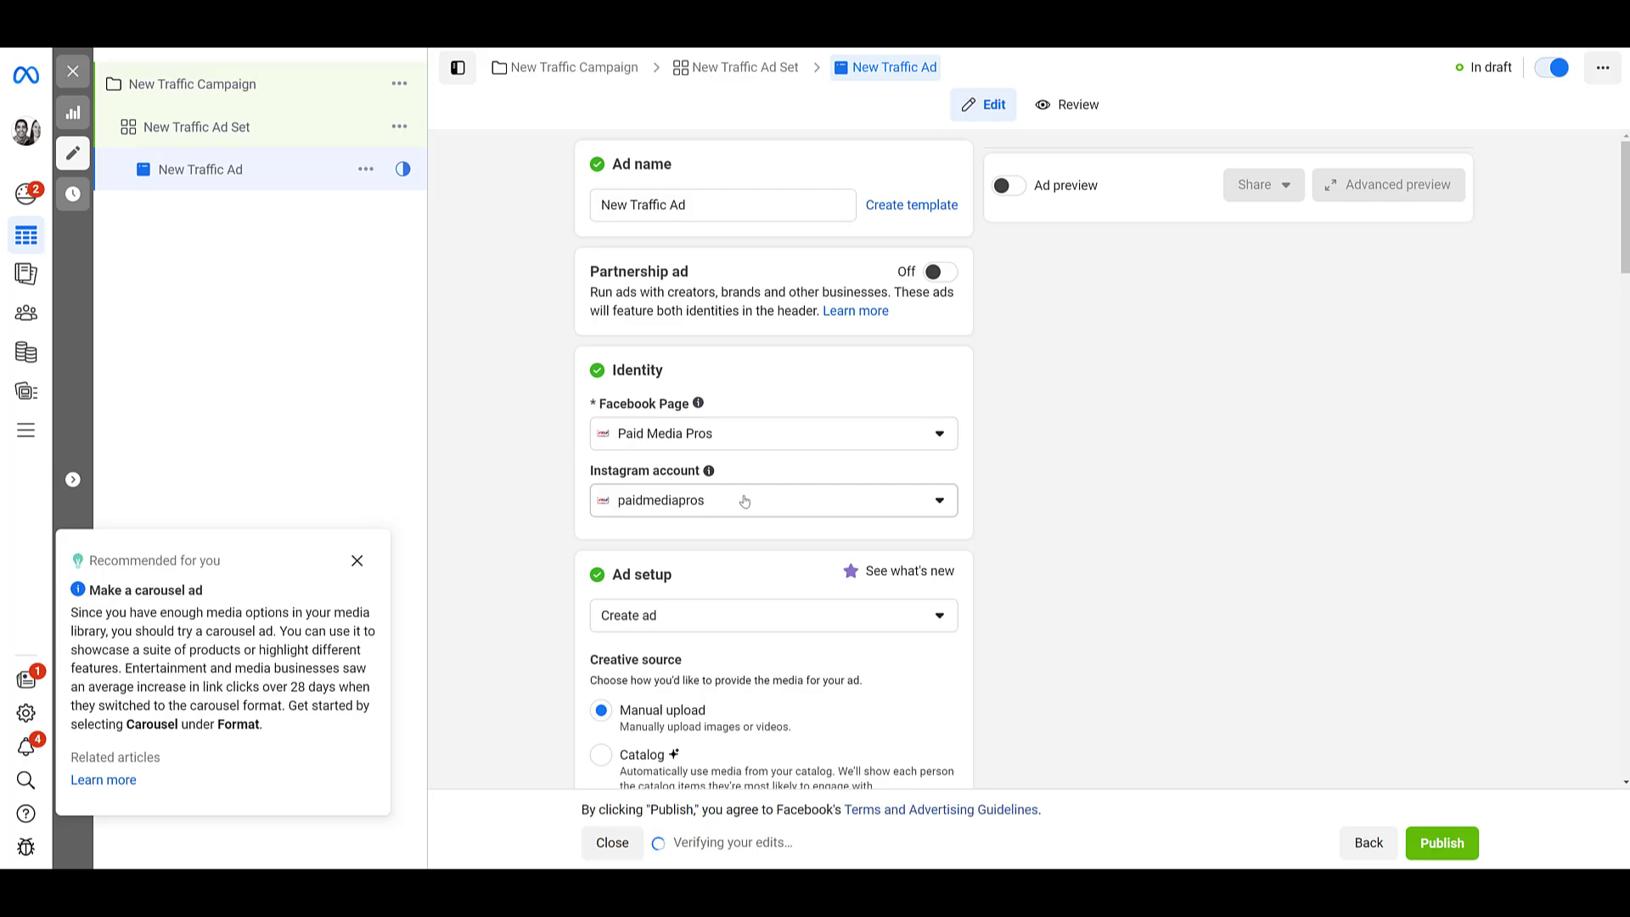
scroll("down", 3)
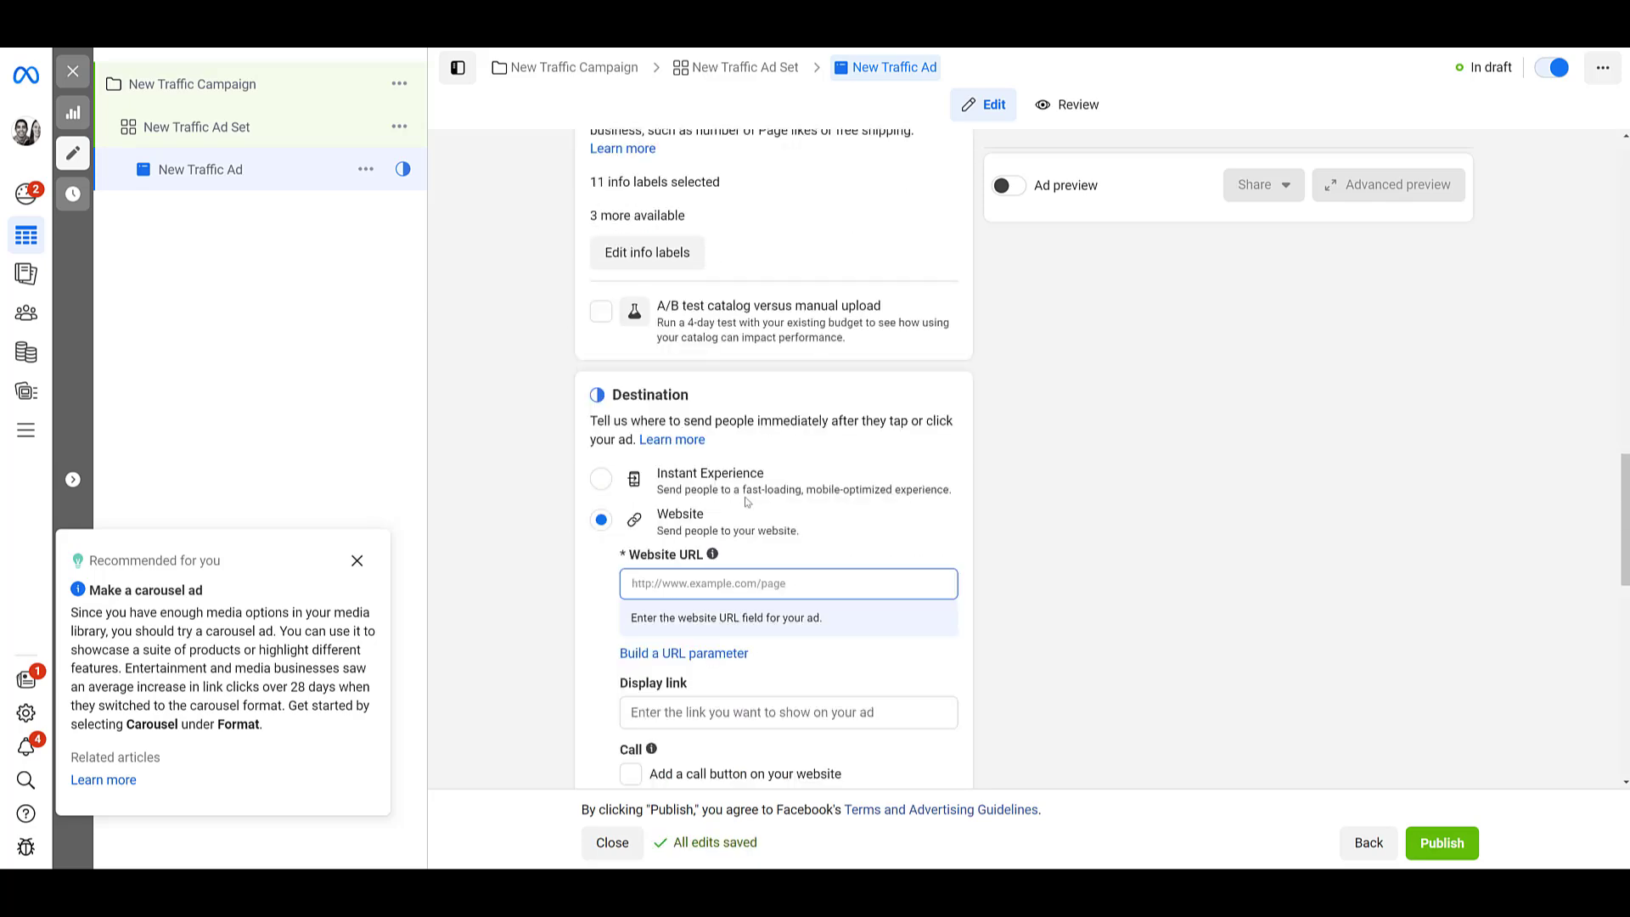
scroll("down", 3)
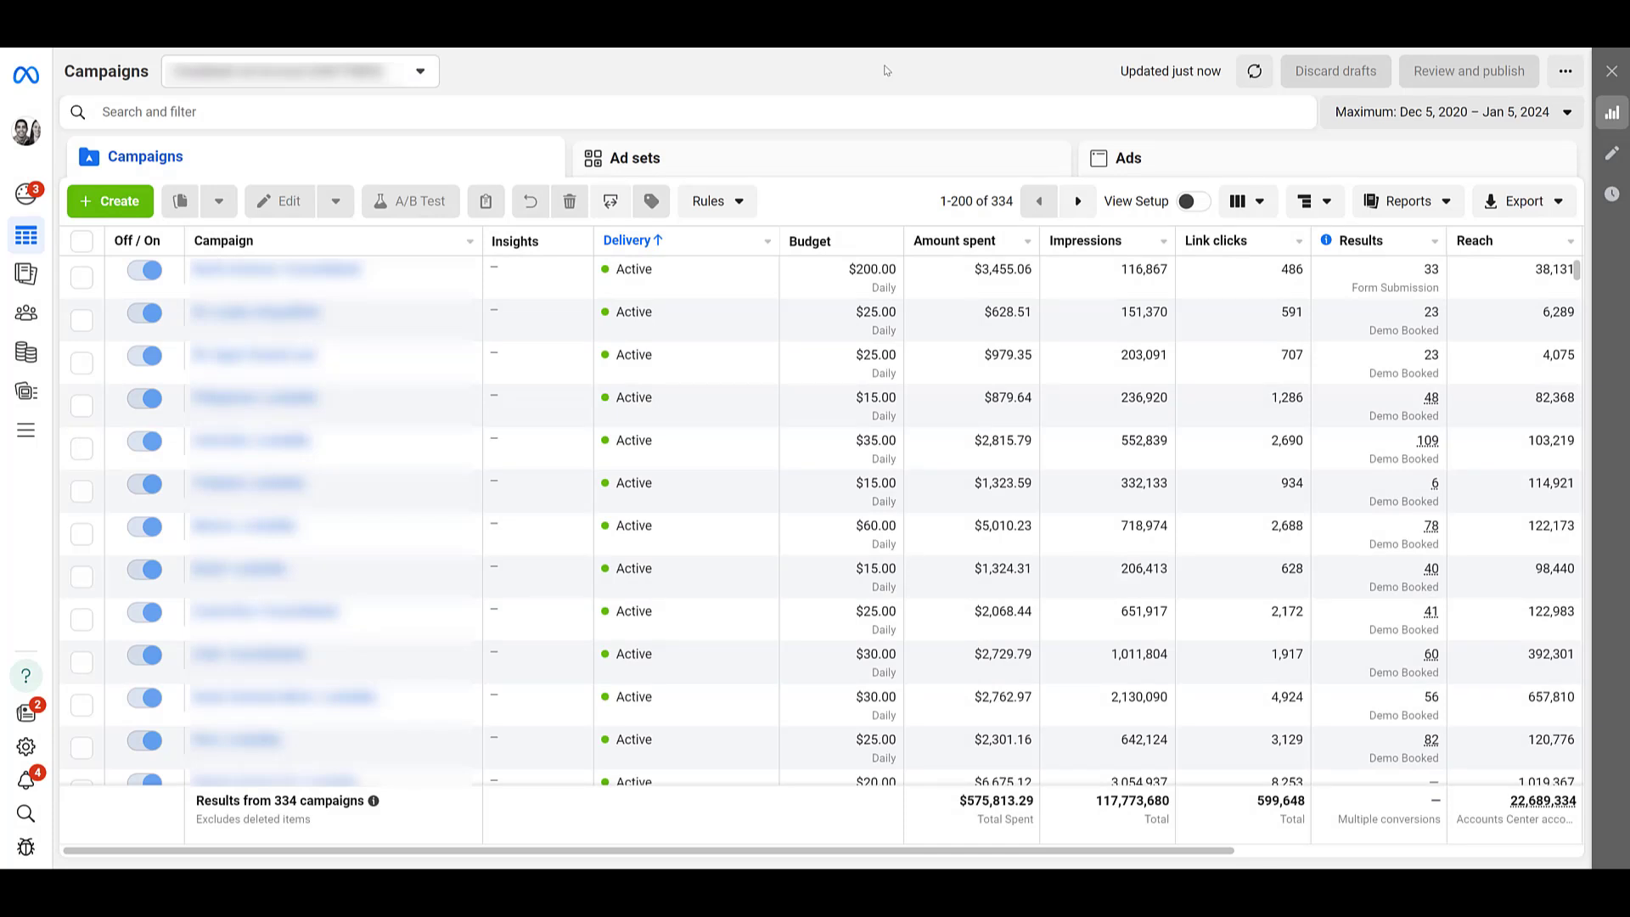
mouse_move(889, 68)
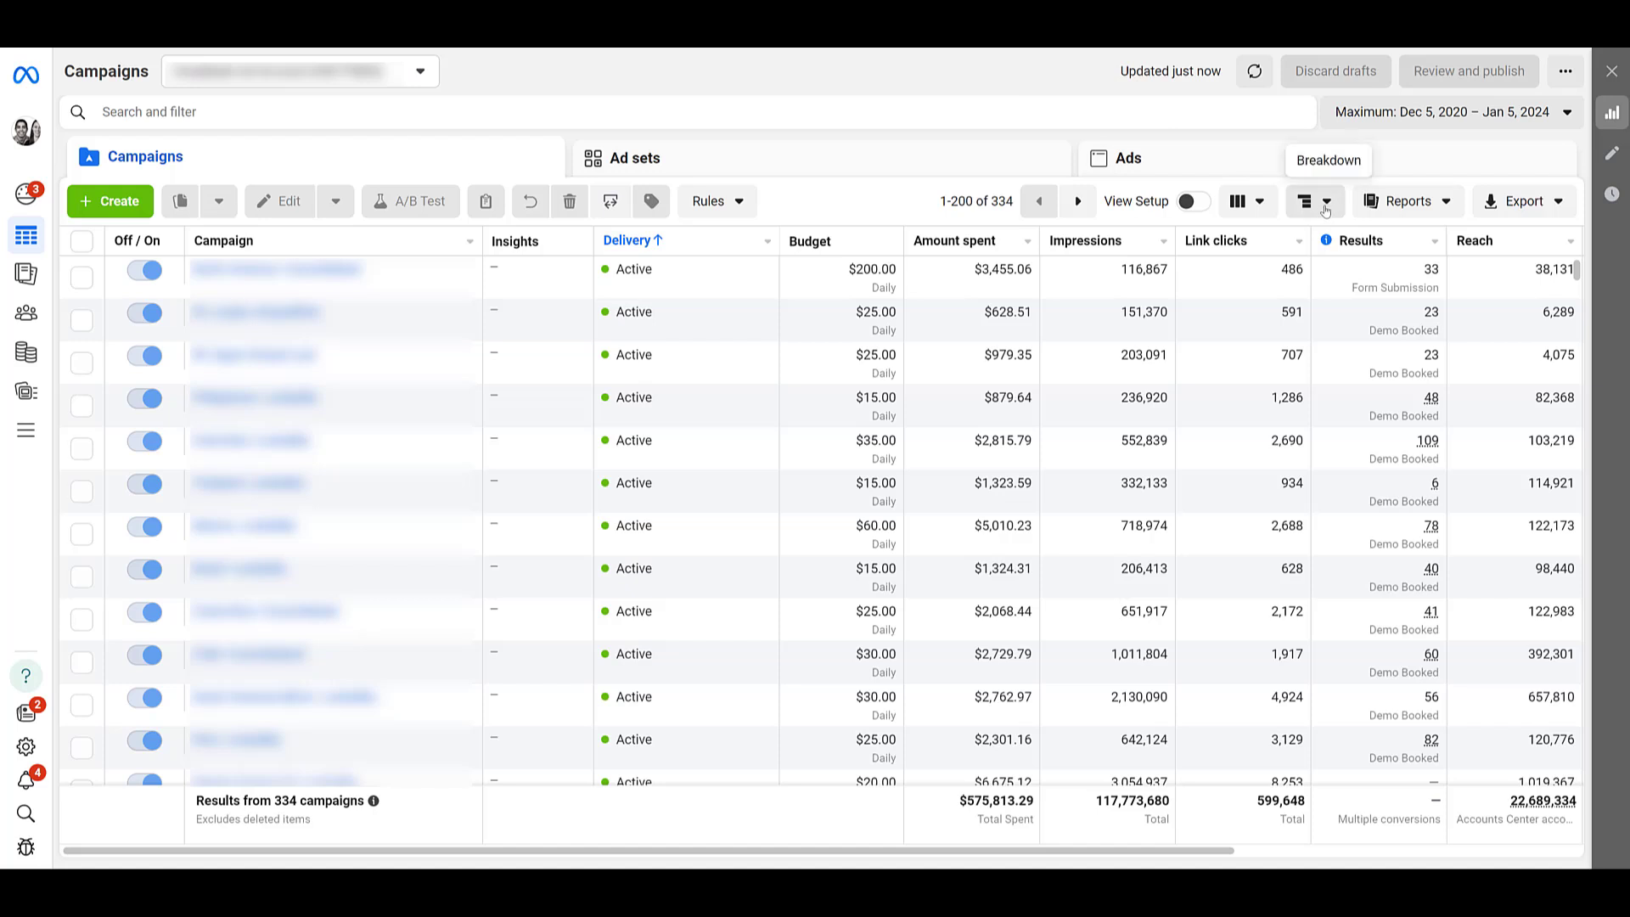
Step: Reveal the Breakdown options (Placement, Country, Day, Age, Platform) over the campaigns table
left_click(1306, 200)
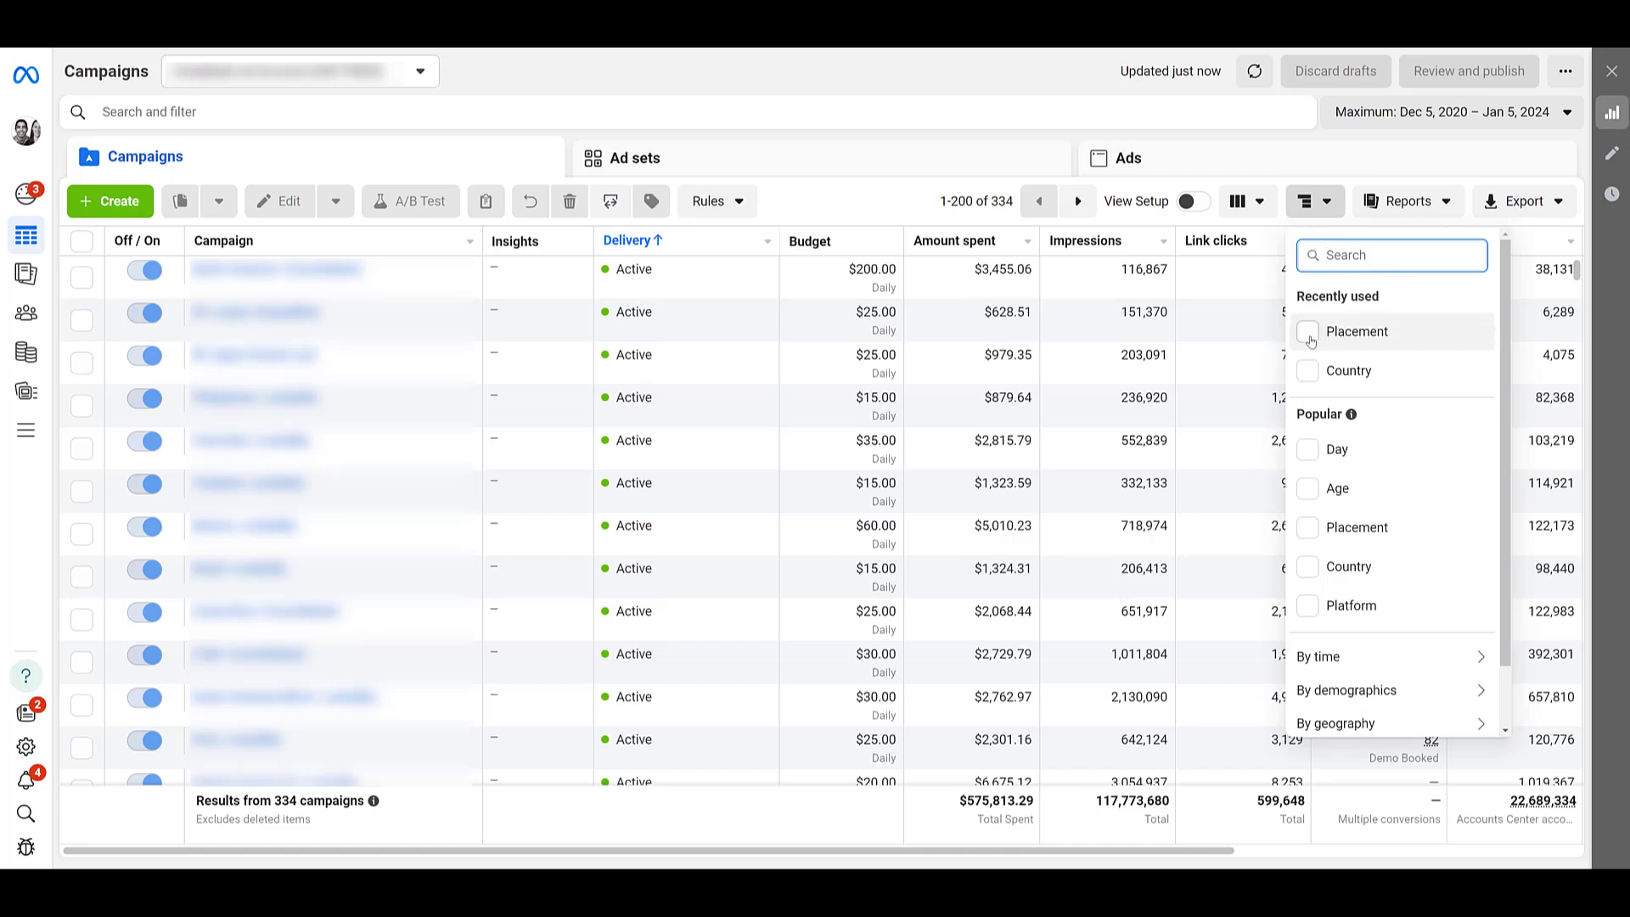
Step: Break the campaigns table down by Placement and review spend per platform, placement and device
left_click(1311, 331)
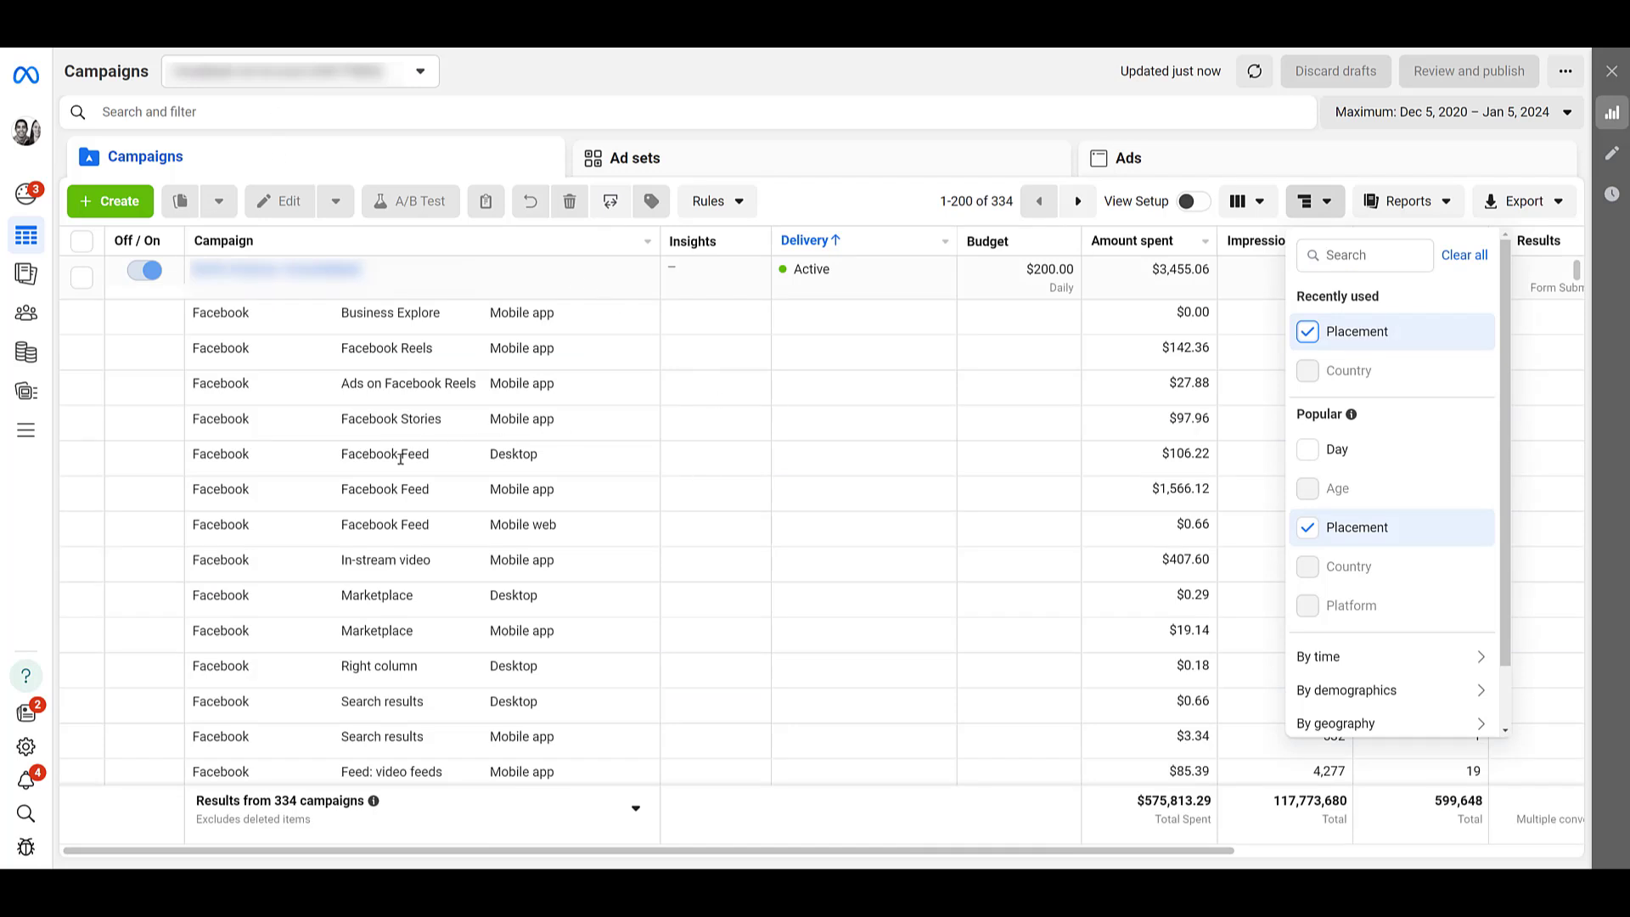
scroll("down", 3)
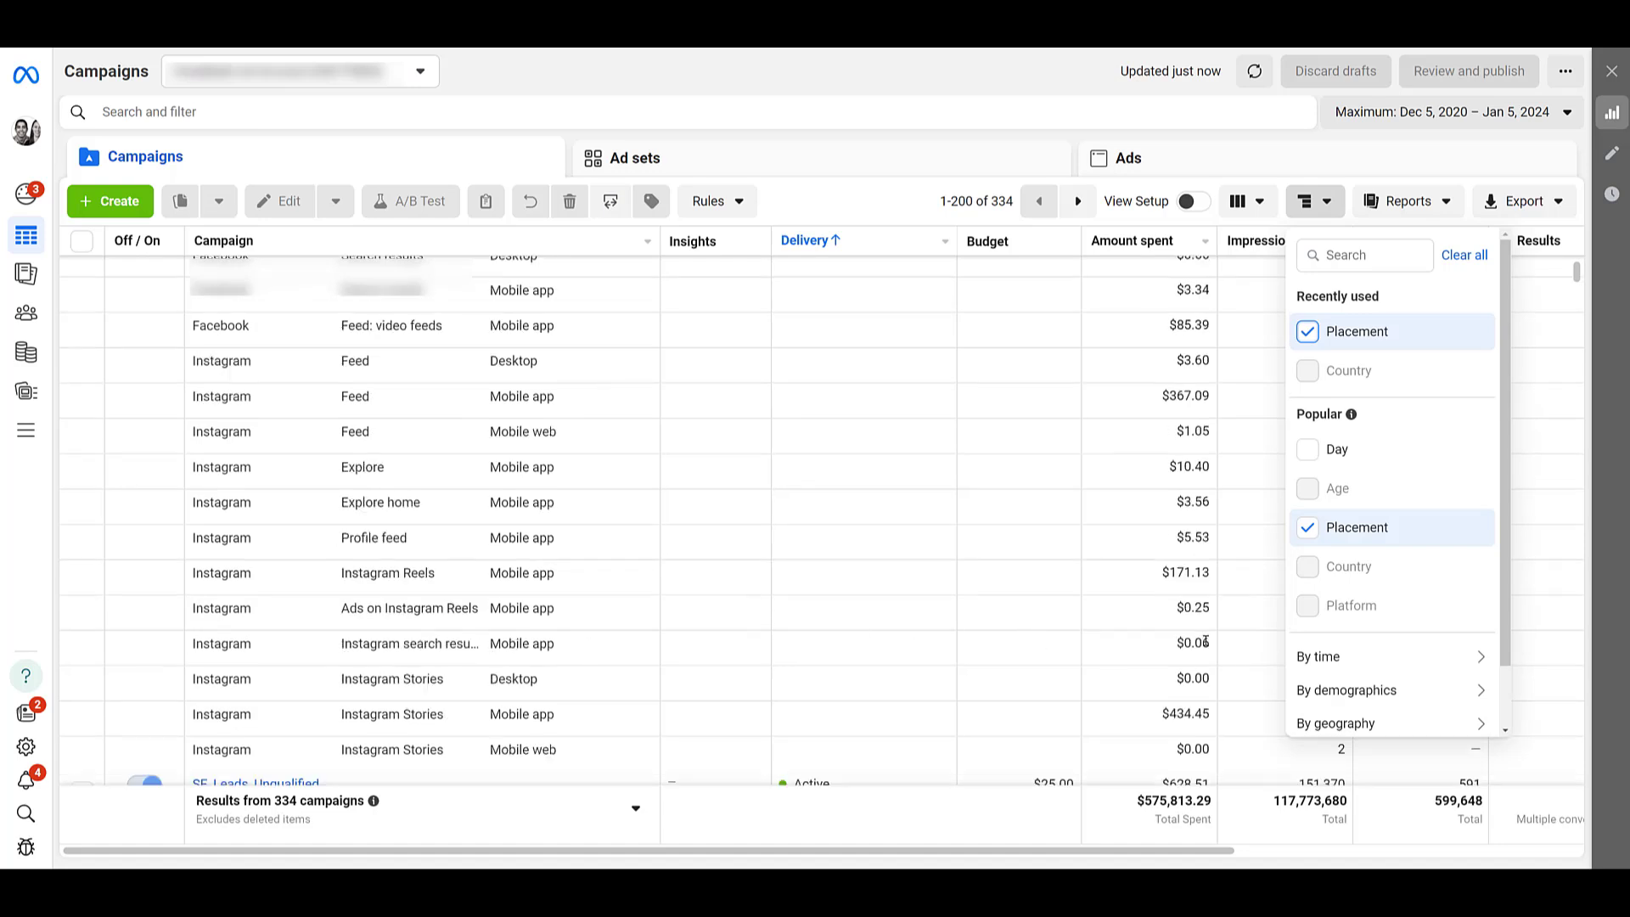
mouse_move(626, 656)
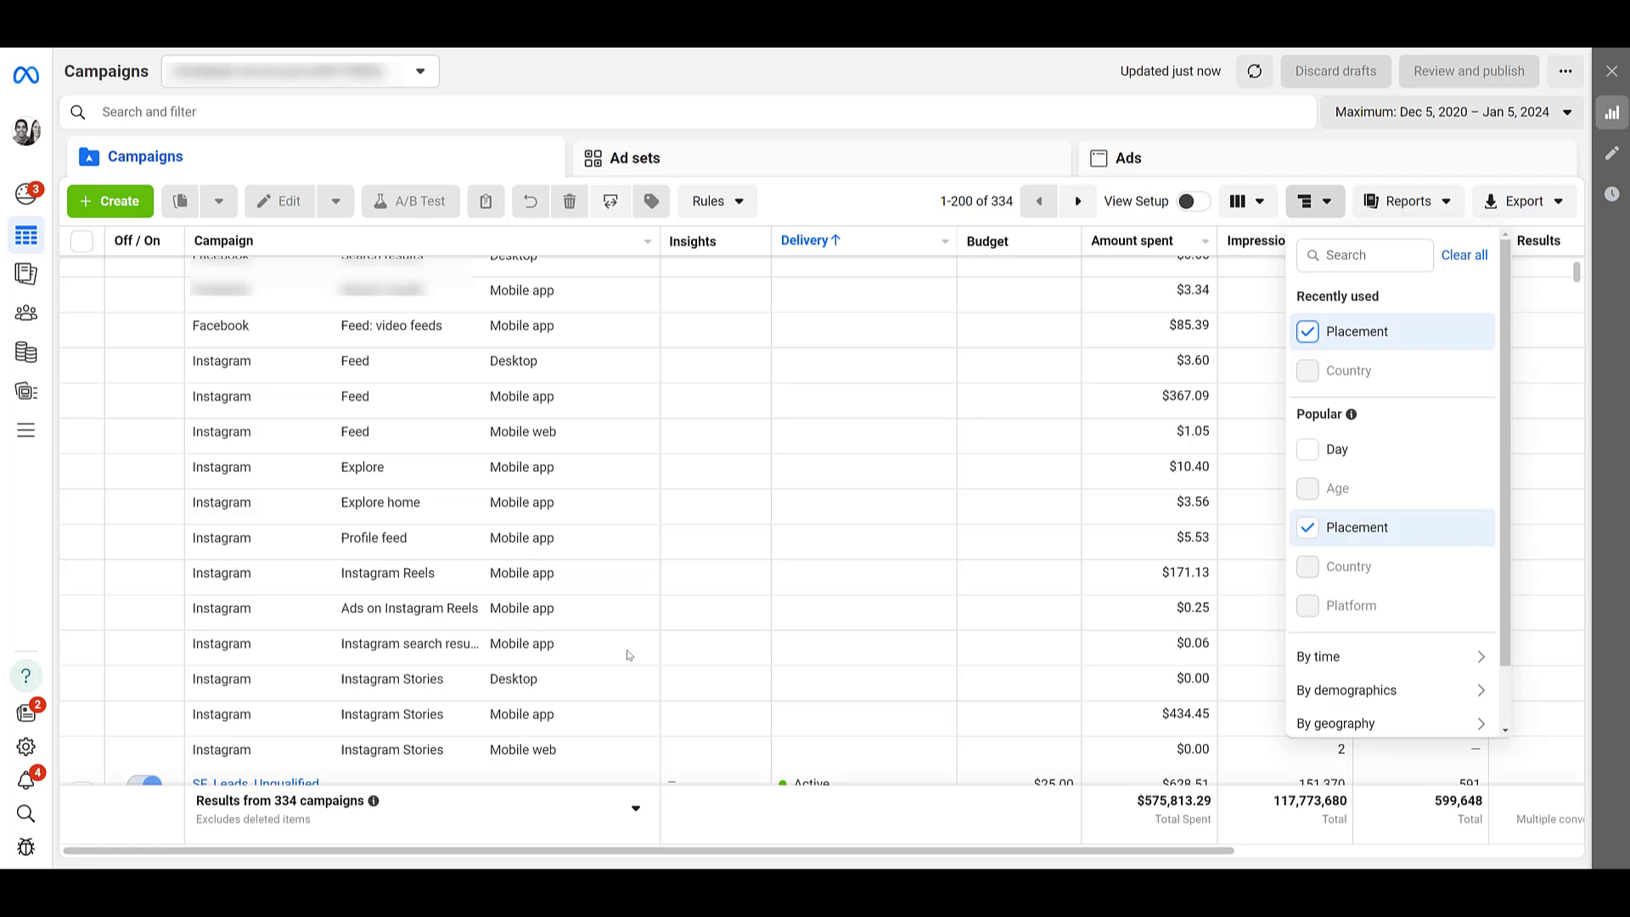